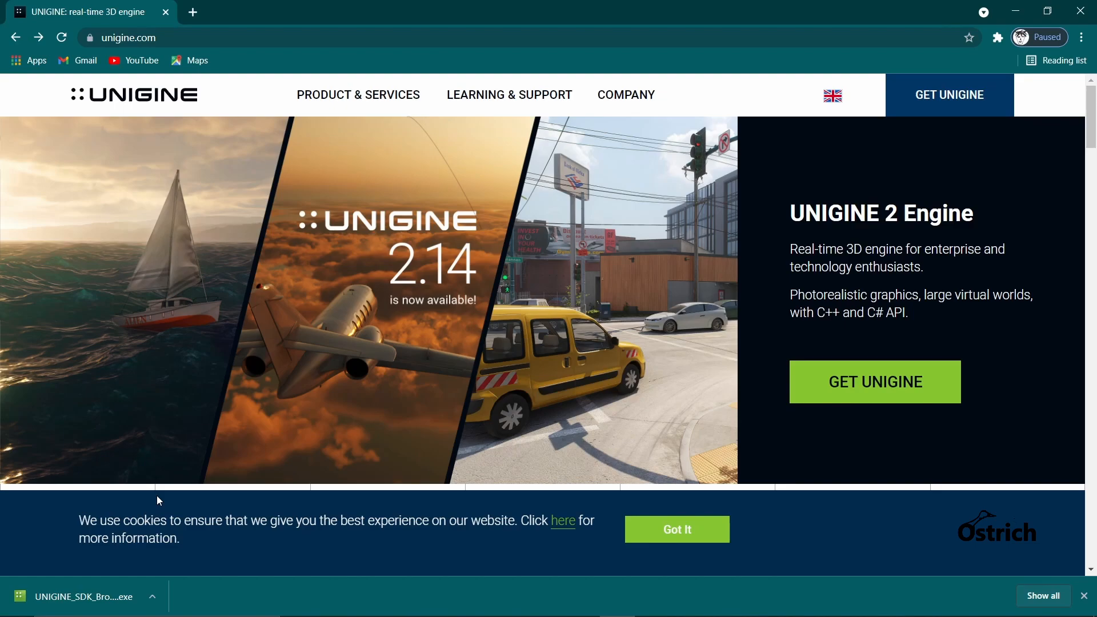
- Go to the SDK Editions and Pricing page through Product & Services and Get UNIGINE
click(357, 94)
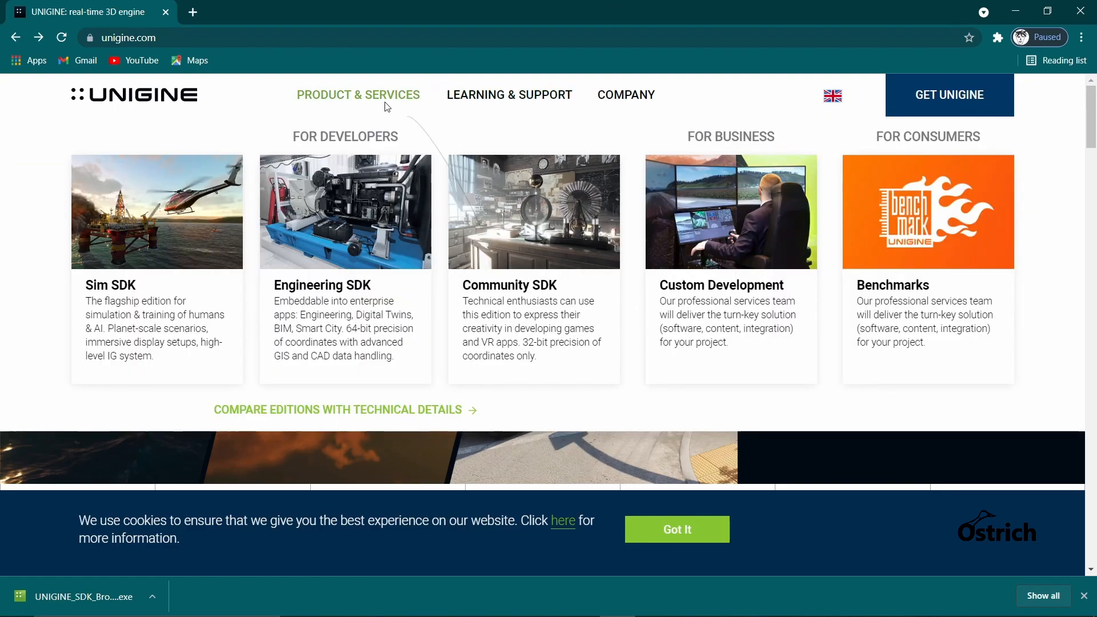
mouse_move(467, 104)
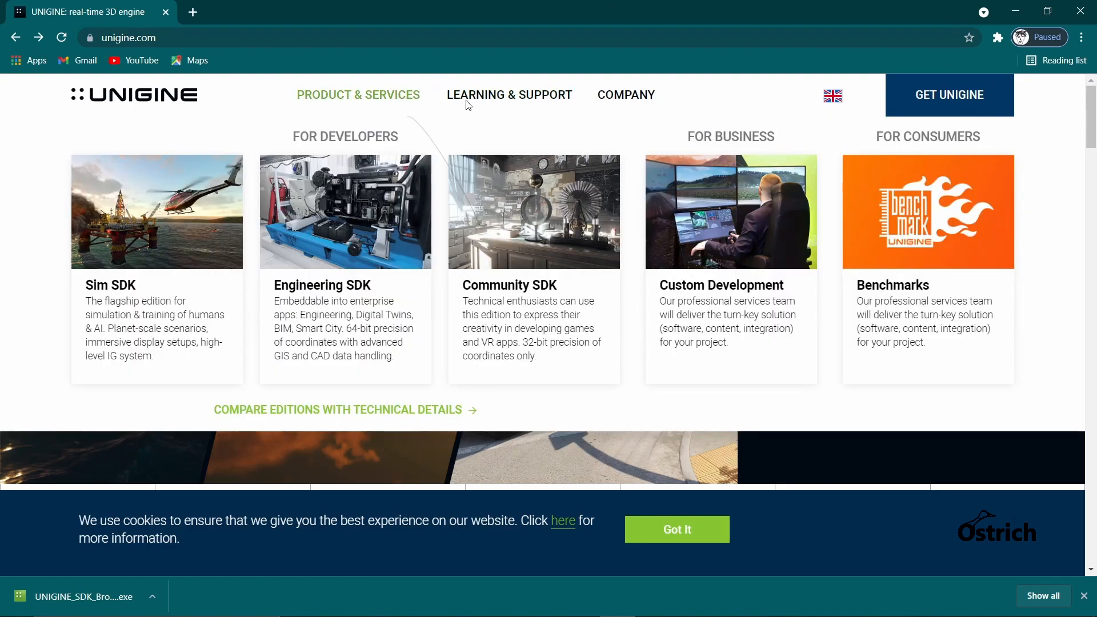
click(357, 94)
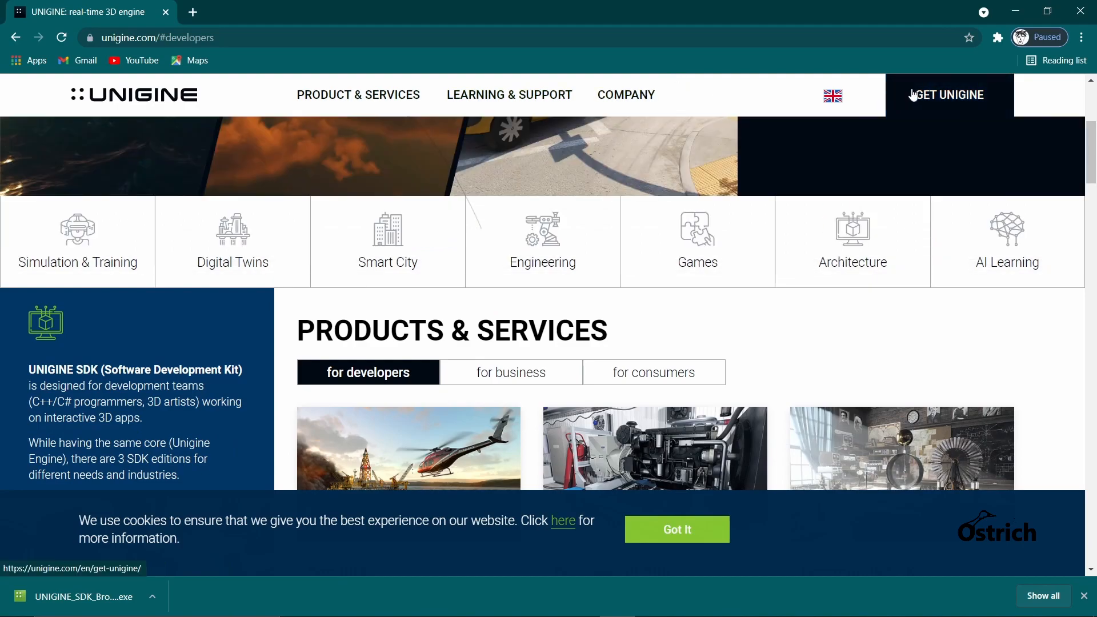
click(948, 94)
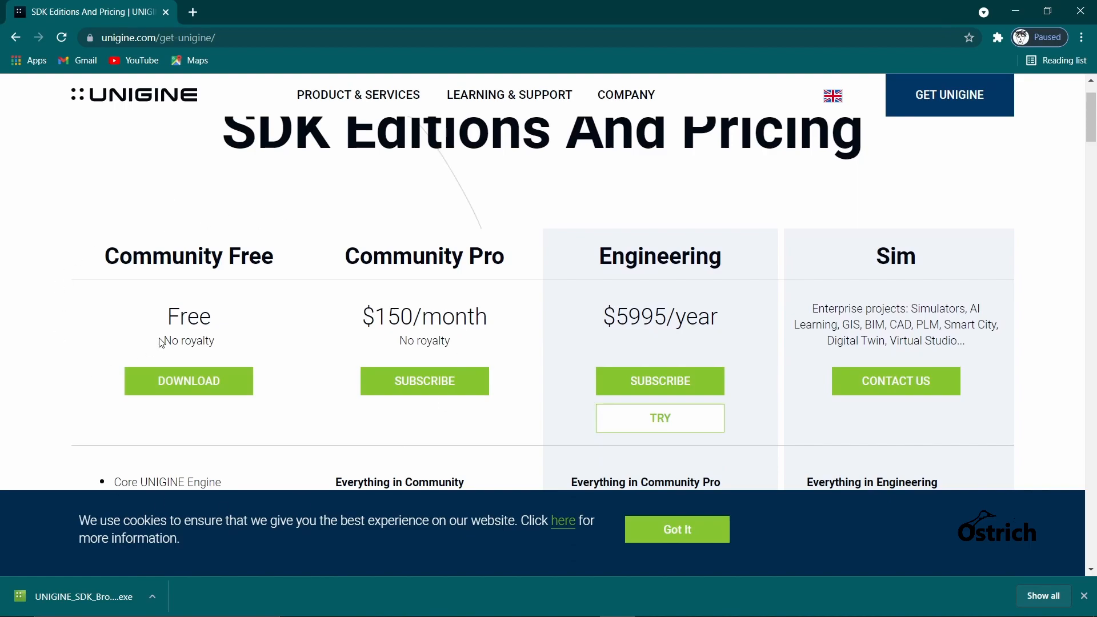
- Review the Community Free column, including its 12-month revenue condition
scroll(down, 3)
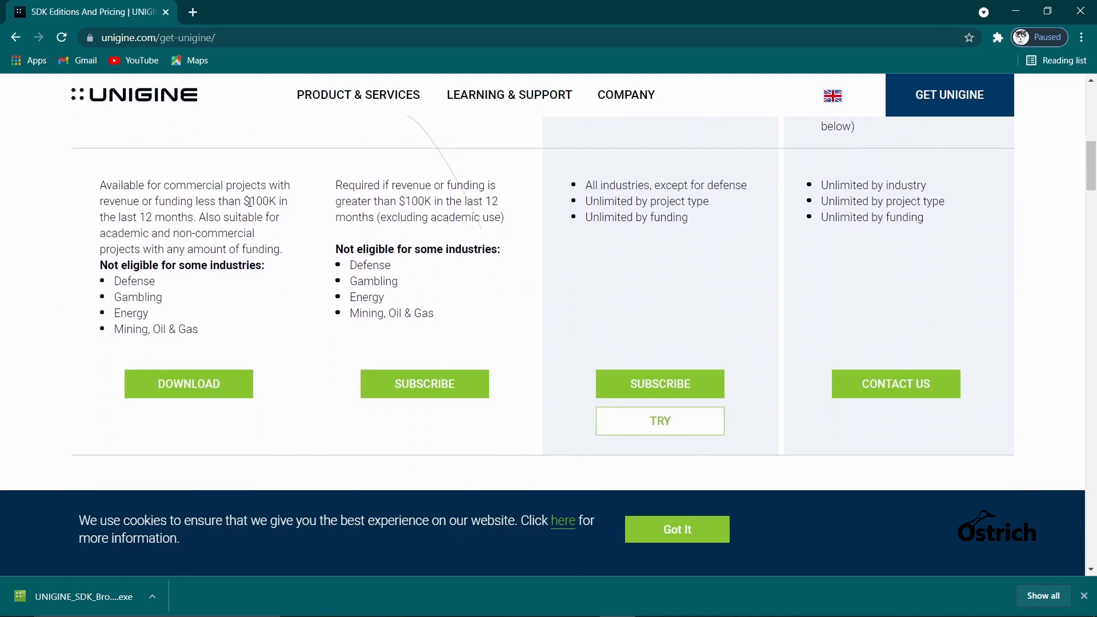
double_click(161, 217)
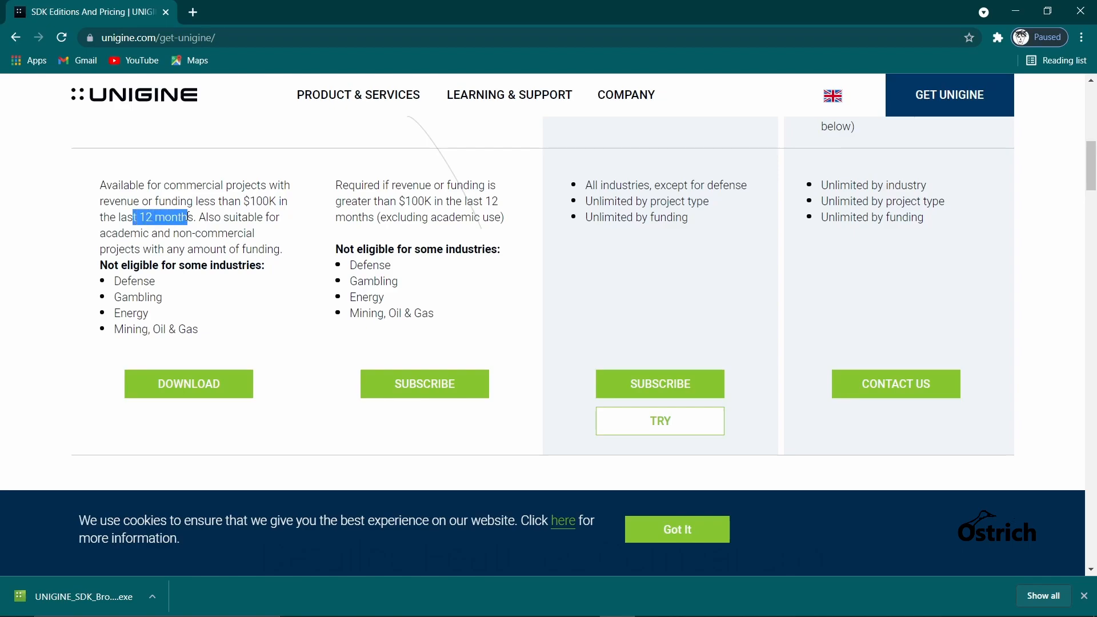
mouse_move(331, 222)
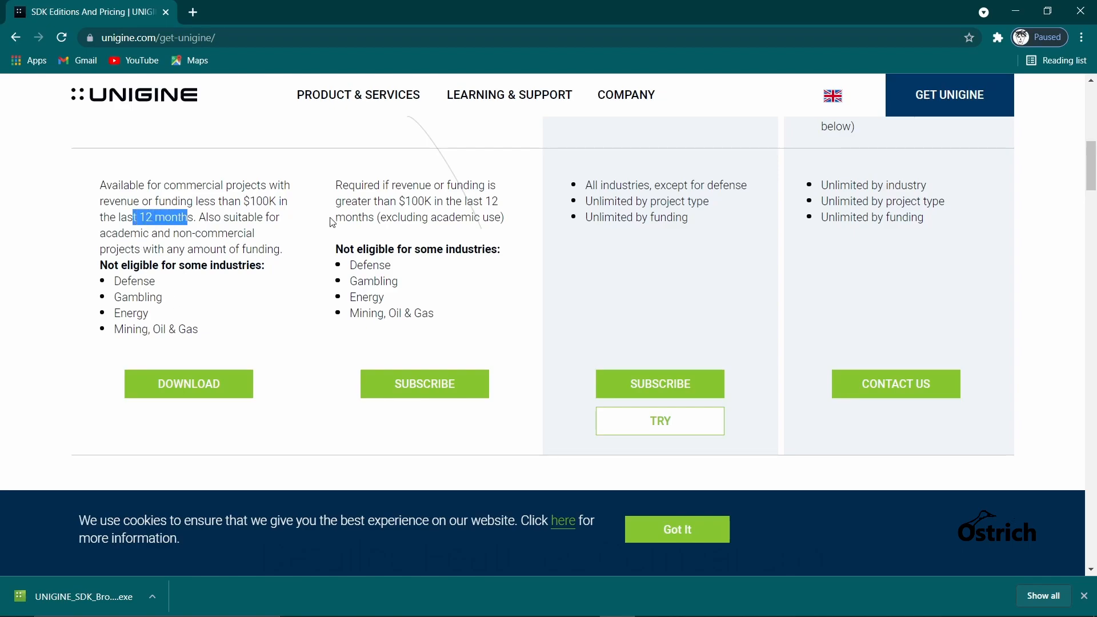
scroll(up, 3)
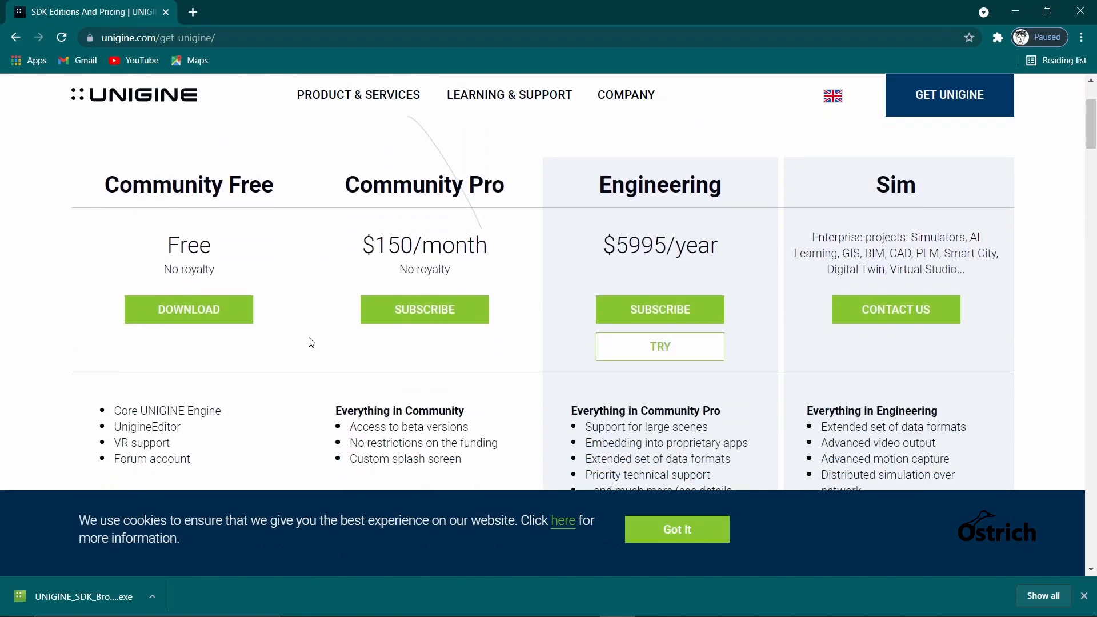
mouse_move(188, 308)
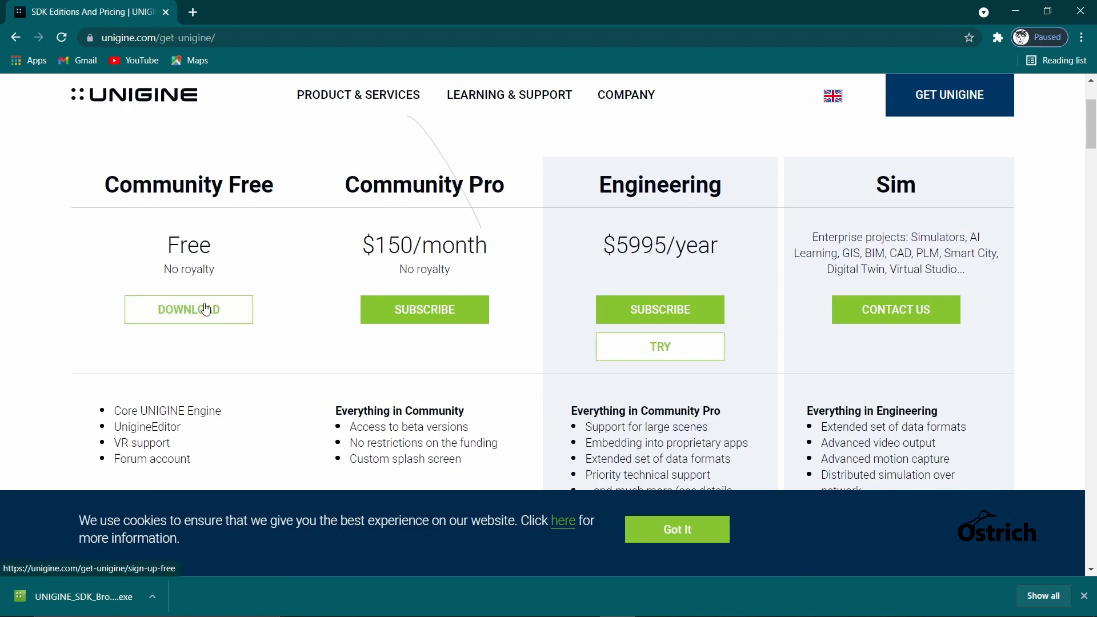
scroll(down, 3)
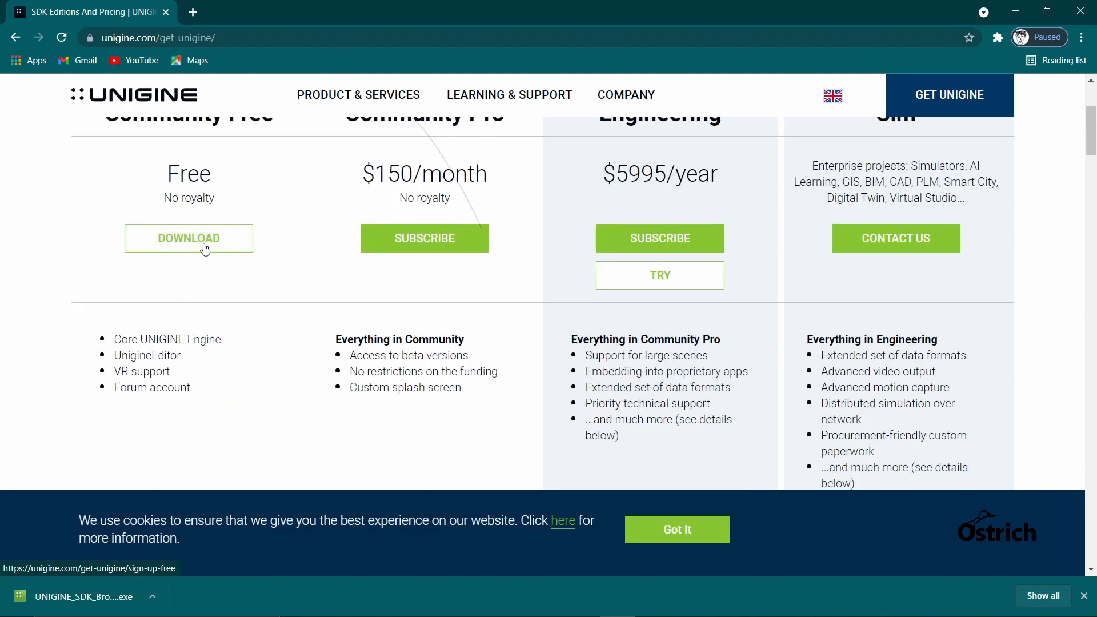
- Choose Download under Community Free and scroll through the Sign Up for Free SDK form
click(187, 238)
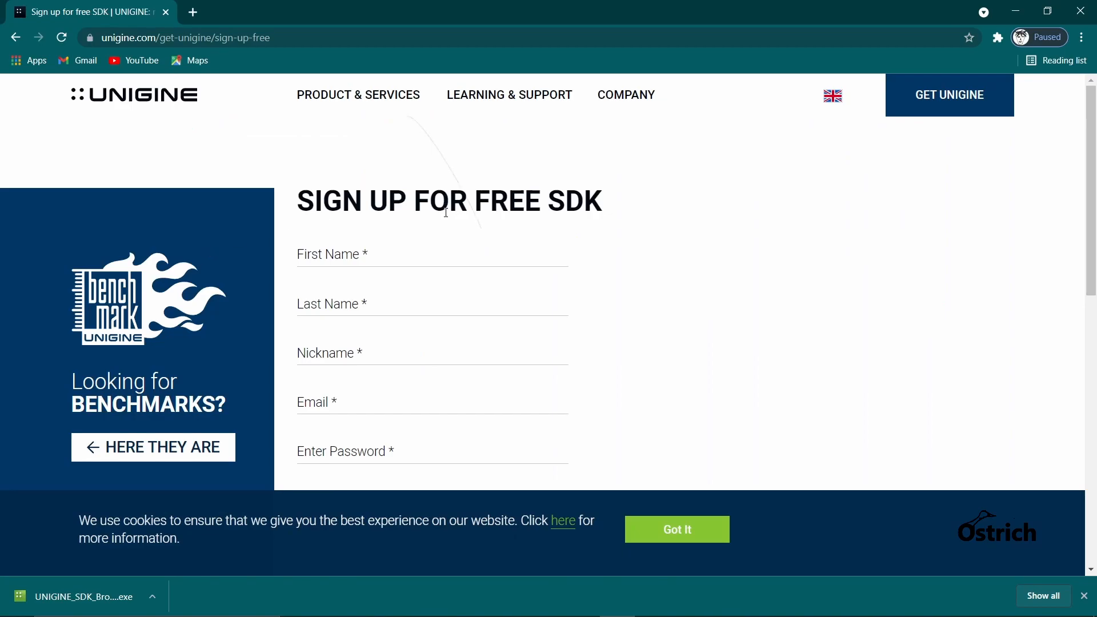
scroll(down, 3)
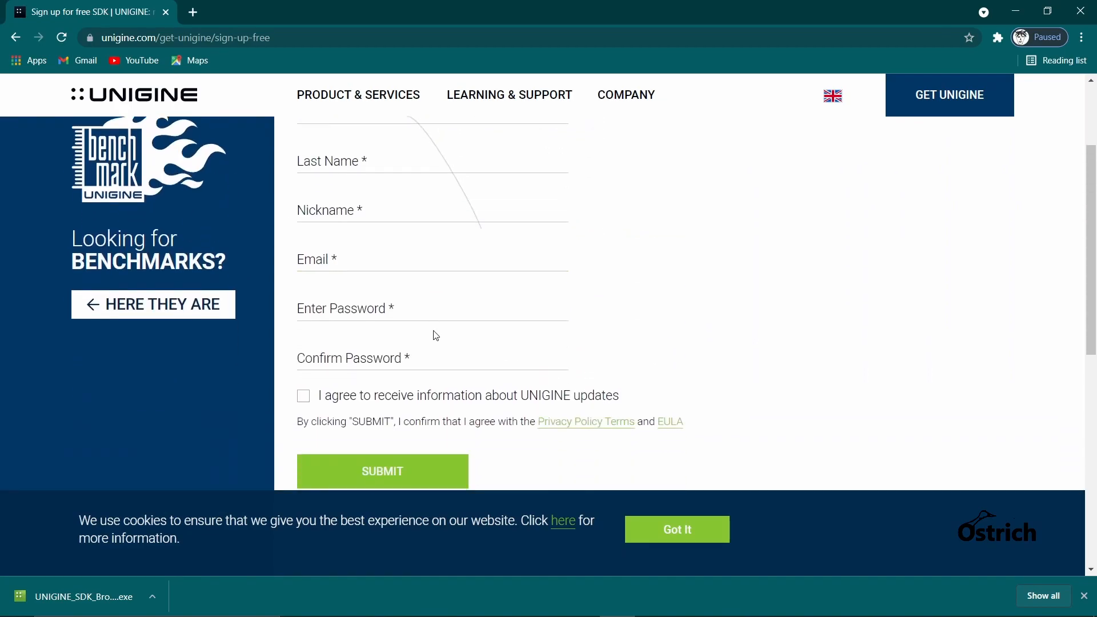
scroll(down, 3)
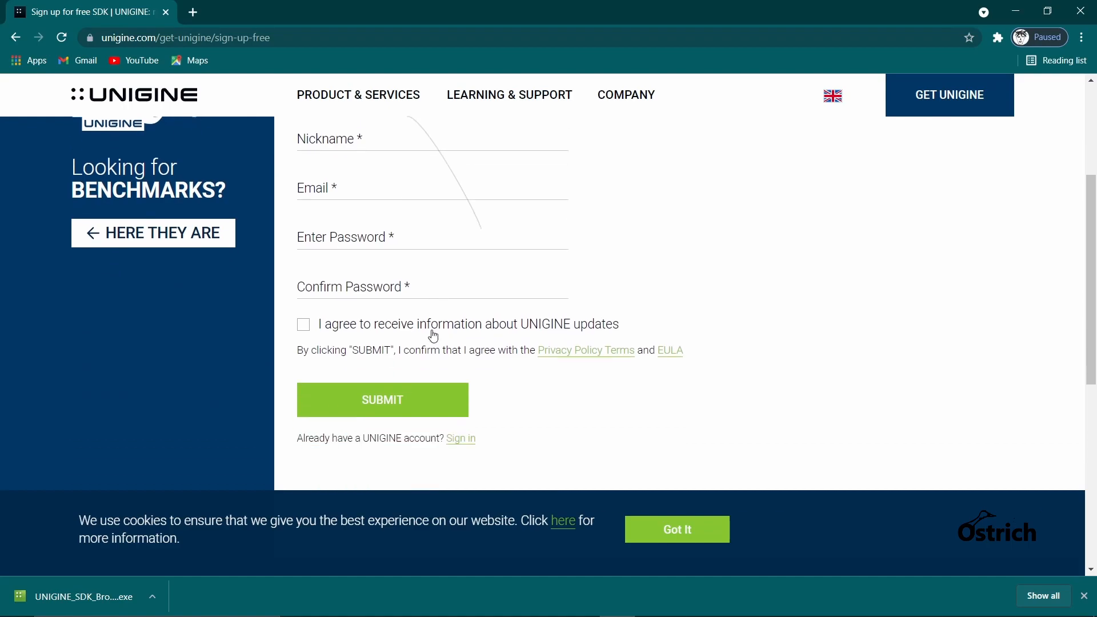
mouse_move(448, 347)
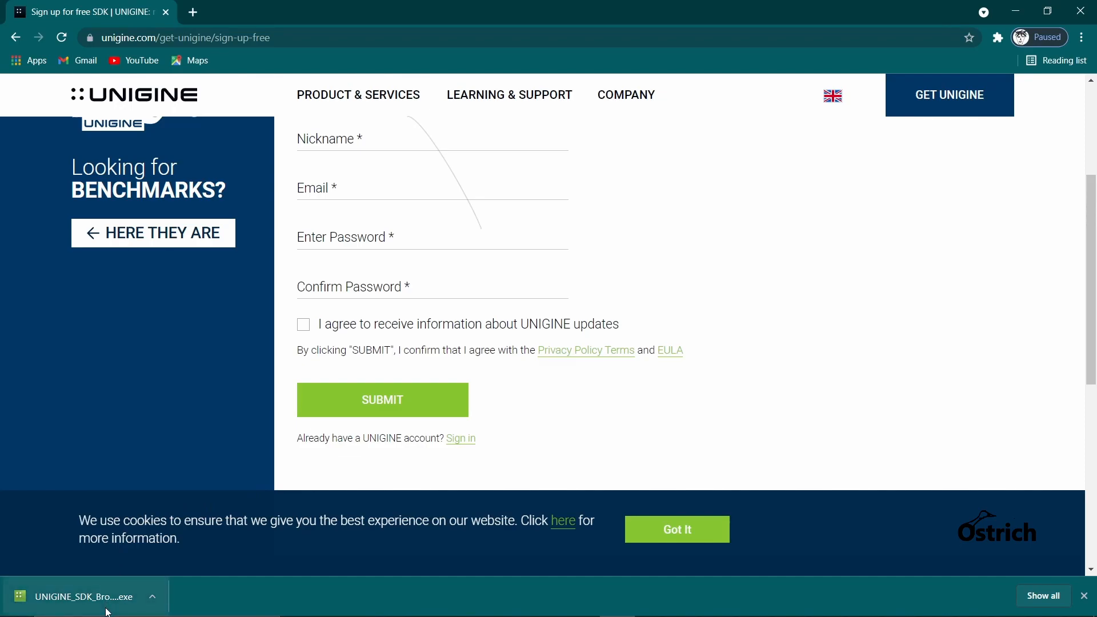
- Run the SDK Browser installer with default folder, all components and default shortcuts, then finish
click(84, 596)
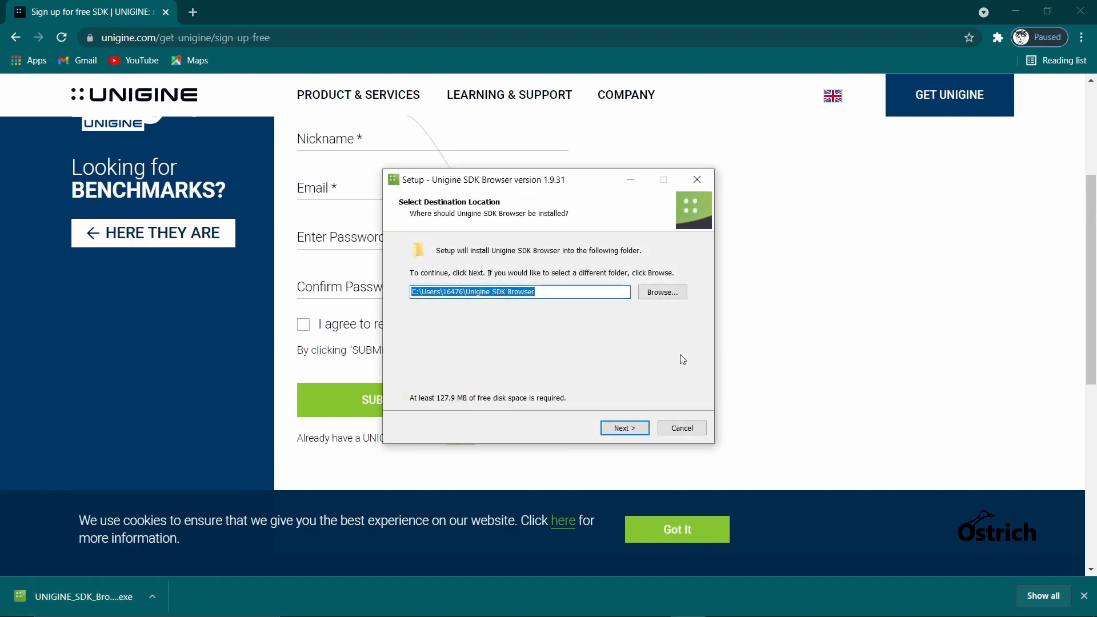
click(623, 427)
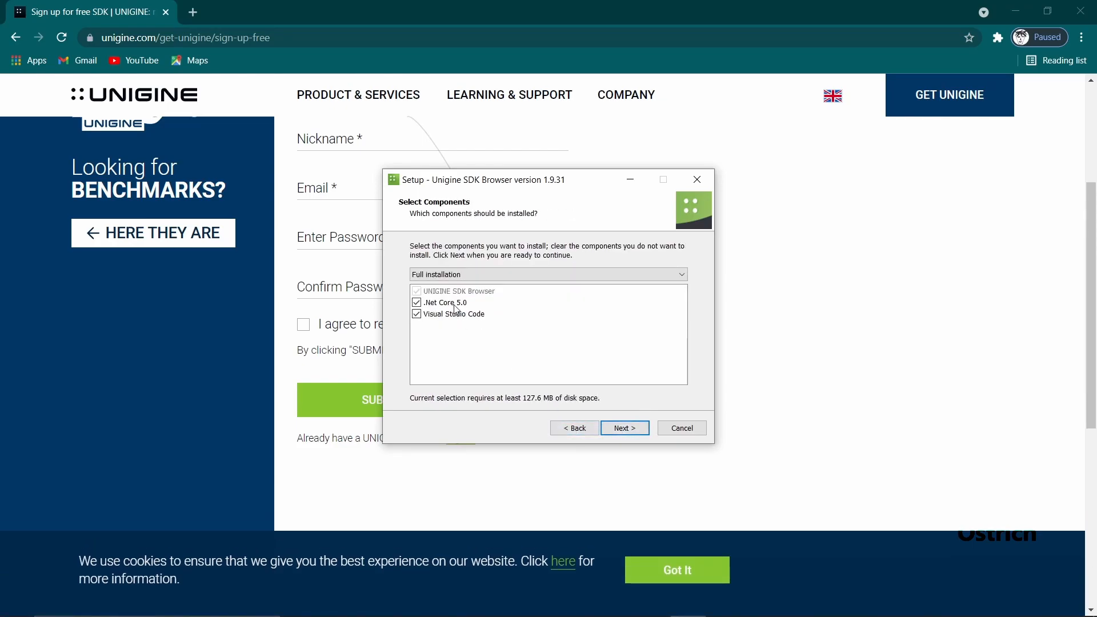
click(623, 427)
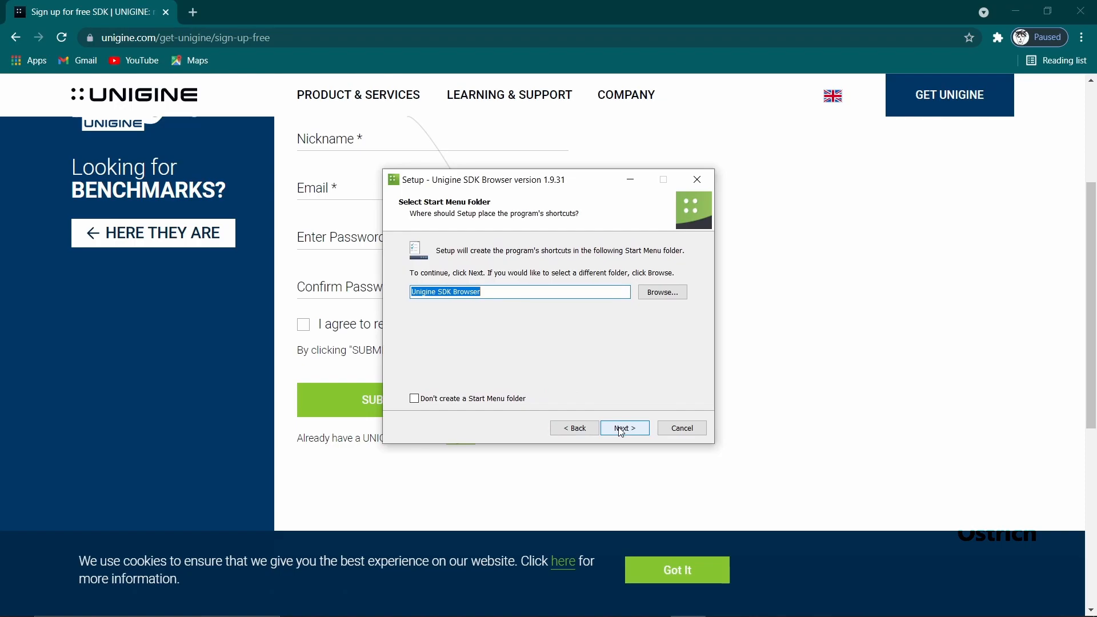
click(623, 427)
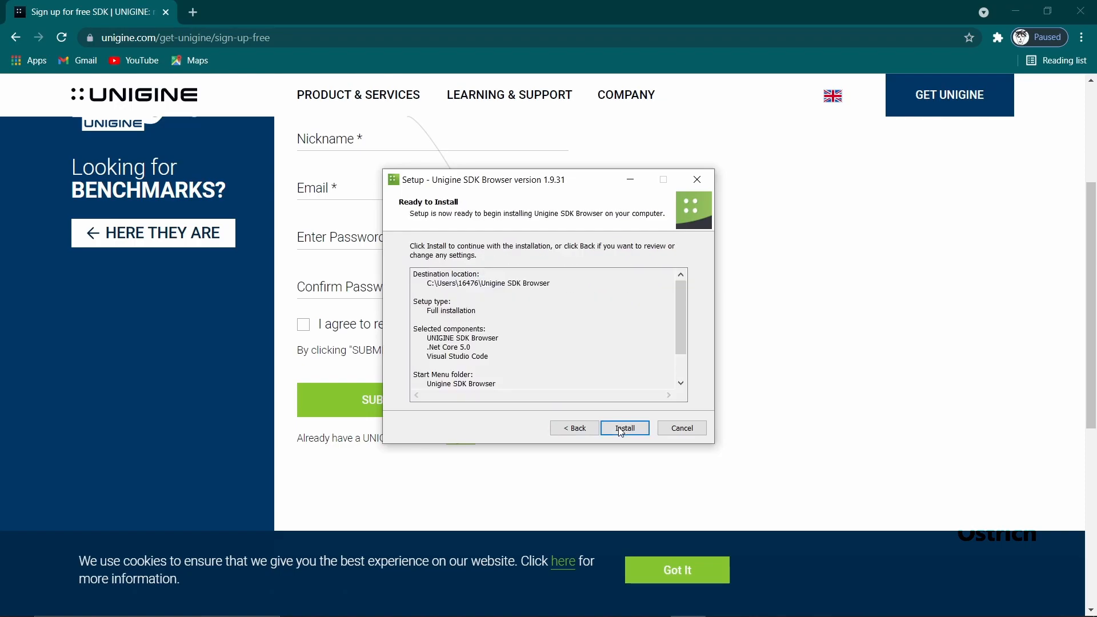
click(623, 427)
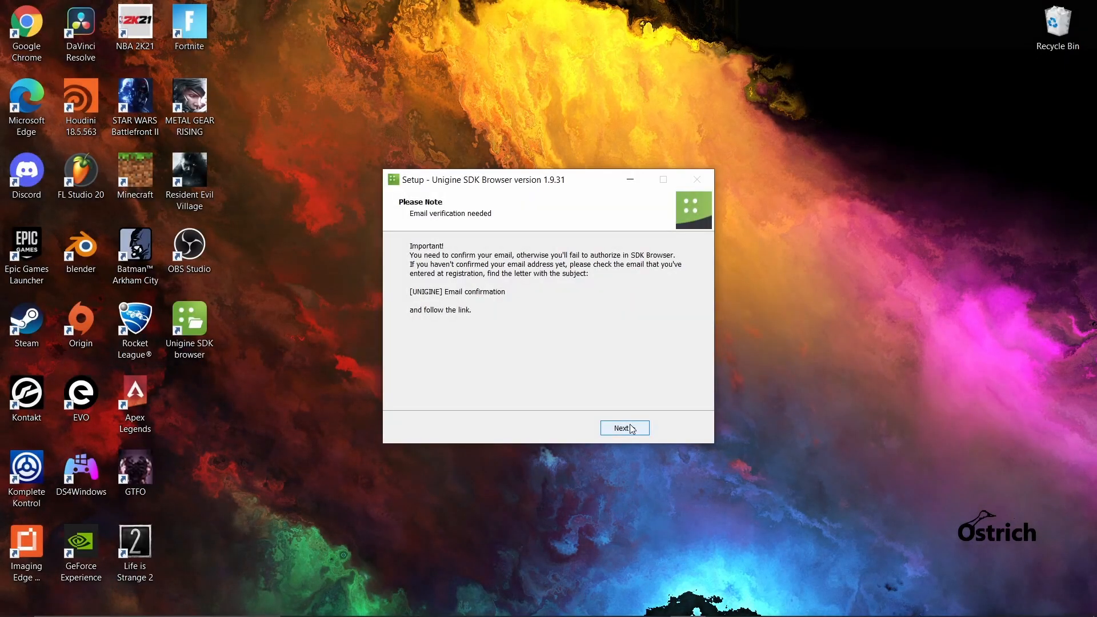
click(622, 427)
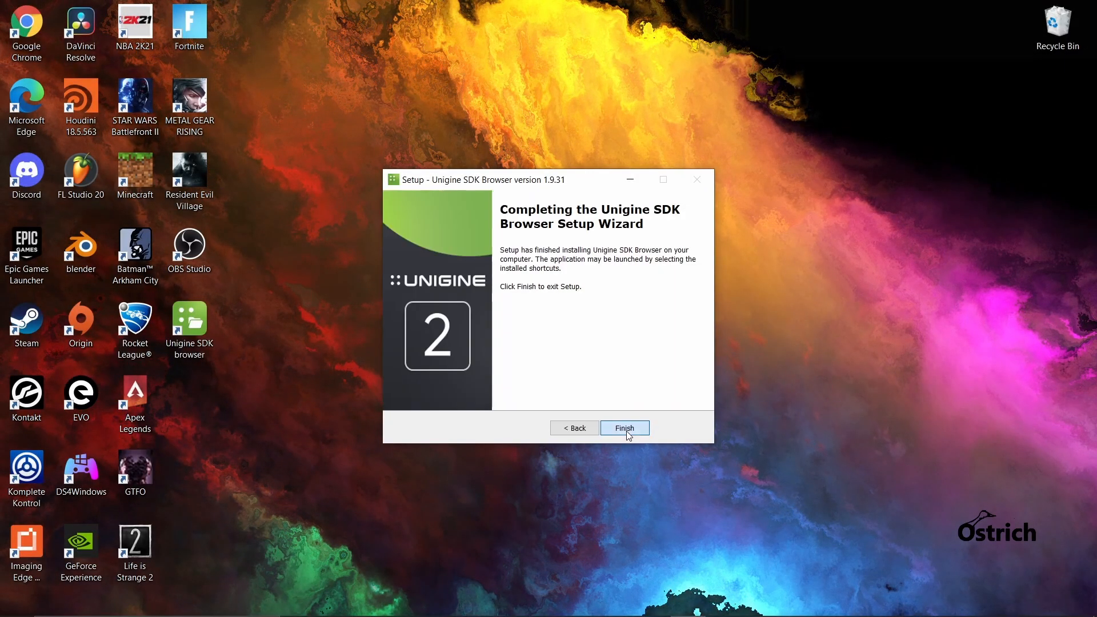
click(624, 427)
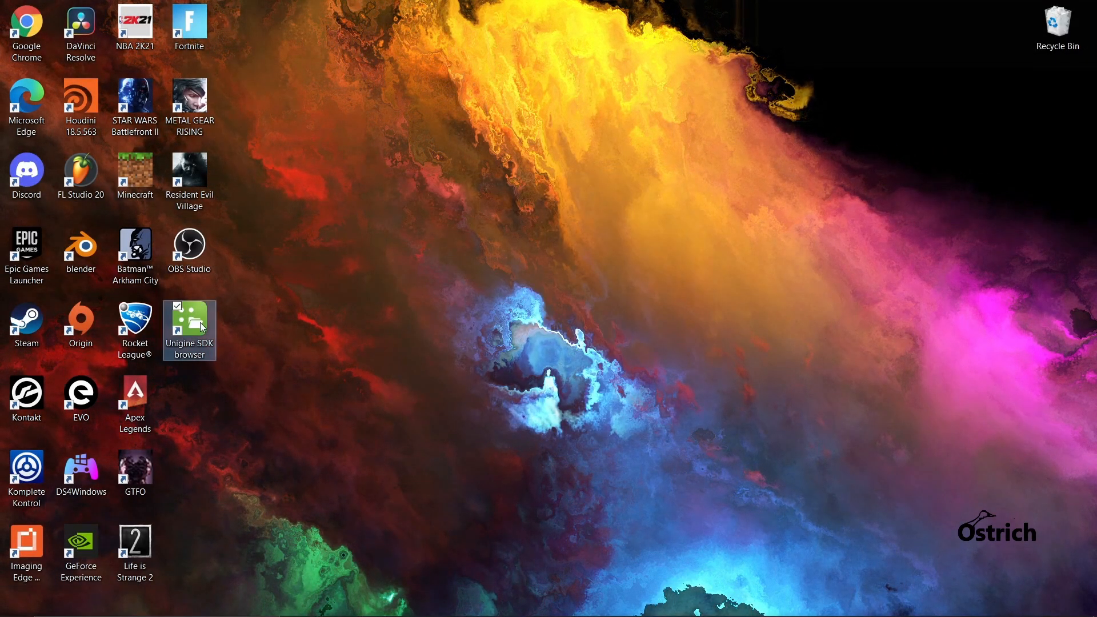
mouse_move(201, 326)
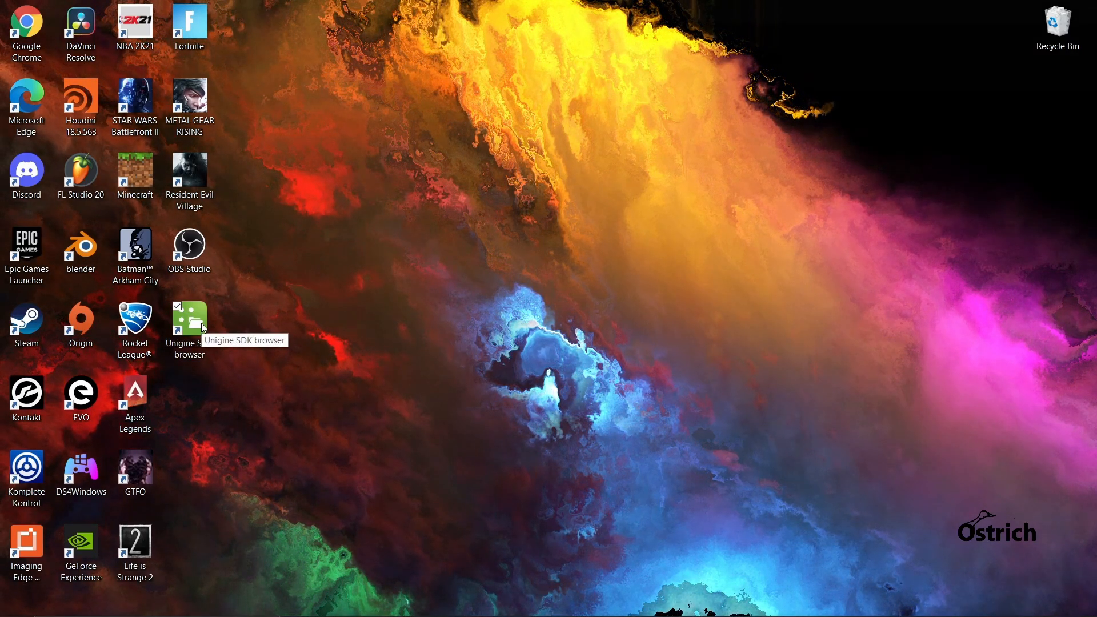
- Launch the Unigine SDK Browser shortcut and allow it through Windows Defender Firewall
double_click(189, 319)
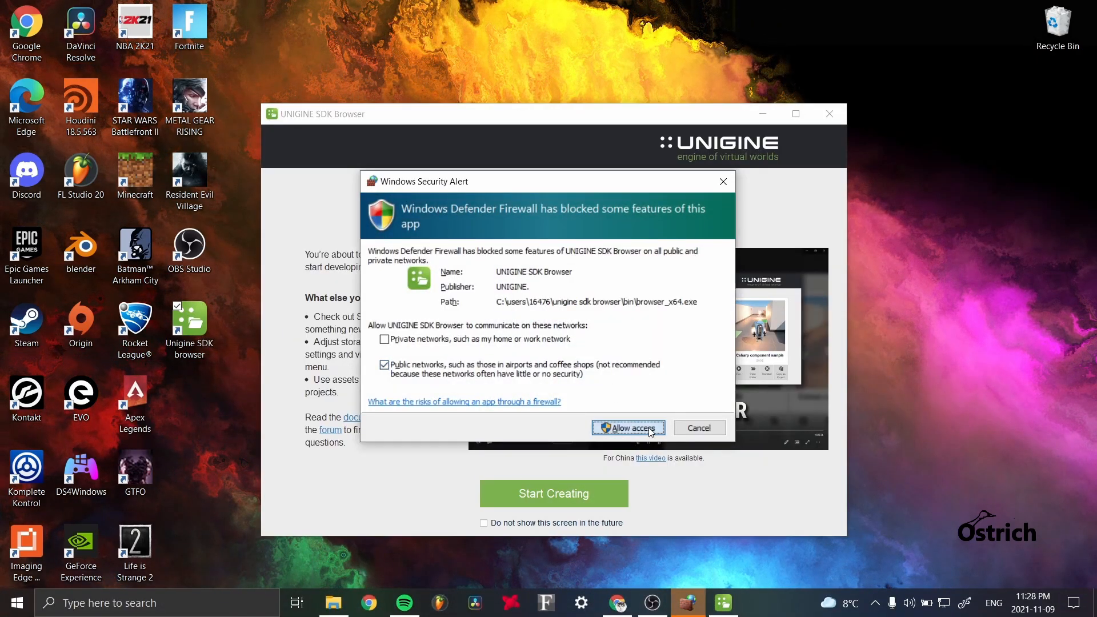
click(627, 427)
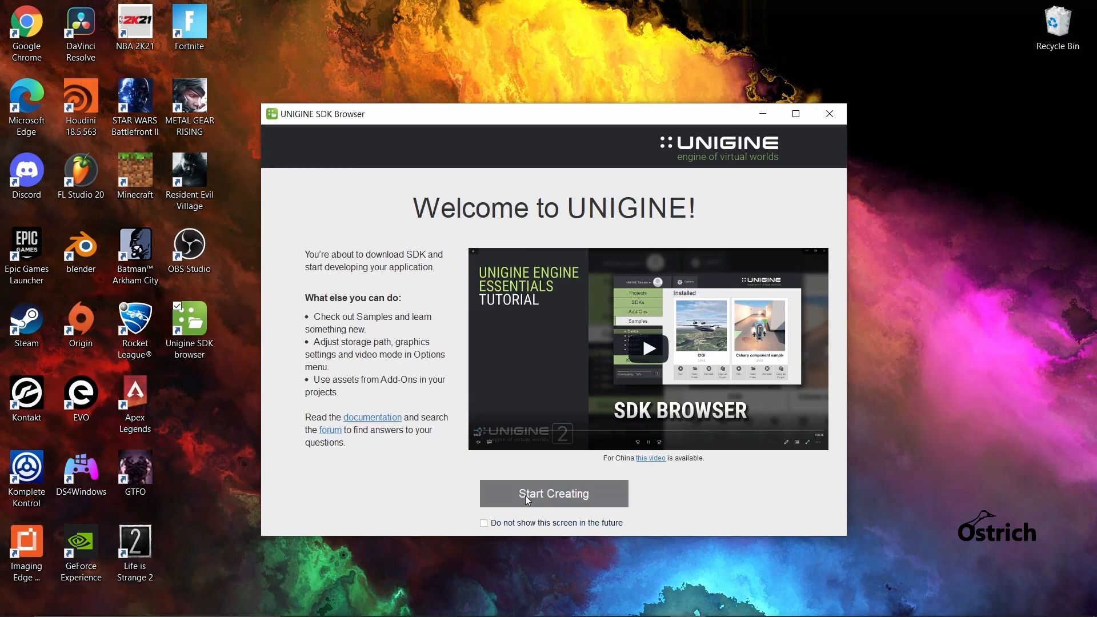
- Sign in to the UNIGINE account with Login server set to Global
click(553, 492)
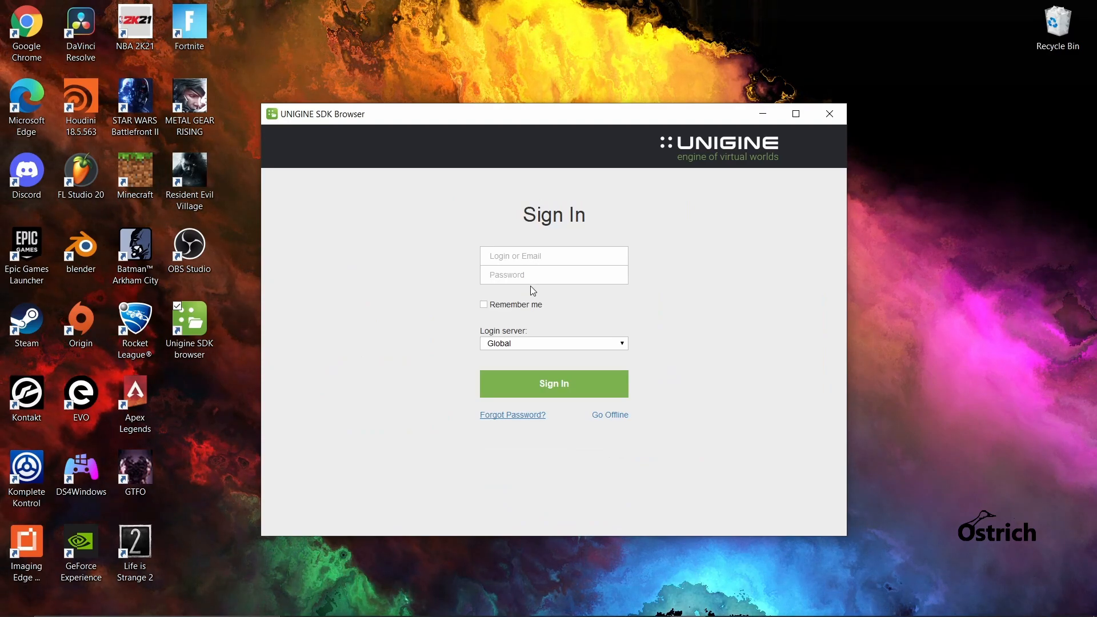
click(554, 255)
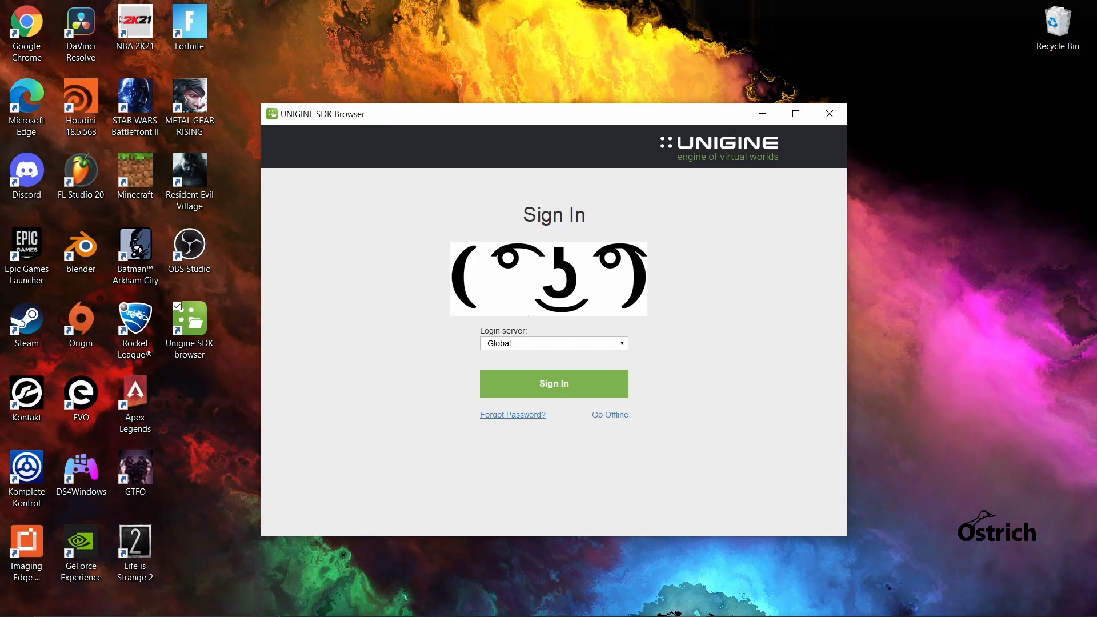
click(553, 383)
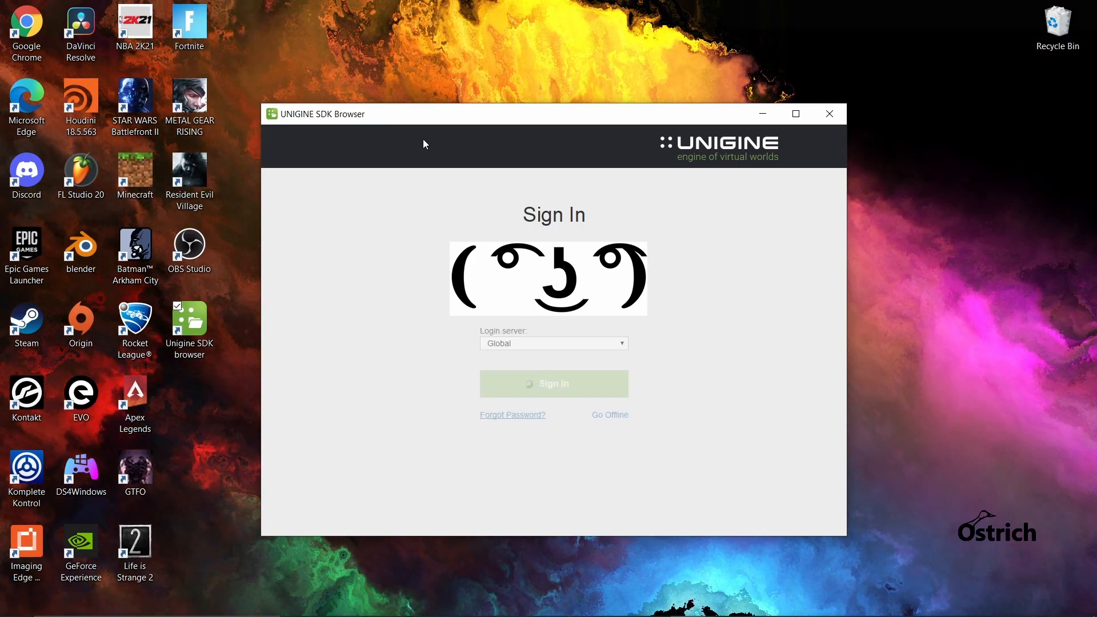
click(552, 384)
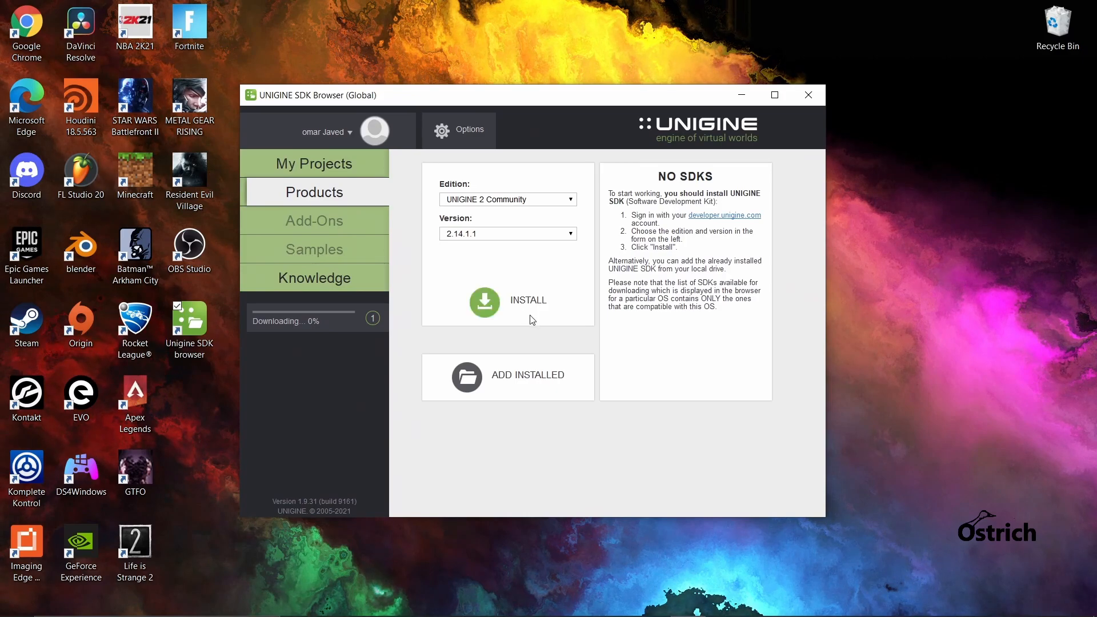
mouse_move(393, 419)
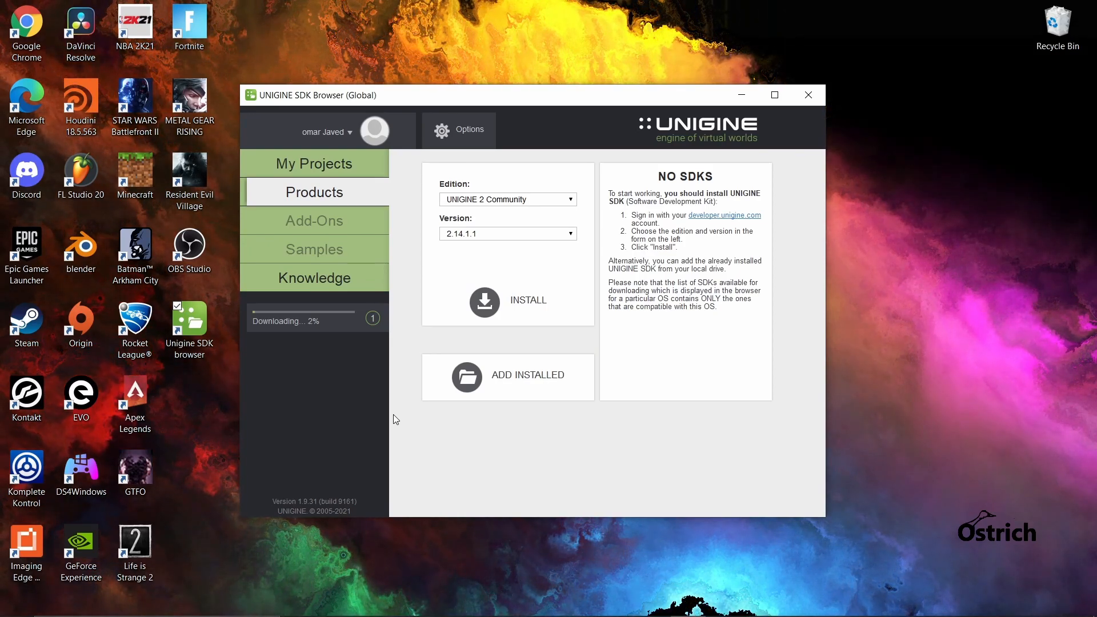
mouse_move(264, 315)
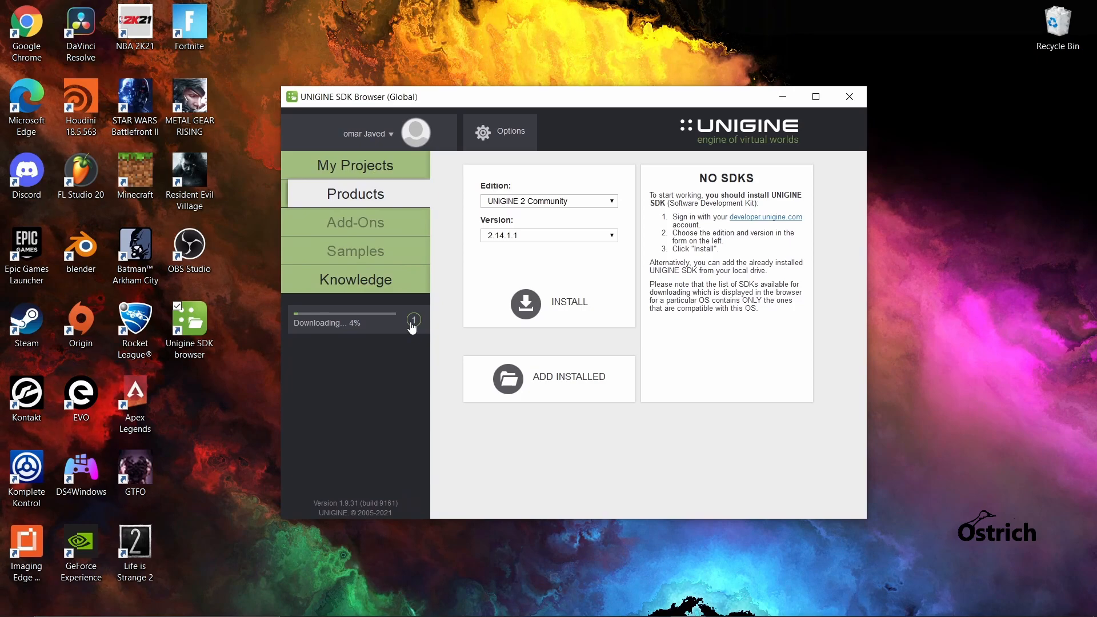
- Check the UNIGINE 2 Community 2.14.1.1 SDK download, now at 8%
click(413, 322)
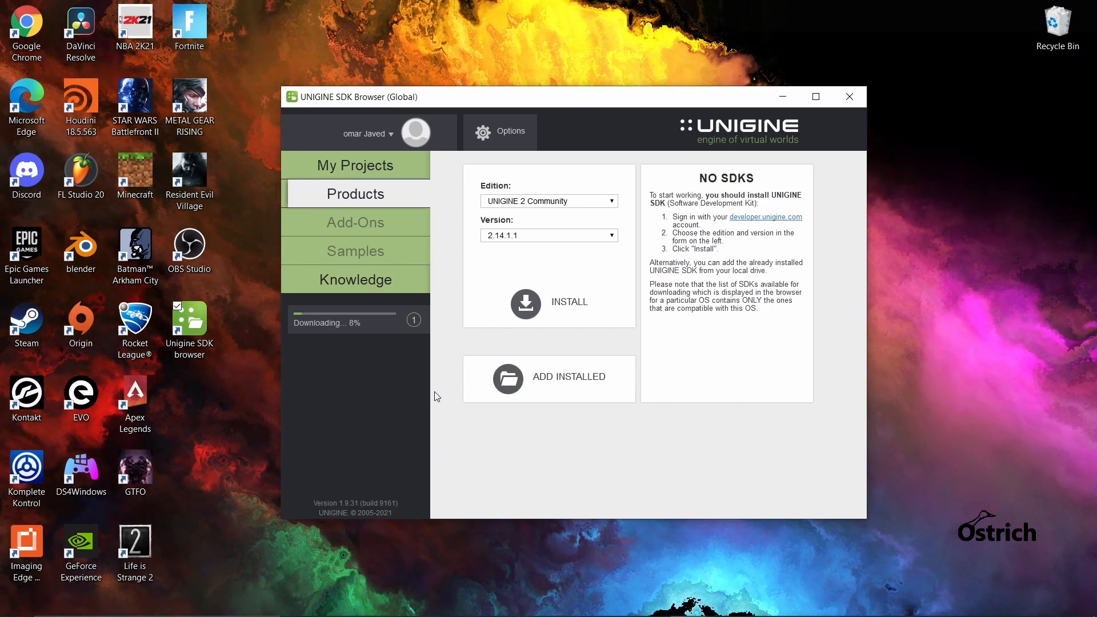
mouse_move(407, 224)
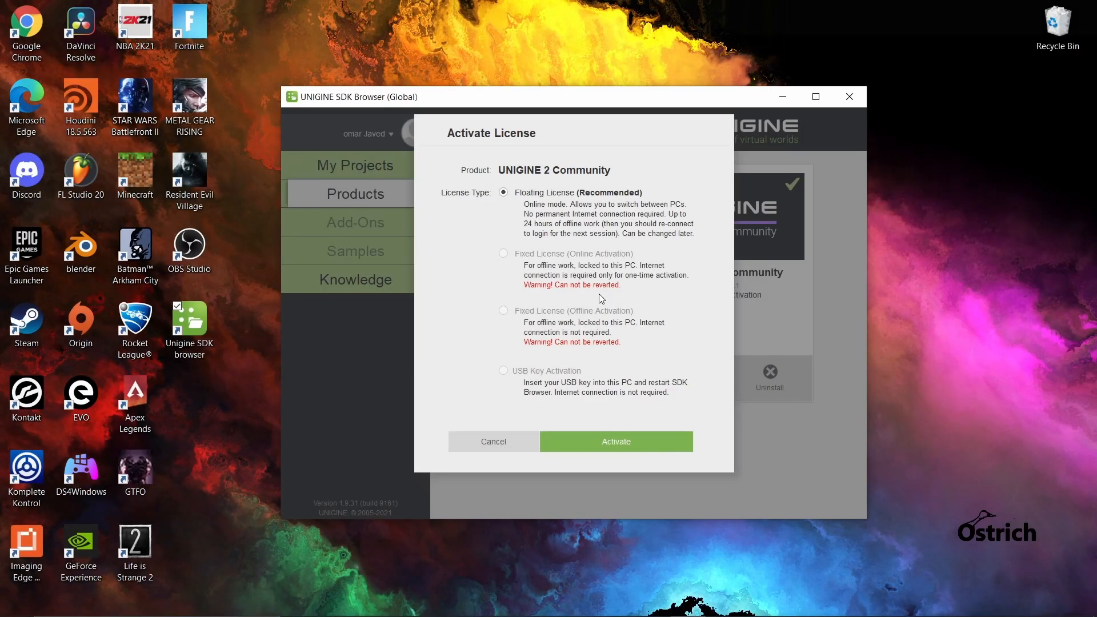
mouse_move(582, 247)
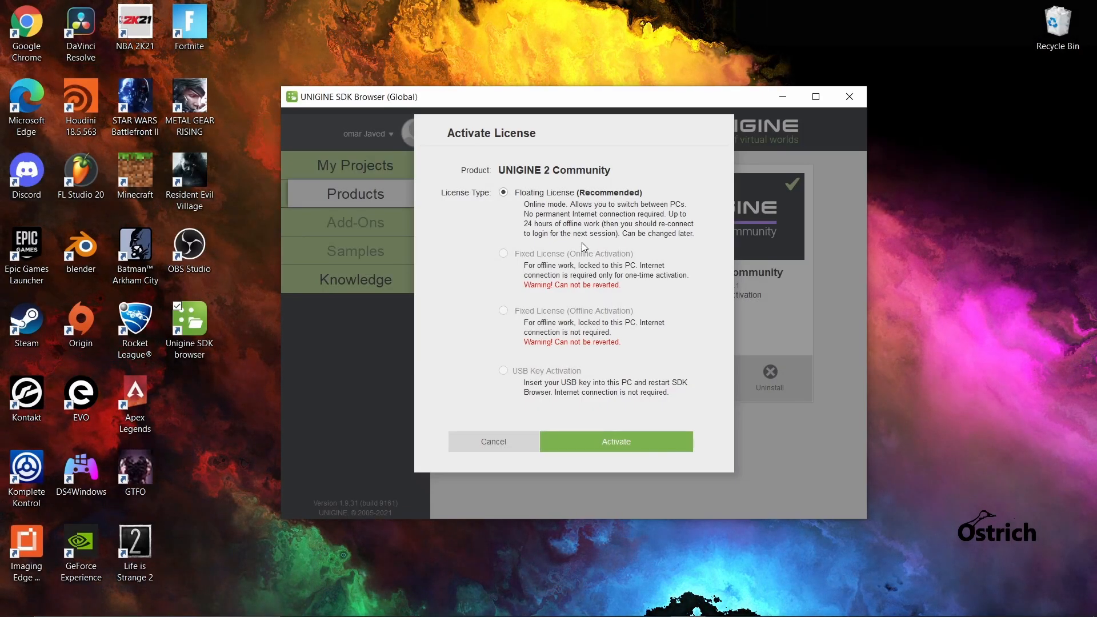
mouse_move(533, 220)
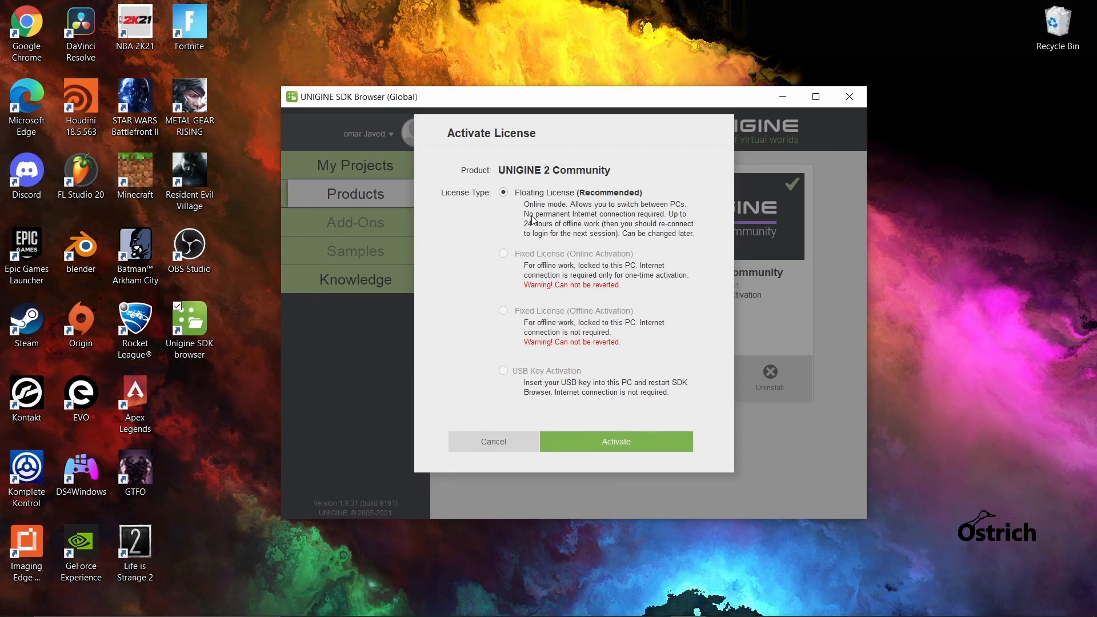
mouse_move(596, 192)
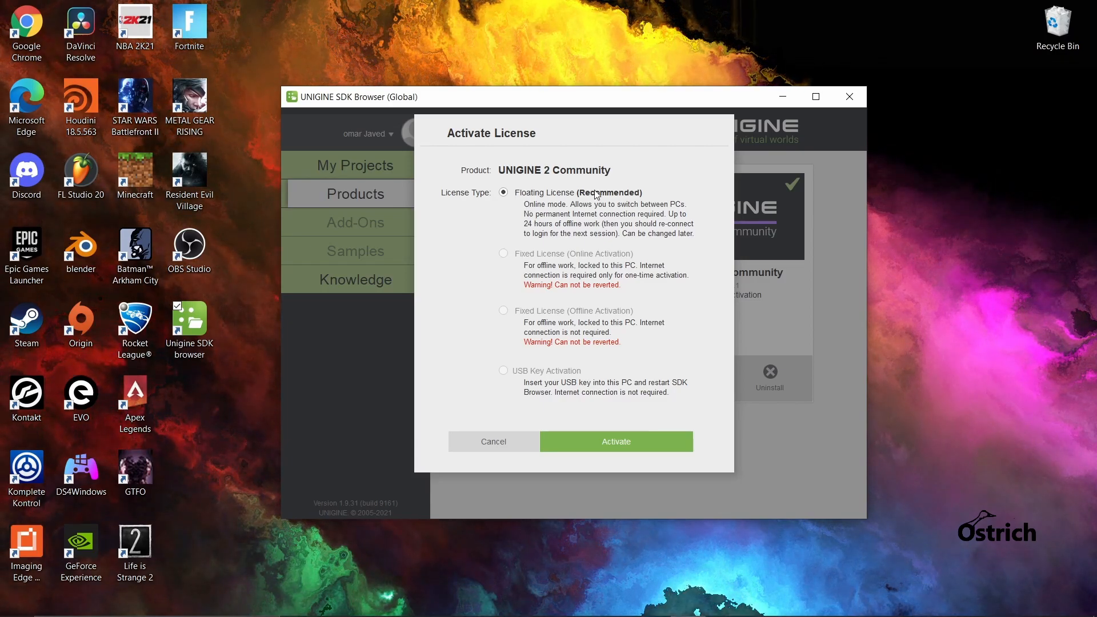
mouse_move(614, 331)
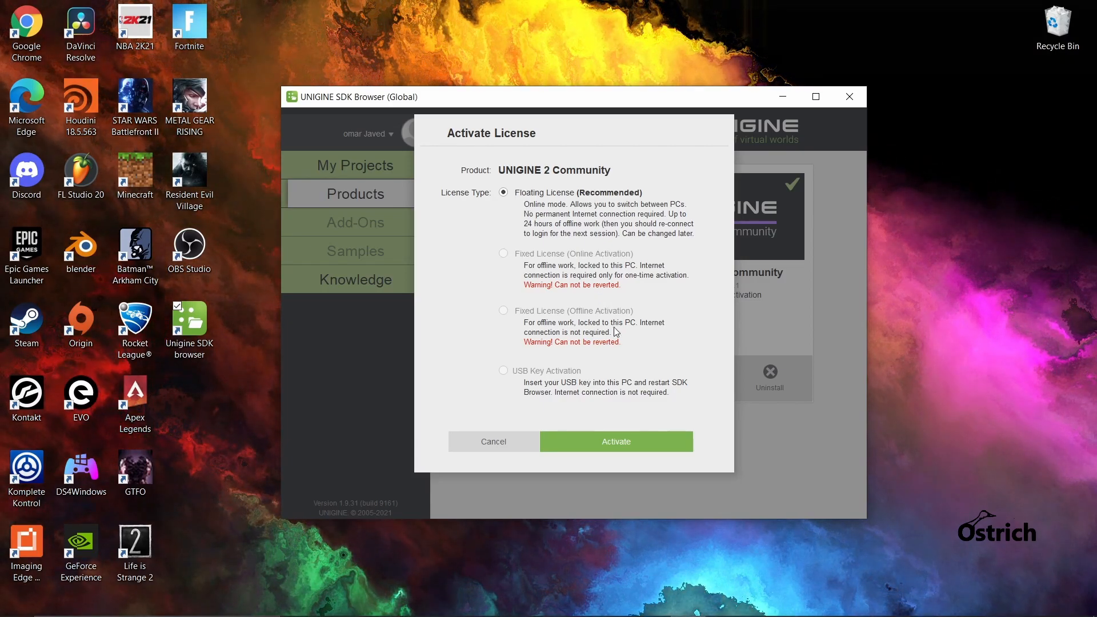
mouse_move(594, 235)
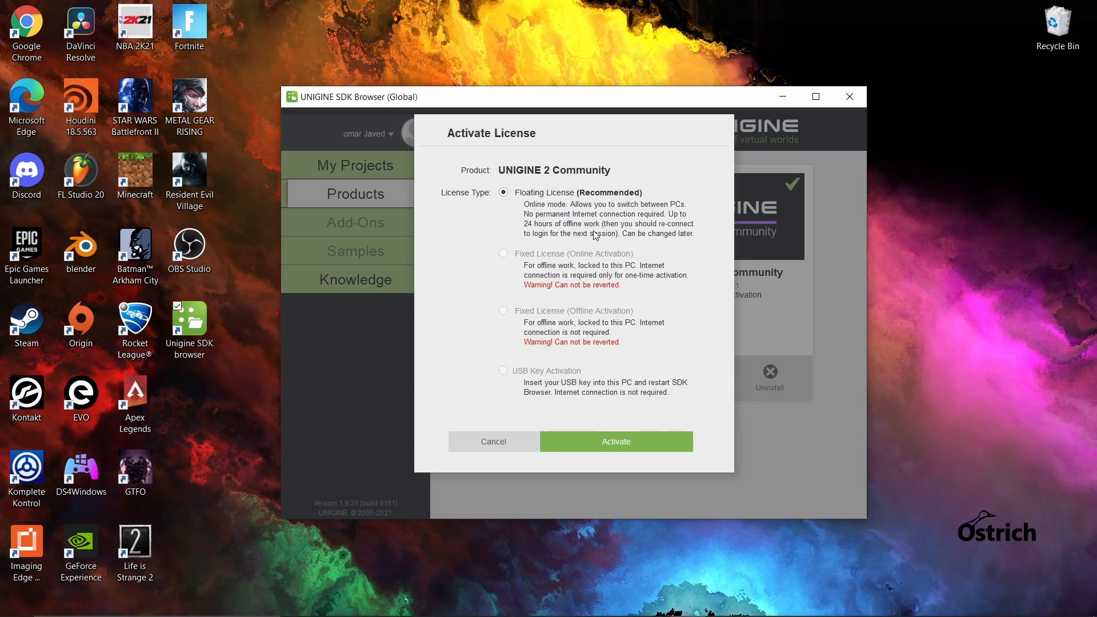
mouse_move(576, 213)
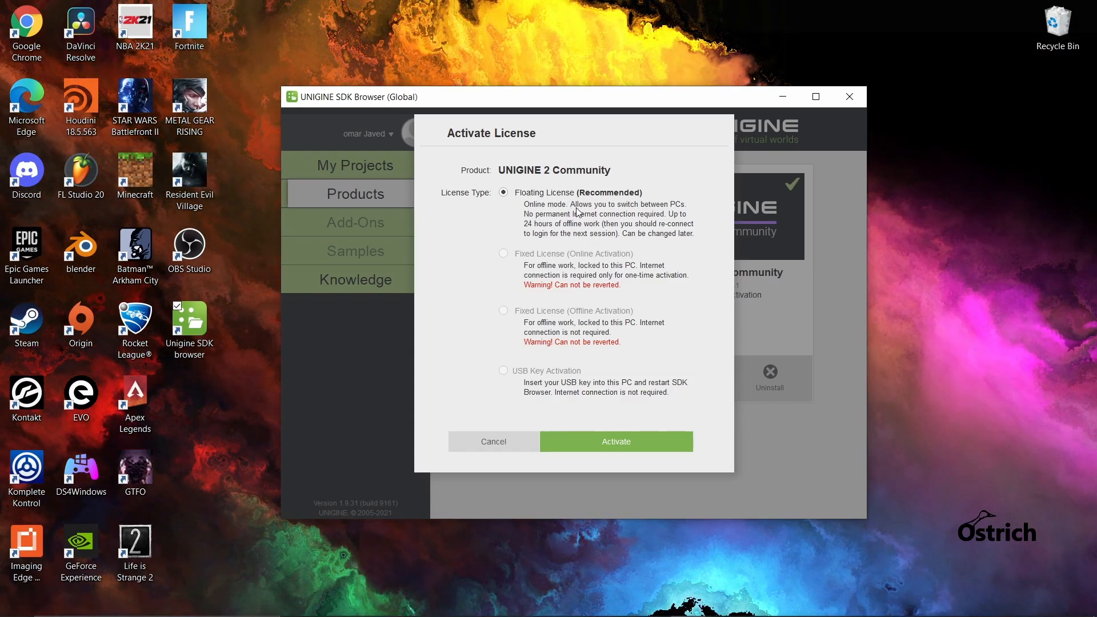
mouse_move(677, 212)
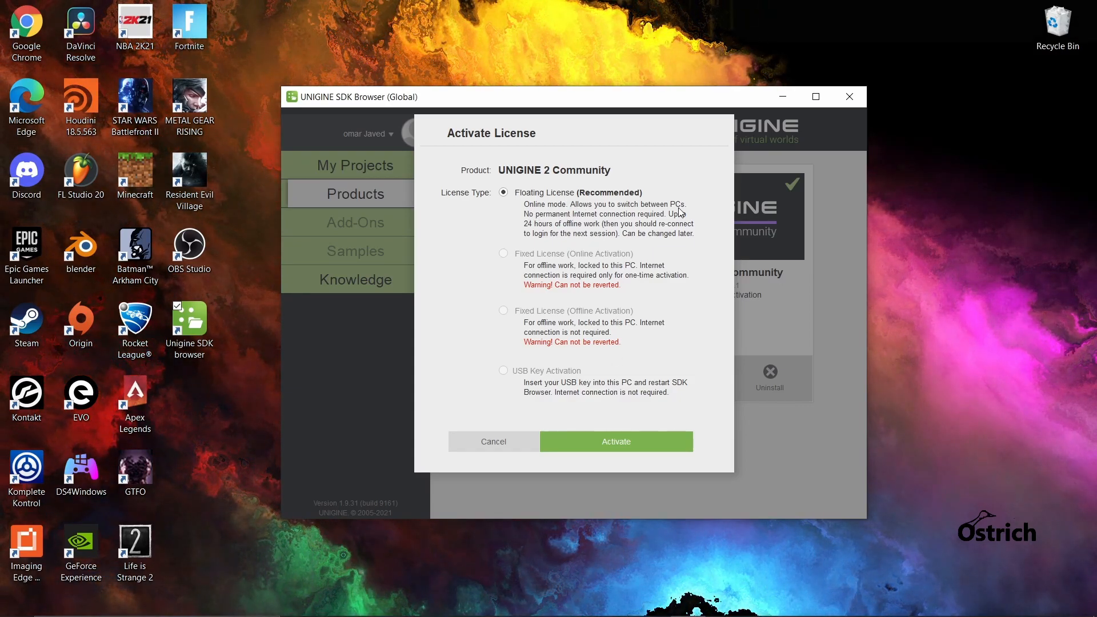
mouse_move(674, 234)
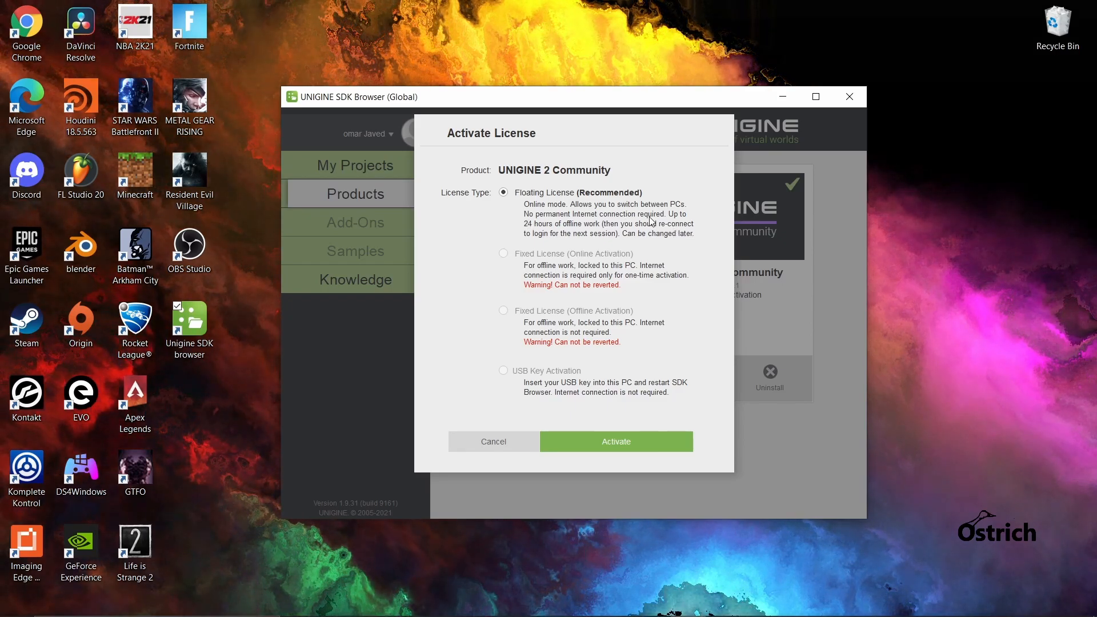
mouse_move(668, 231)
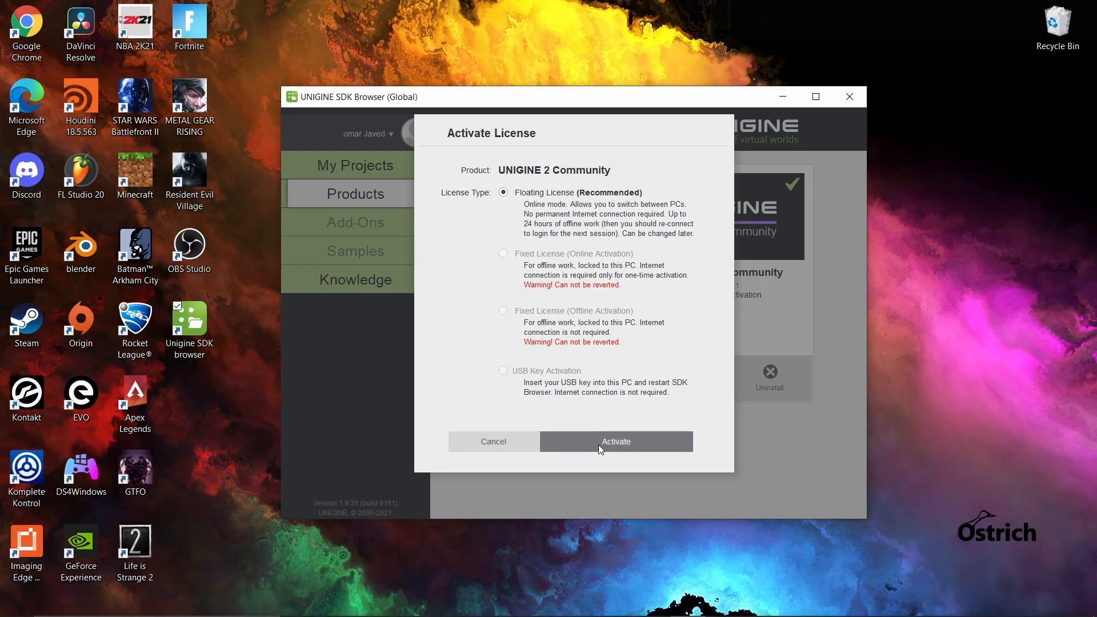
- Activate UNIGINE 2 Community with Floating License (Recommended)
click(613, 442)
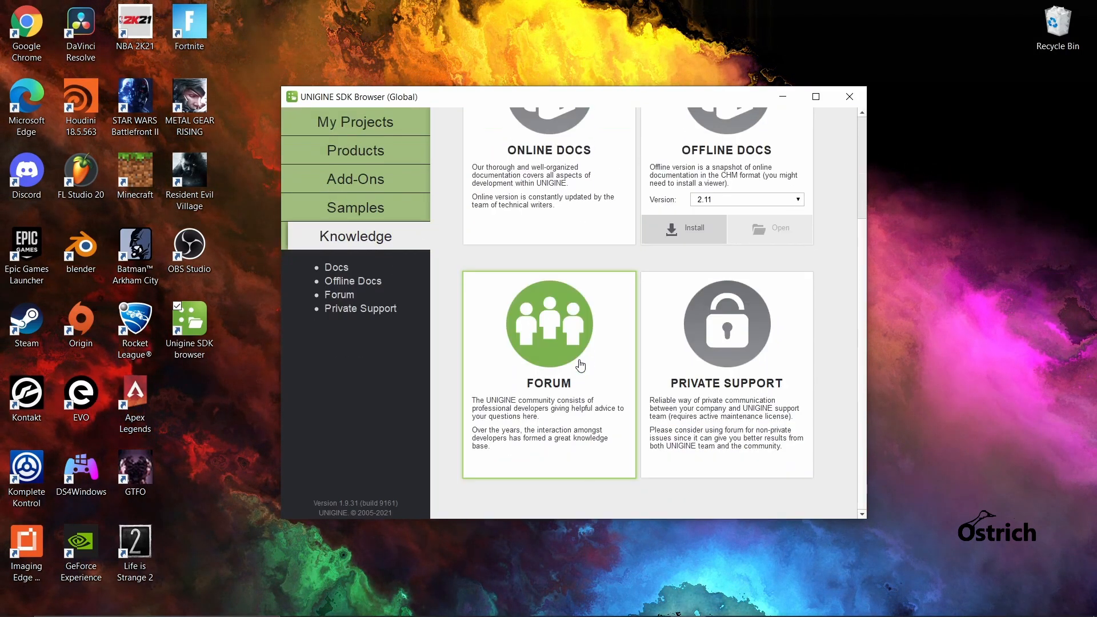
- Scroll the Knowledge page's Docs, Offline Docs, Forum and Private Support cards
scroll(up, 3)
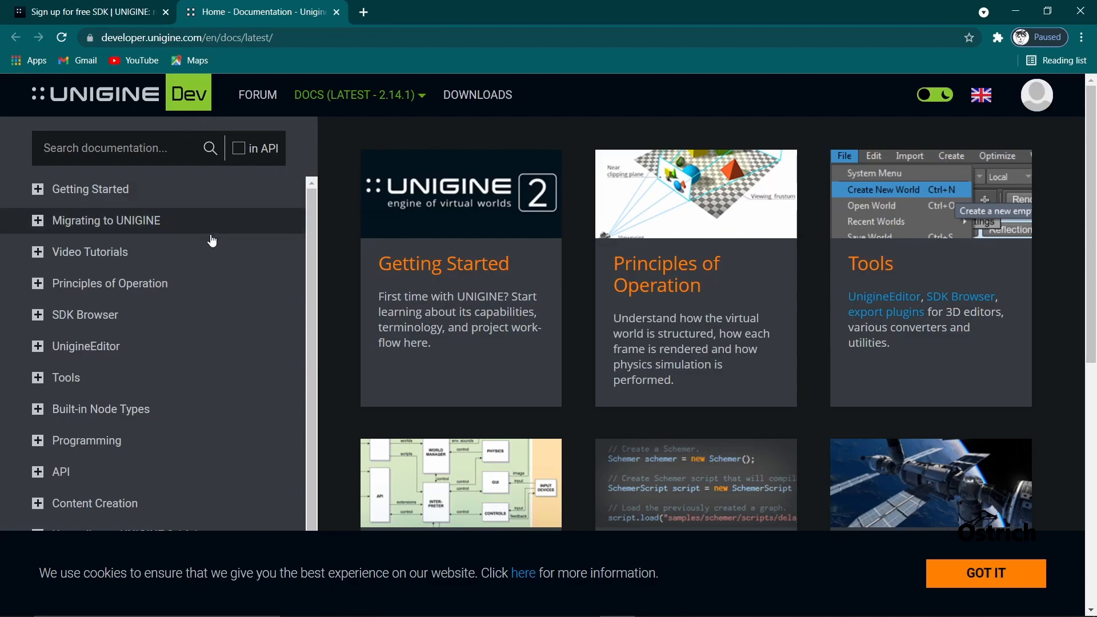
mouse_move(165, 12)
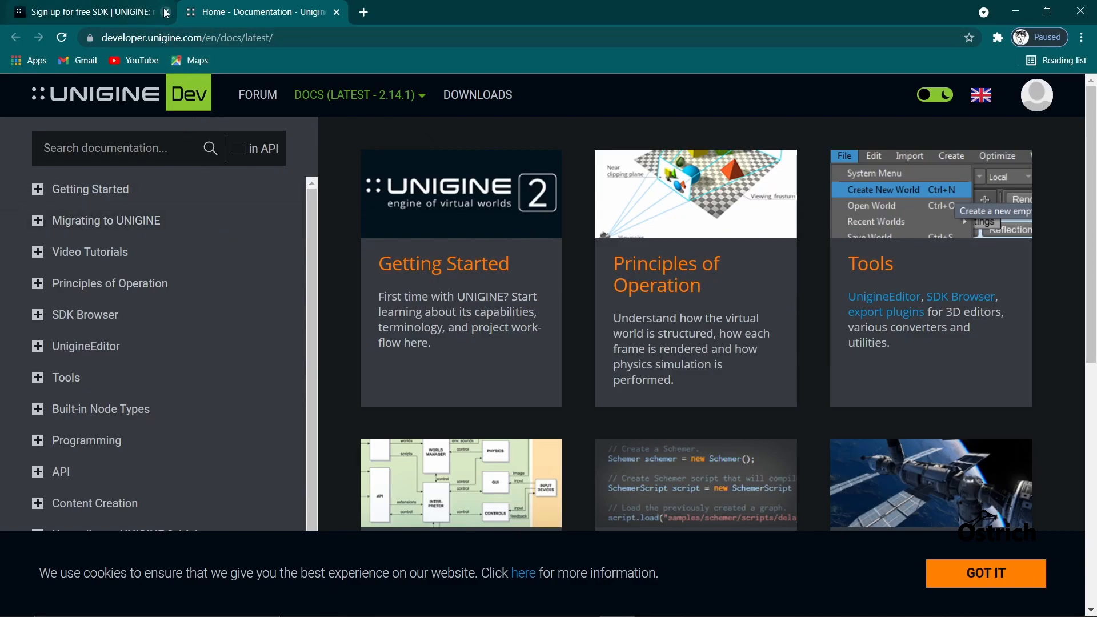
- Close the sign-up page and browse the documentation home
click(166, 12)
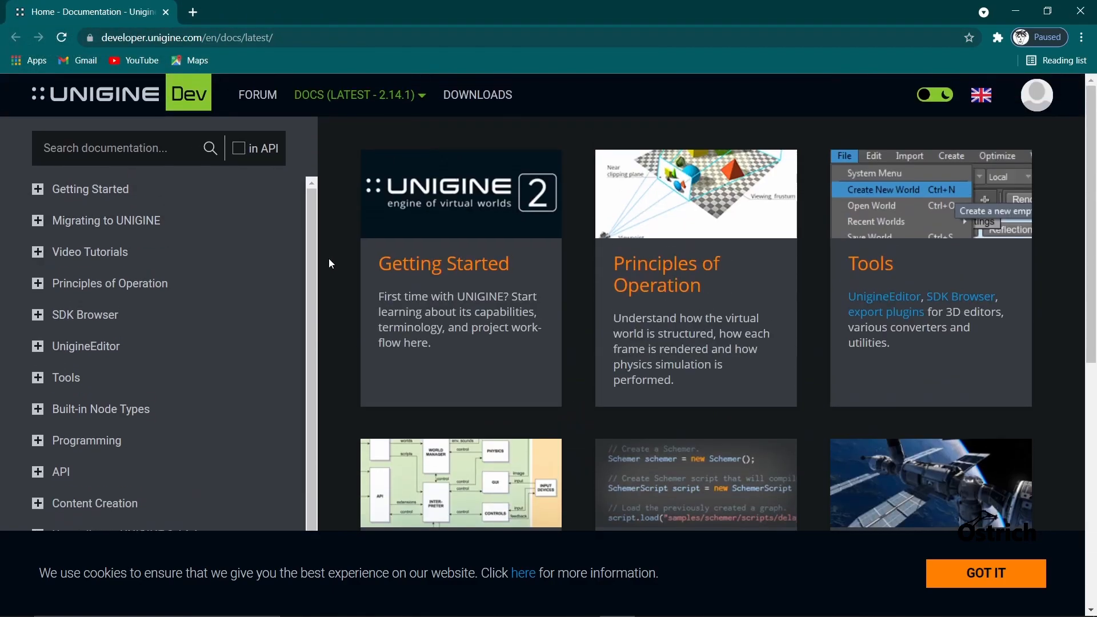
scroll(down, 3)
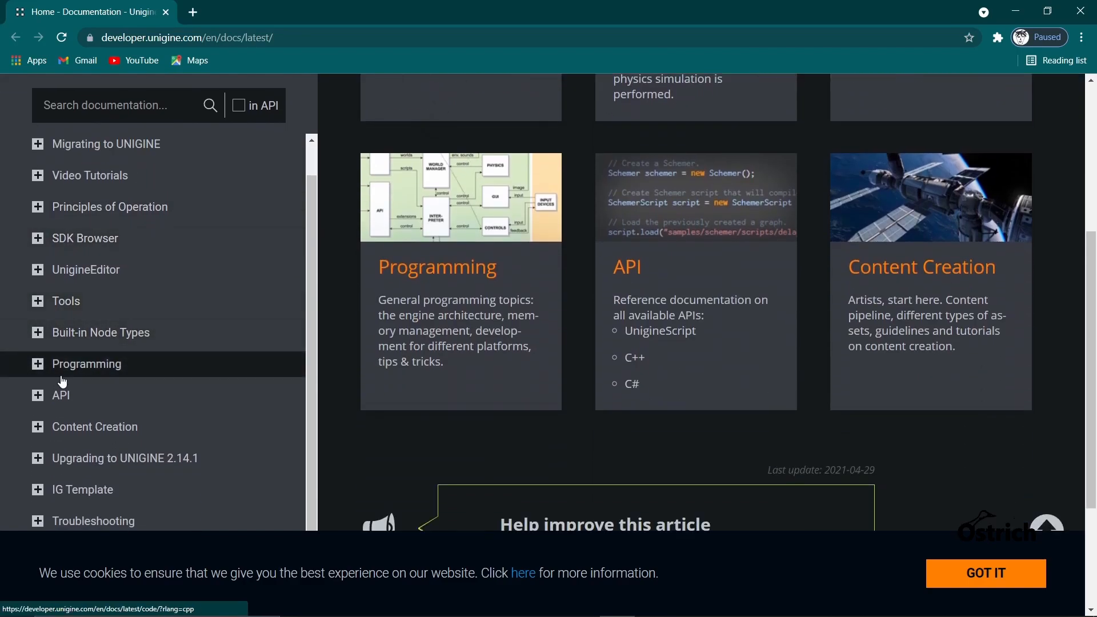
scroll(up, 3)
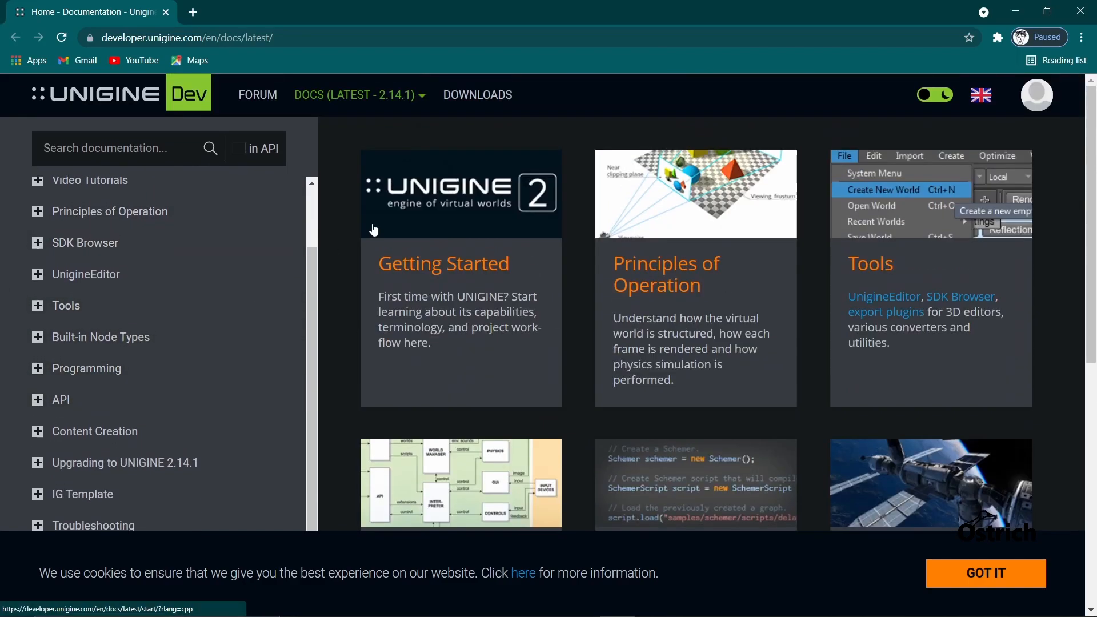
mouse_move(305, 218)
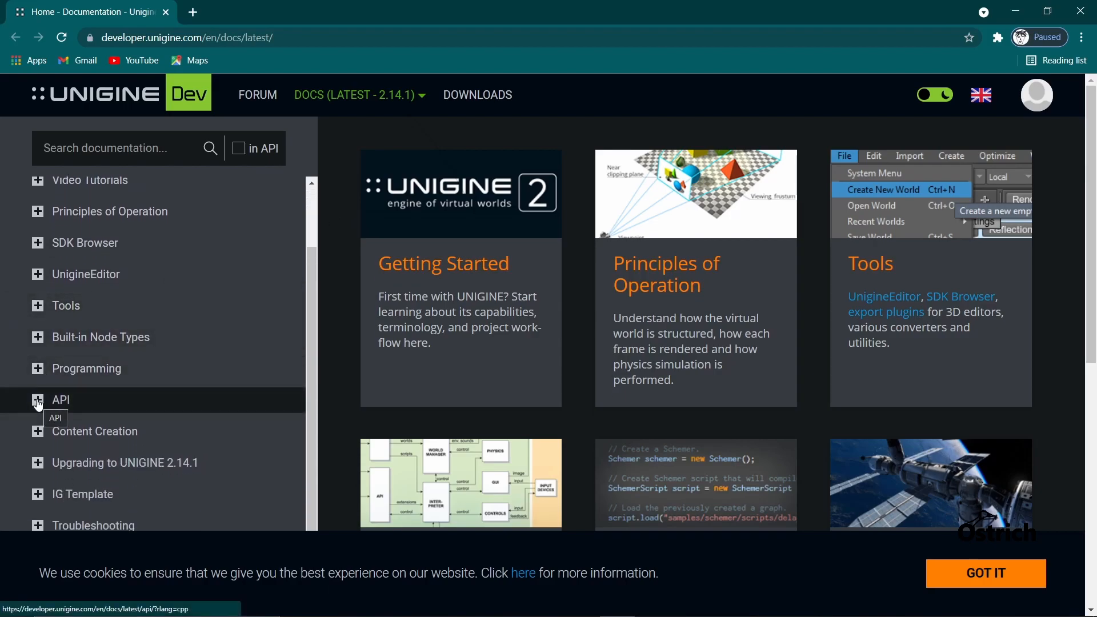
- Expand the API, Getting Started and Migrating to UNIGINE sections in the docs sidebar
click(38, 404)
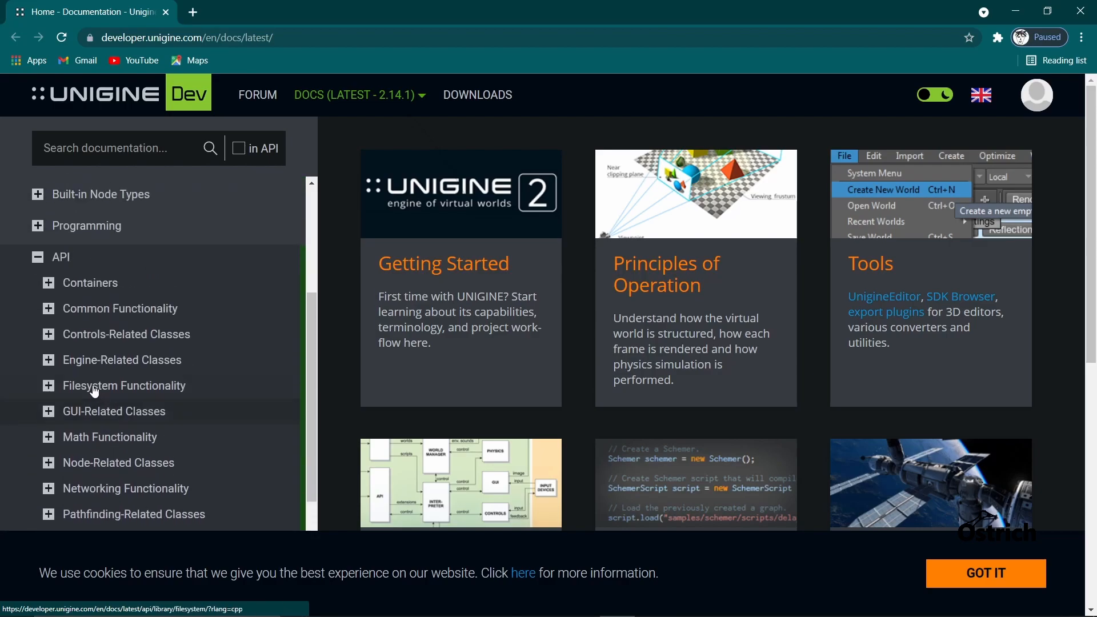
mouse_move(117, 324)
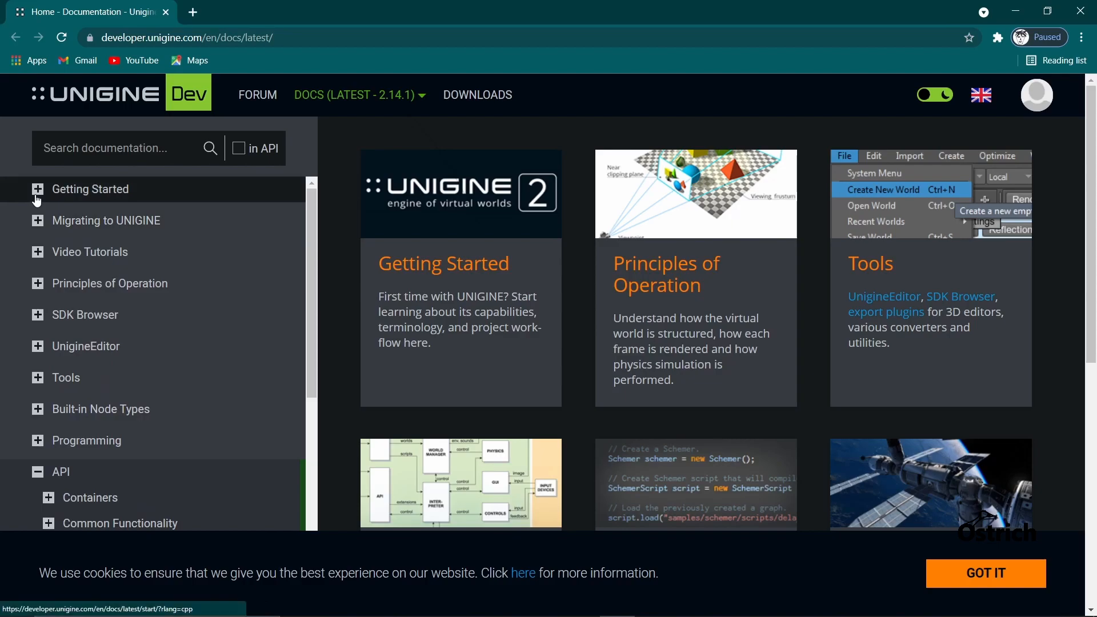
click(37, 189)
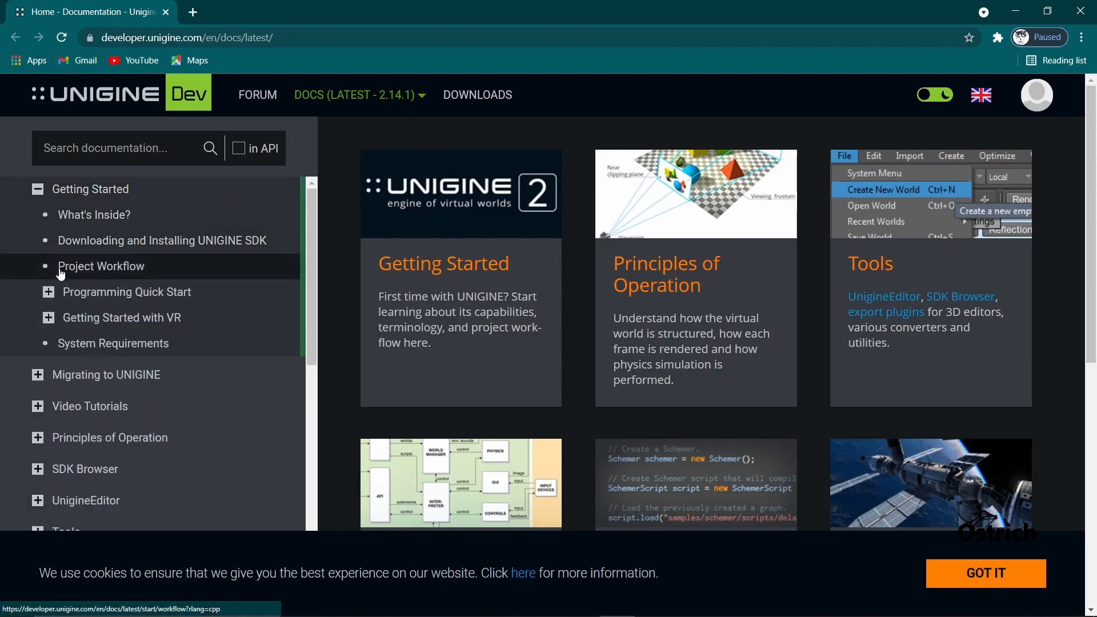
click(48, 292)
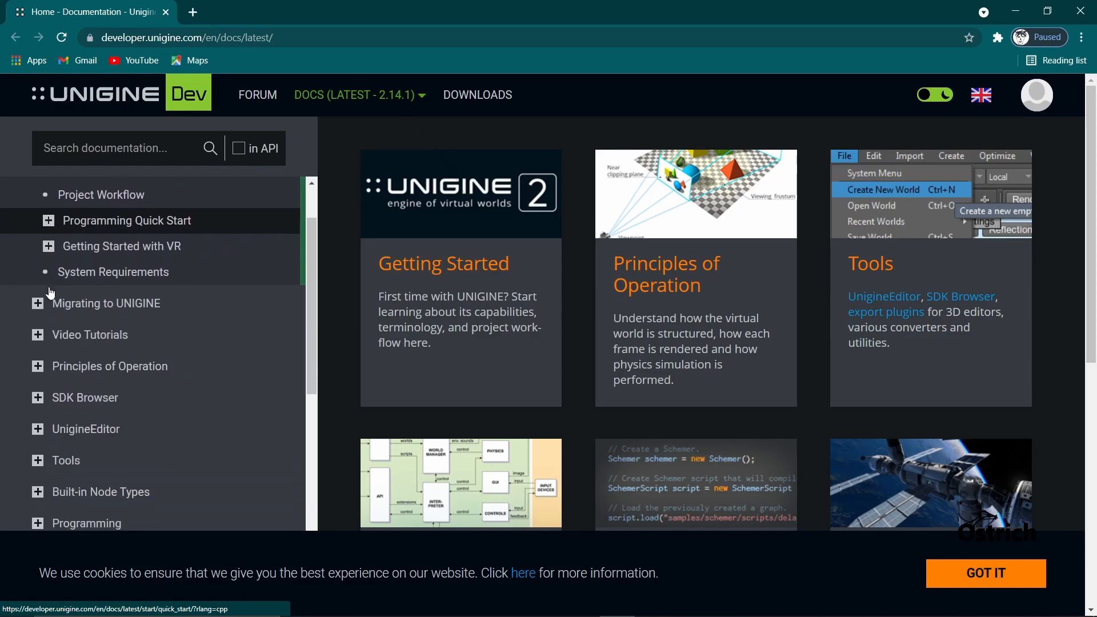
click(37, 303)
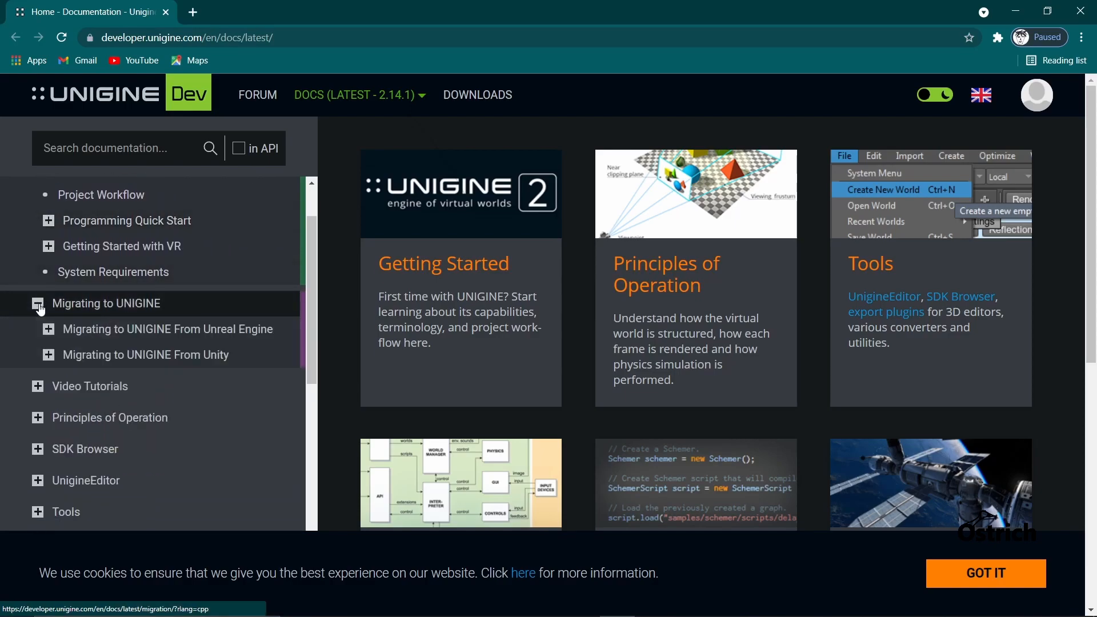
mouse_move(145, 354)
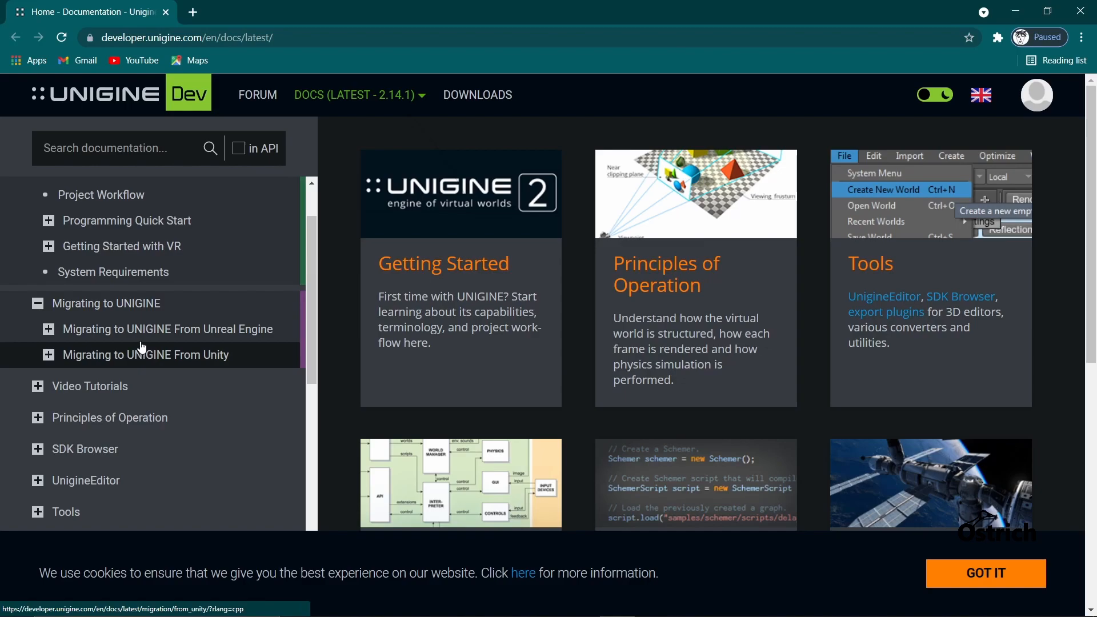
mouse_move(186, 329)
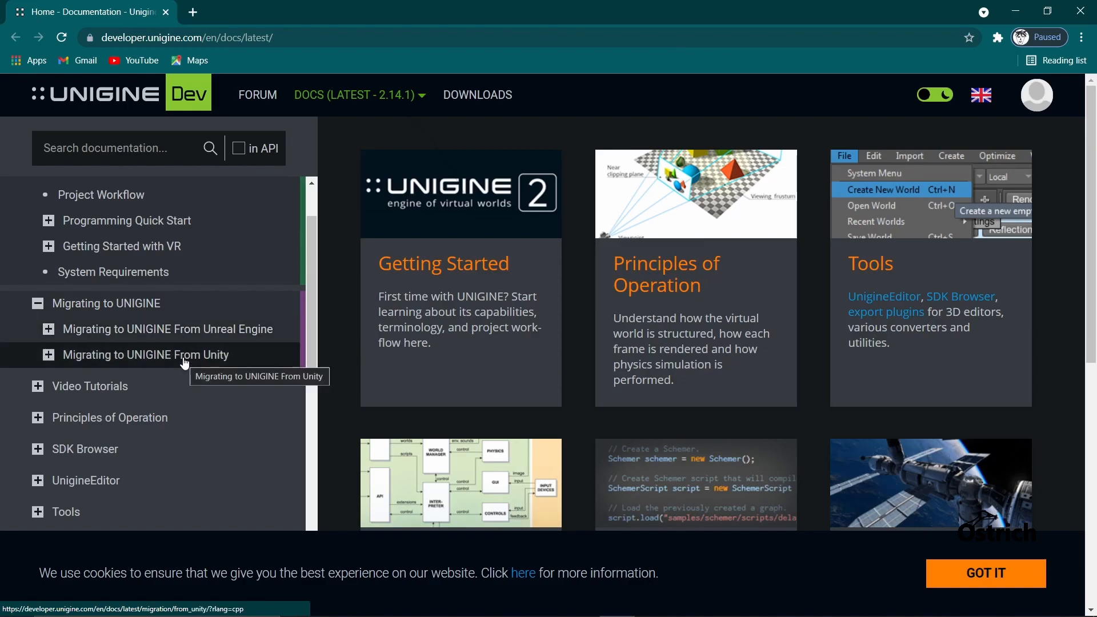
- Open the Migrating to UNIGINE From Unity guide and find GameObject in its Quick Glossary
click(146, 354)
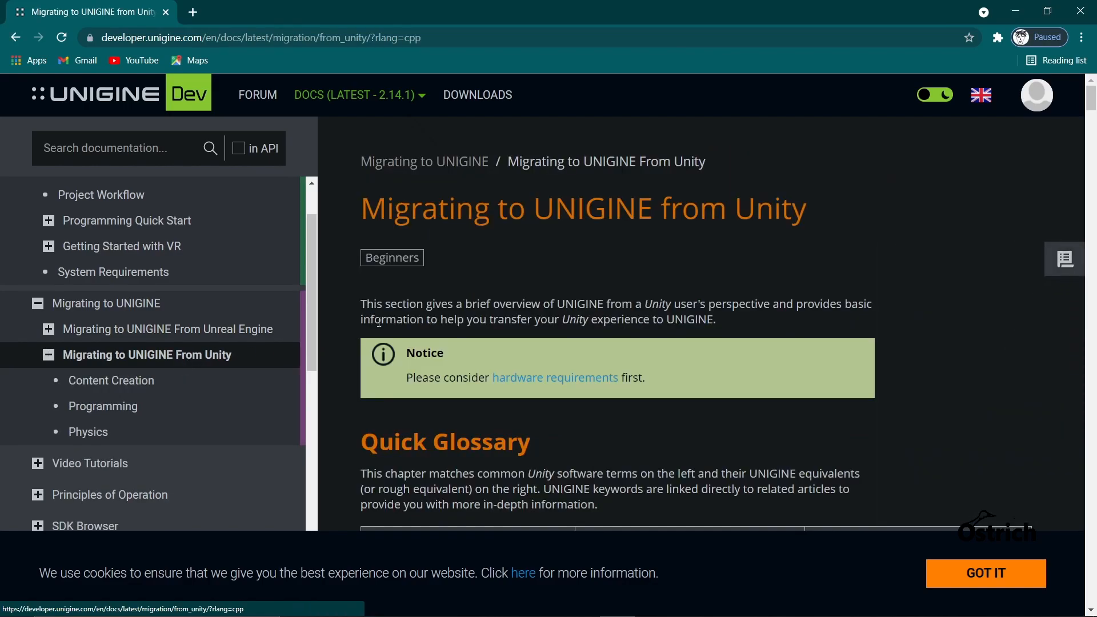
scroll(down, 3)
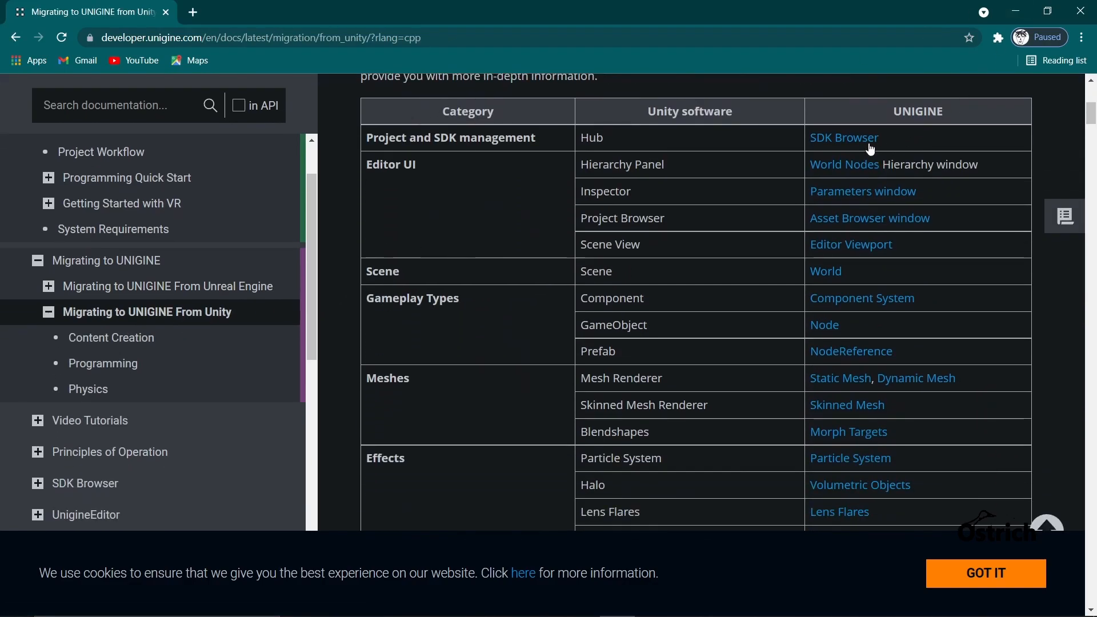
scroll(up, 3)
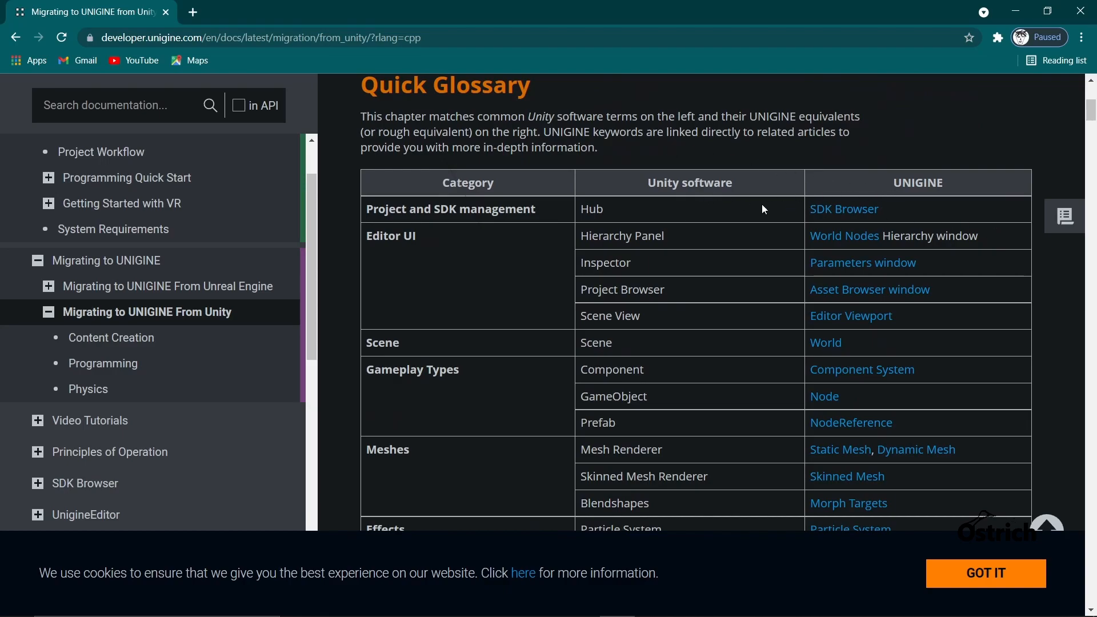
mouse_move(767, 192)
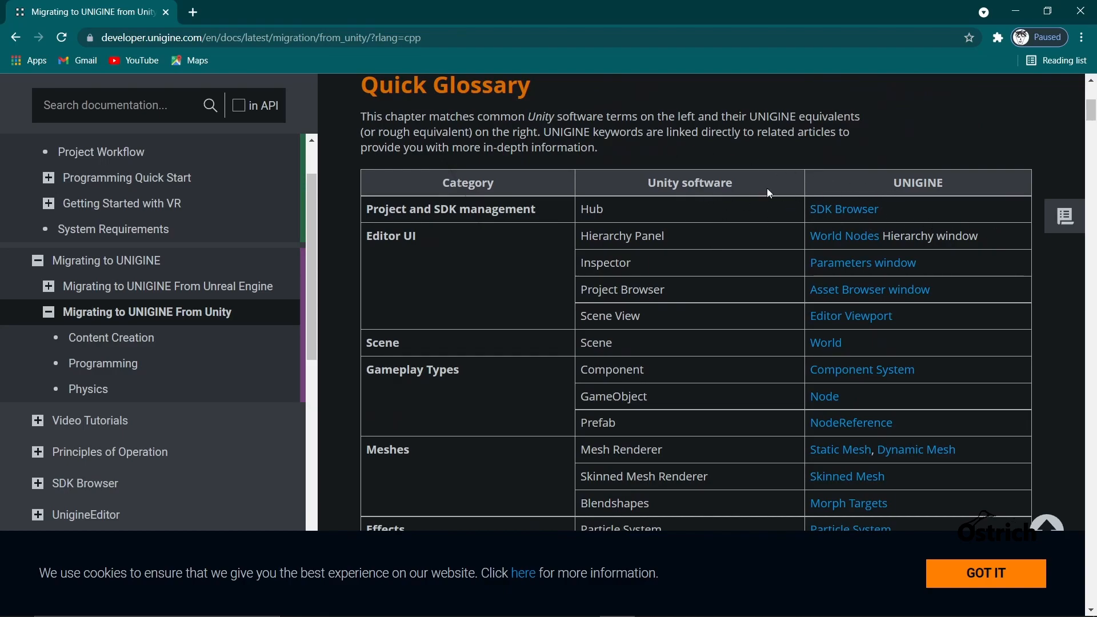
scroll(down, 3)
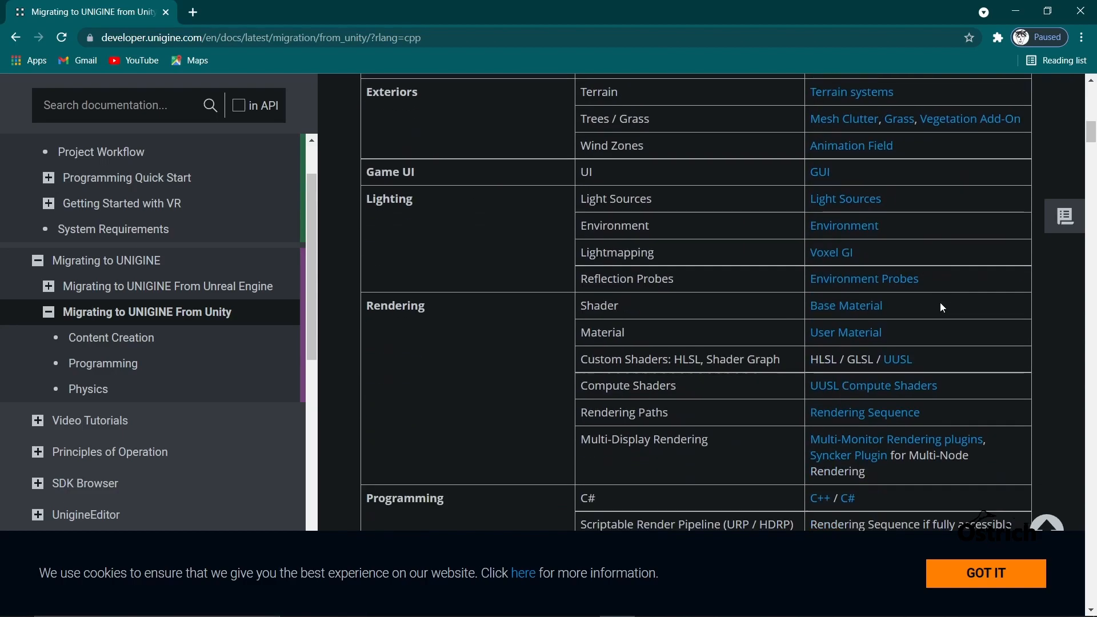
scroll(up, 3)
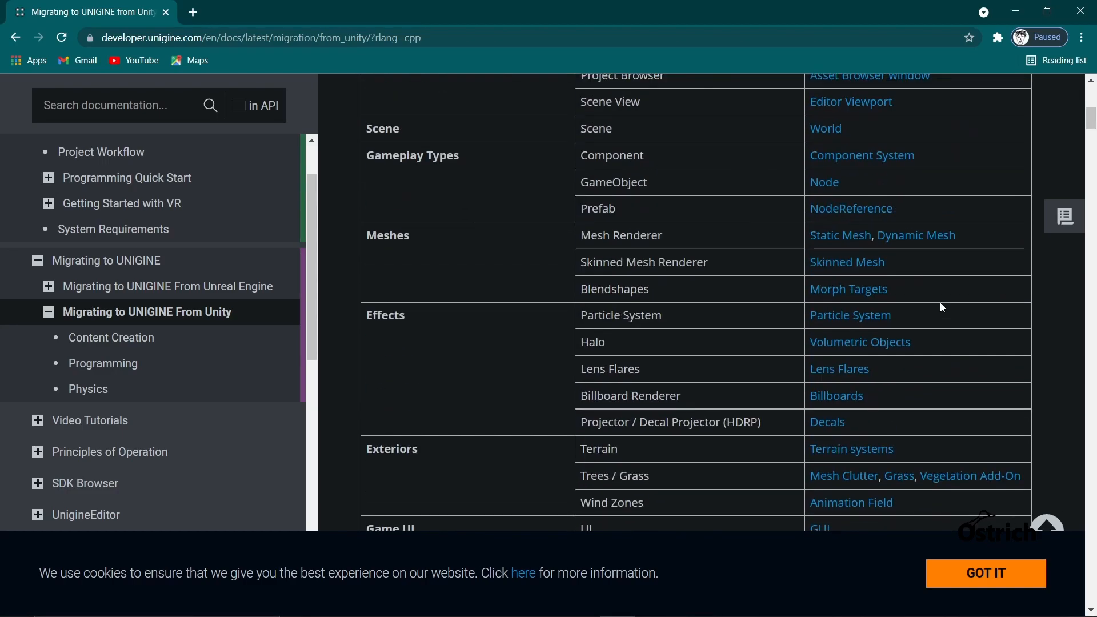
scroll(up, 3)
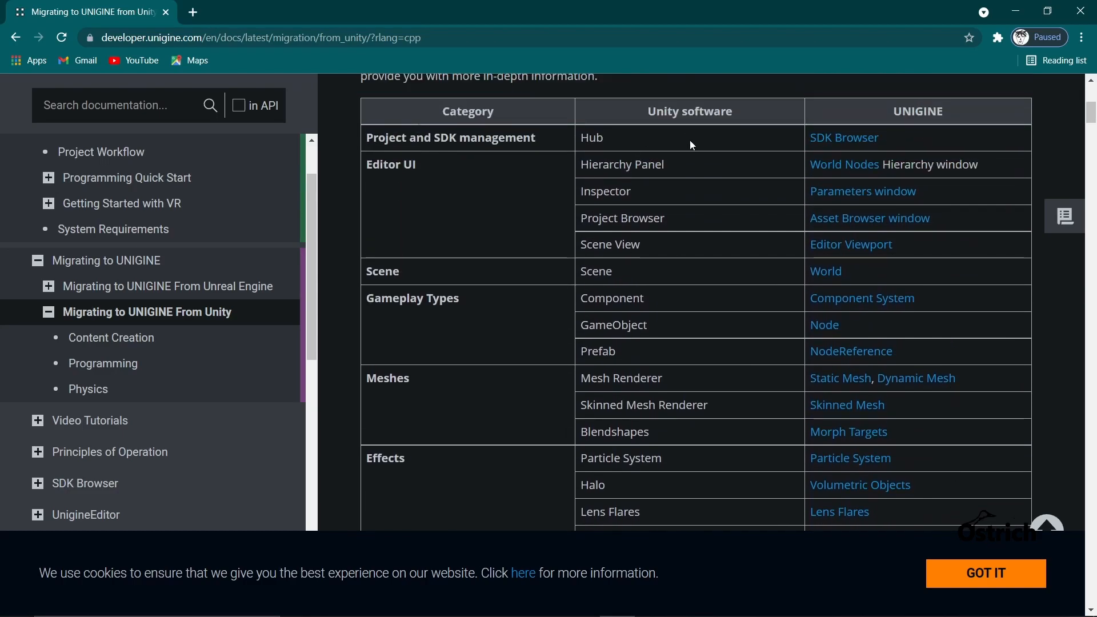
scroll(down, 3)
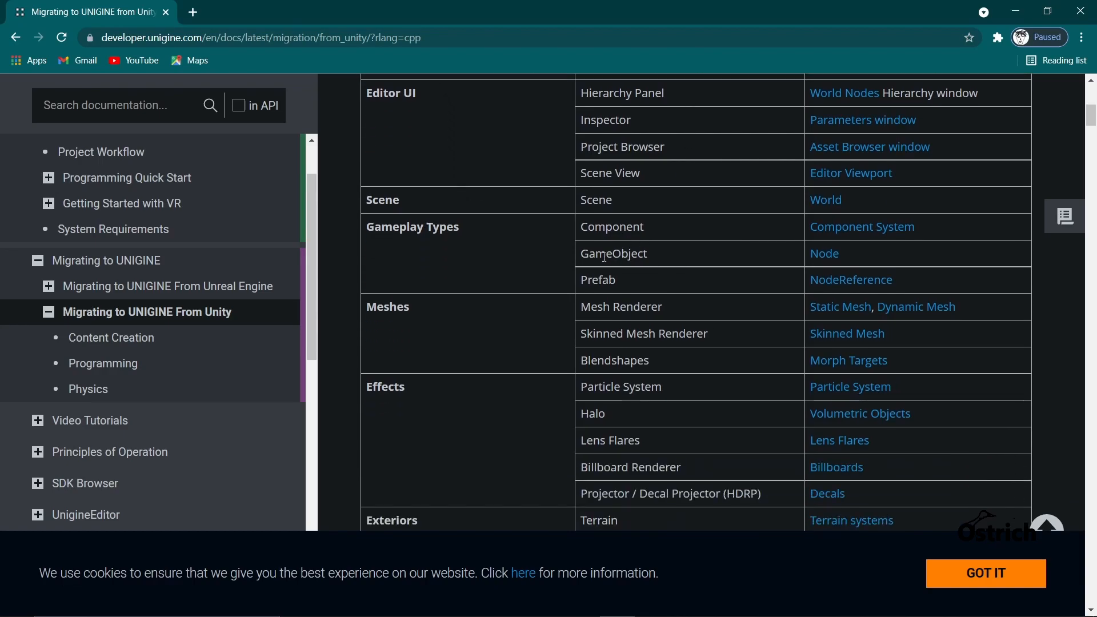
double_click(612, 253)
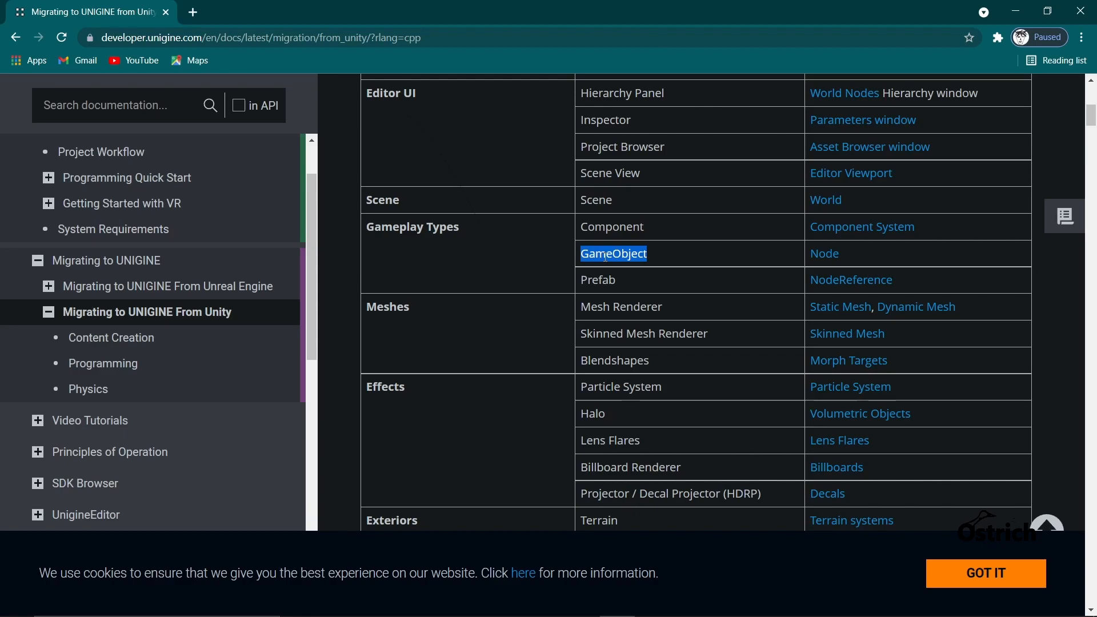
mouse_move(825, 246)
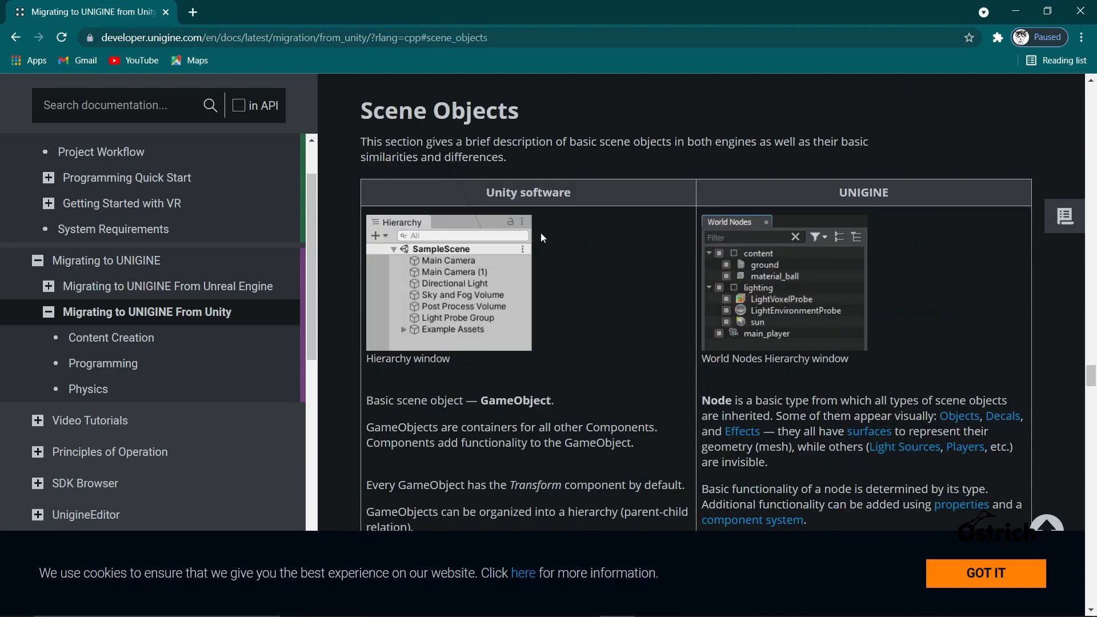
- Search the docs for 'node', open the Unigine::Node Class page and skim its methods table
scroll(up, 3)
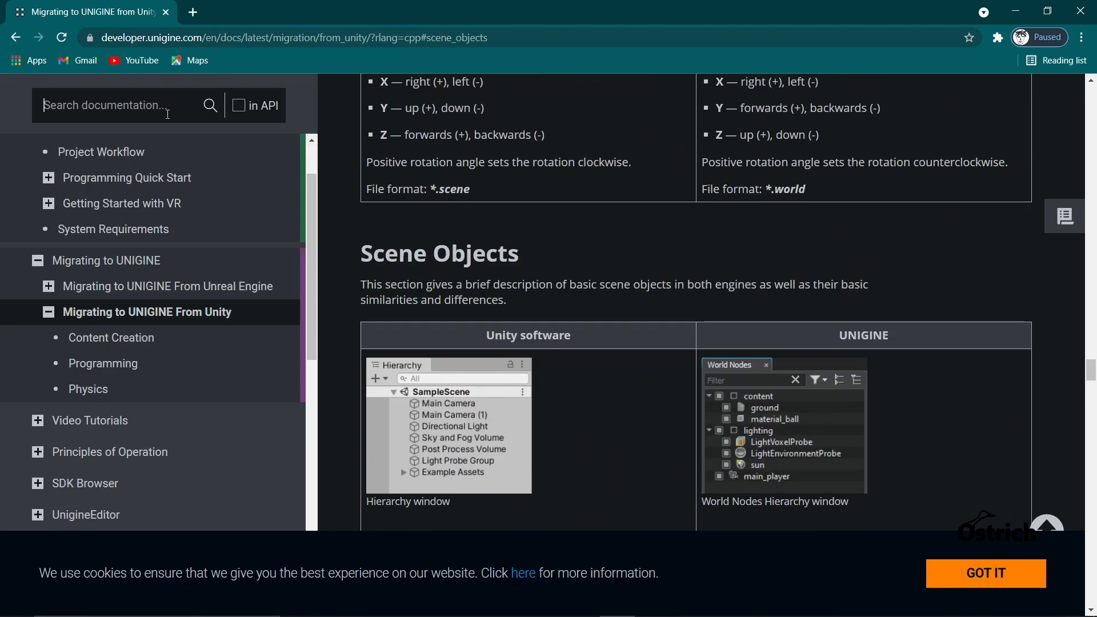
text(node)
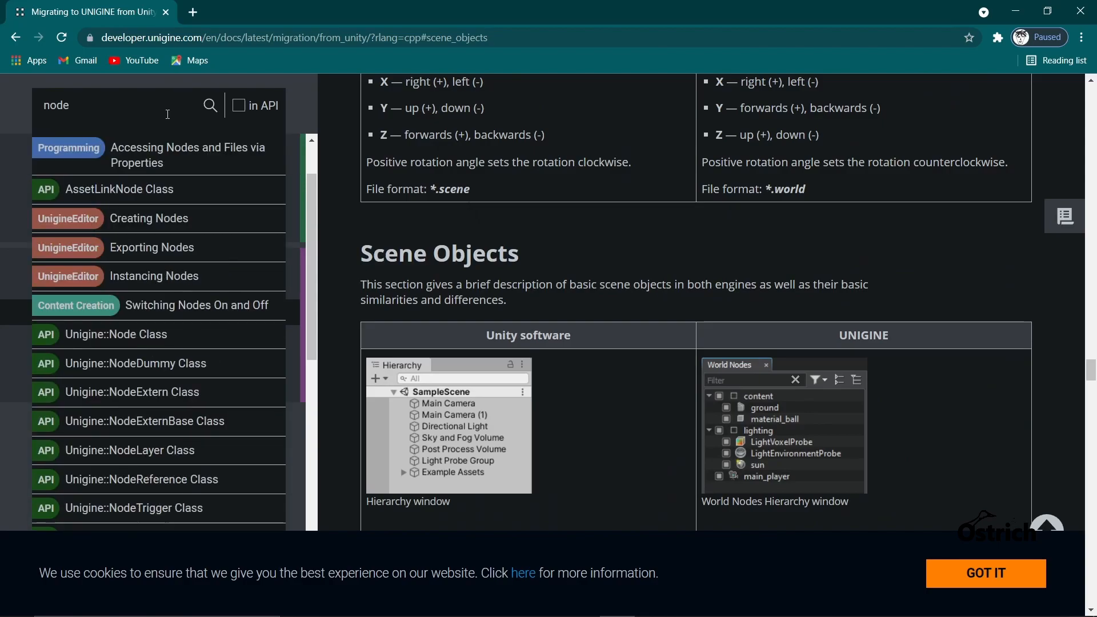
mouse_move(136, 327)
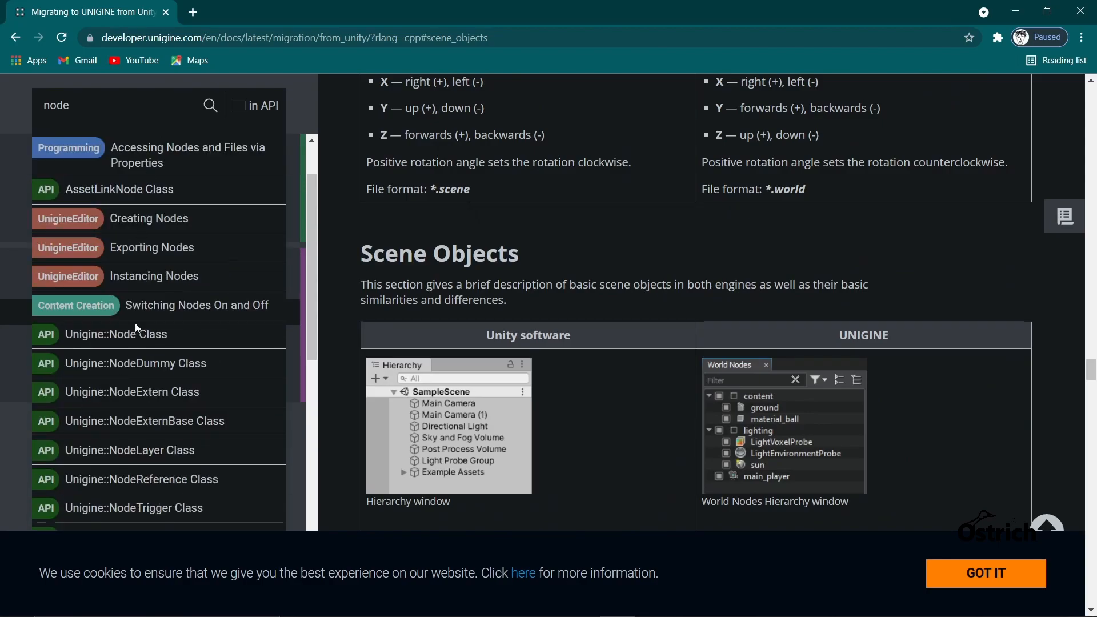
click(116, 333)
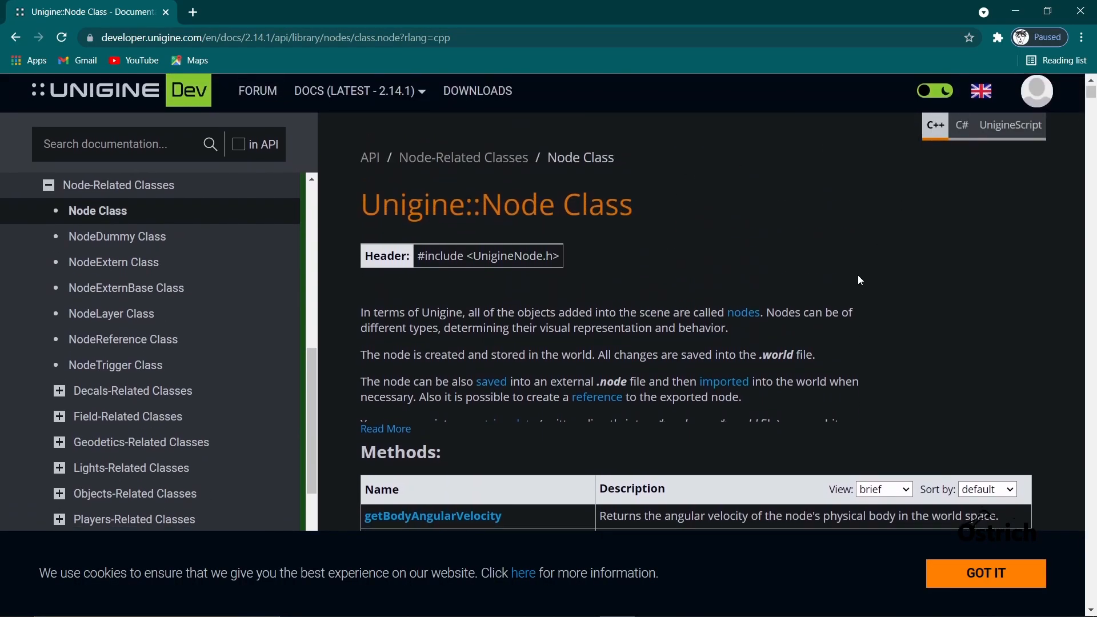
scroll(down, 3)
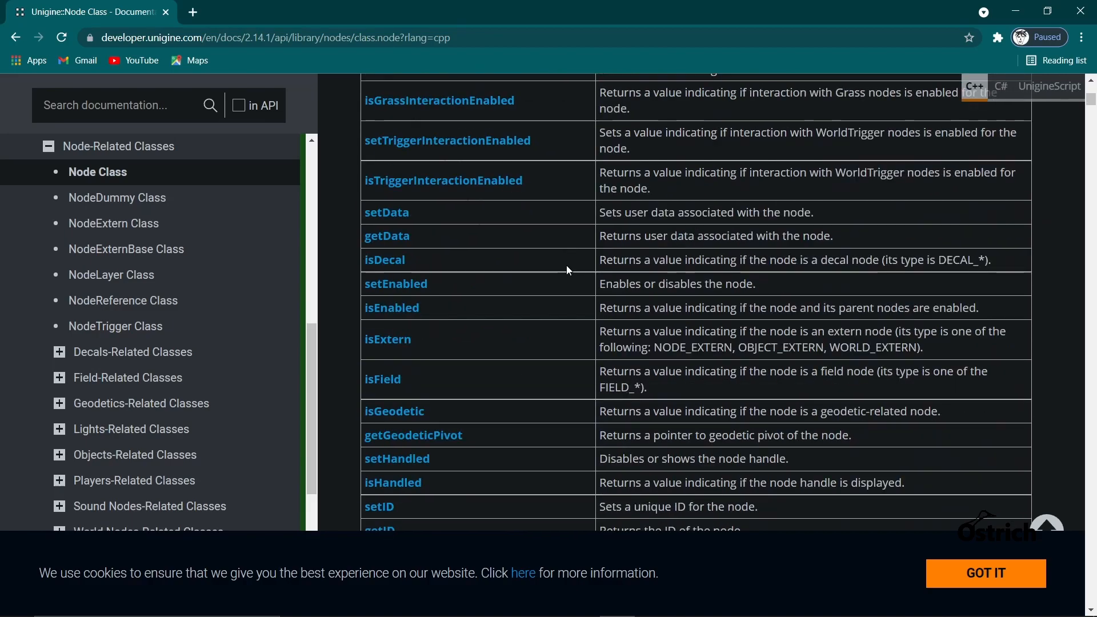
scroll(up, 3)
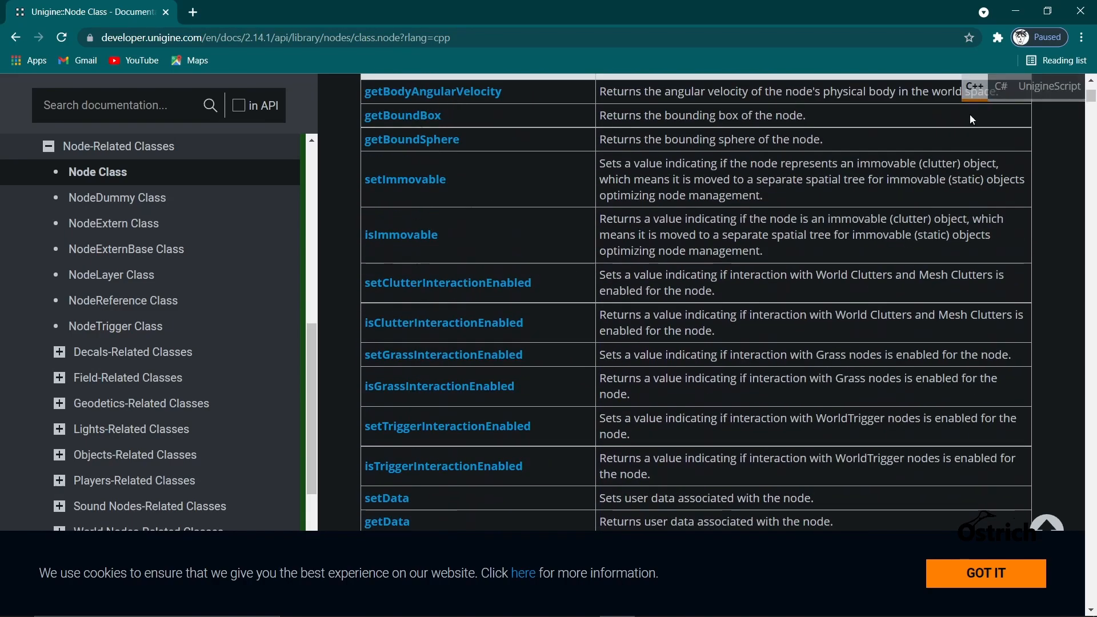
- Switch the Node reference to C# and browse Unigine.Node properties, callbacks and type enums
click(999, 86)
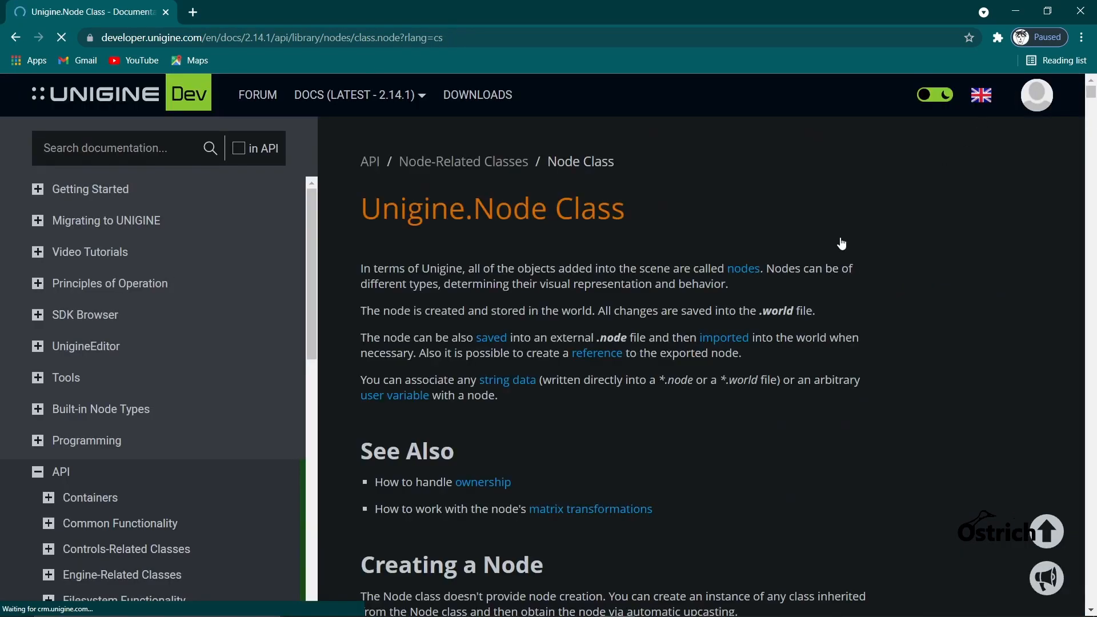
scroll(down, 3)
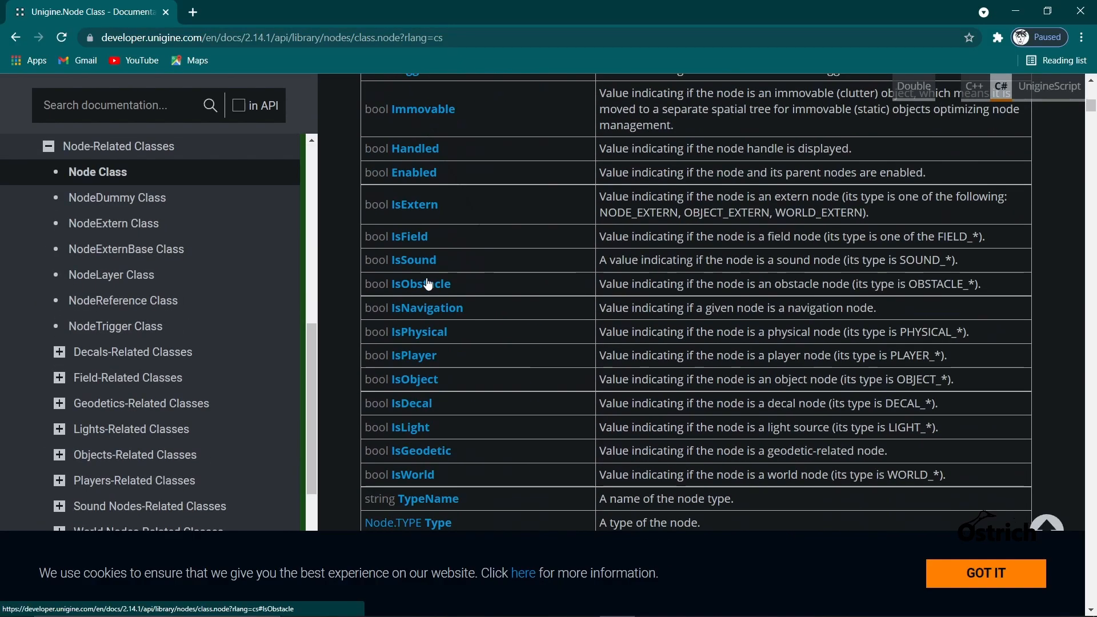
scroll(down, 3)
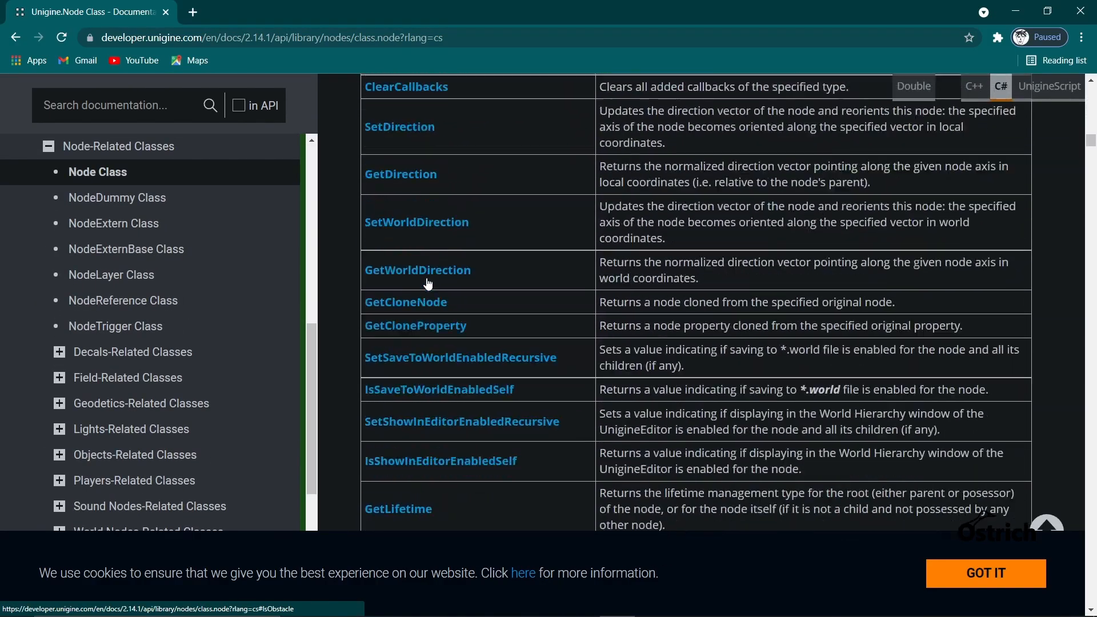
scroll(down, 3)
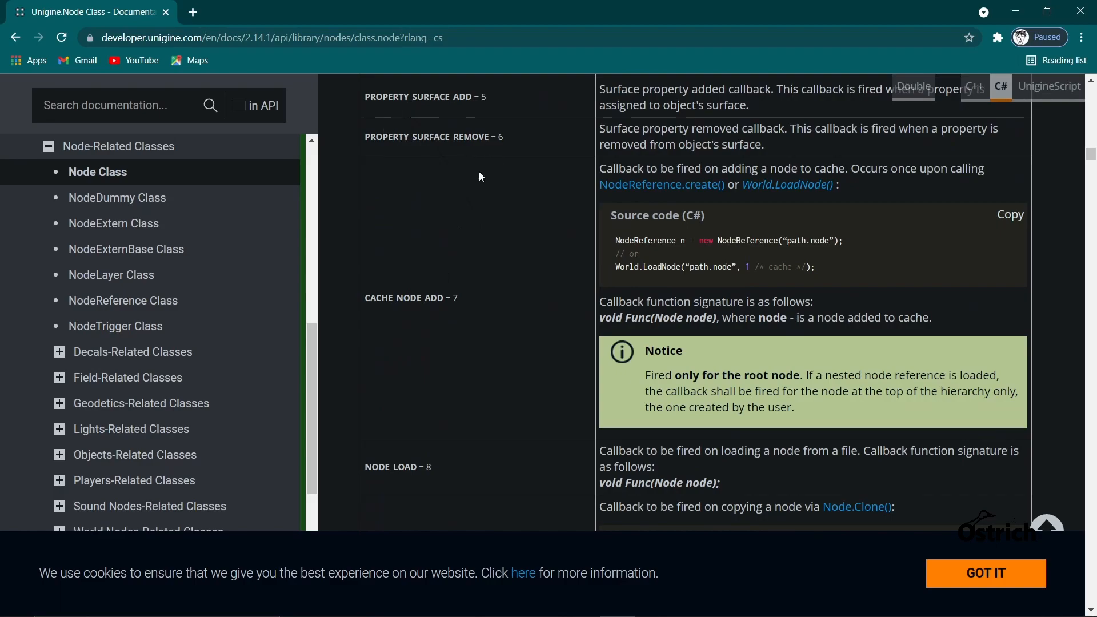
scroll(down, 3)
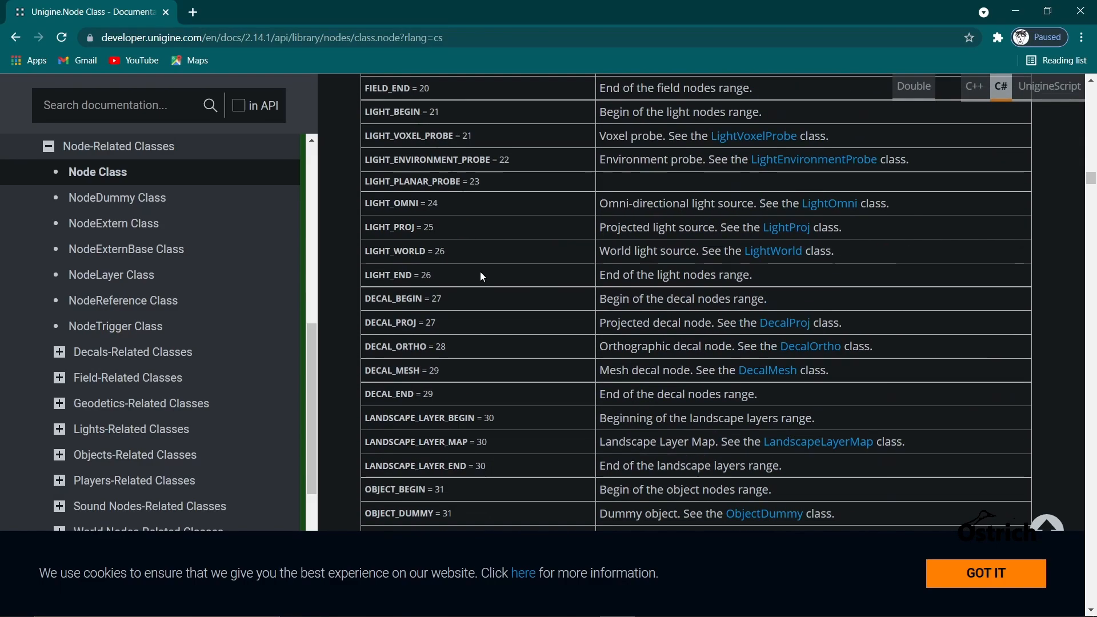
mouse_move(1015, 10)
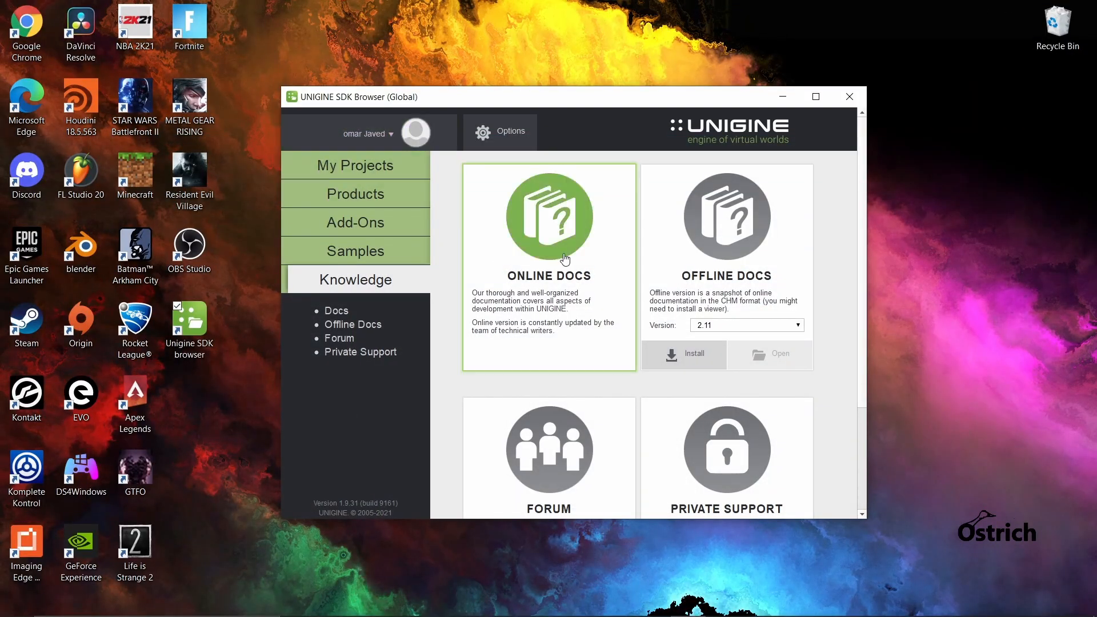
mouse_move(367, 225)
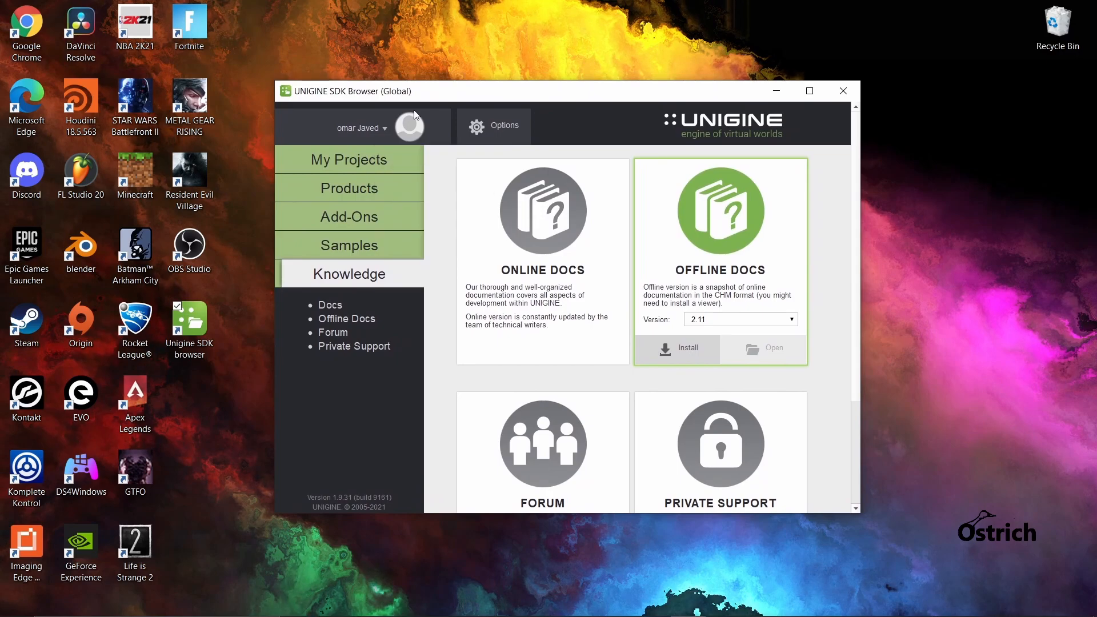
- Browse the Add-Ons list and view the Scans add-on details, then go back
click(349, 216)
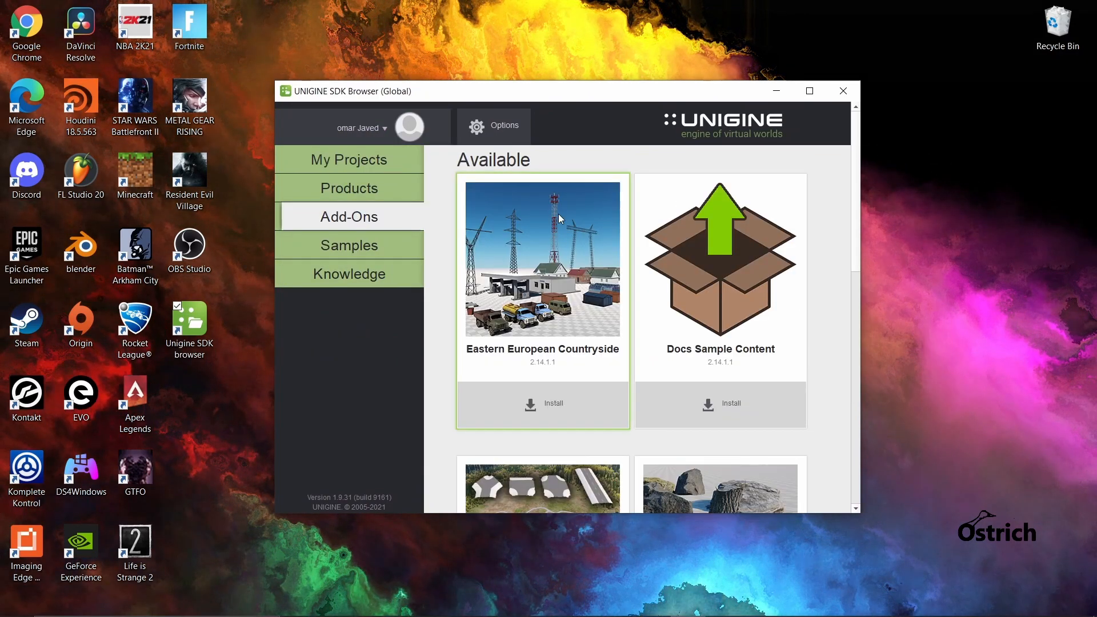
scroll(down, 3)
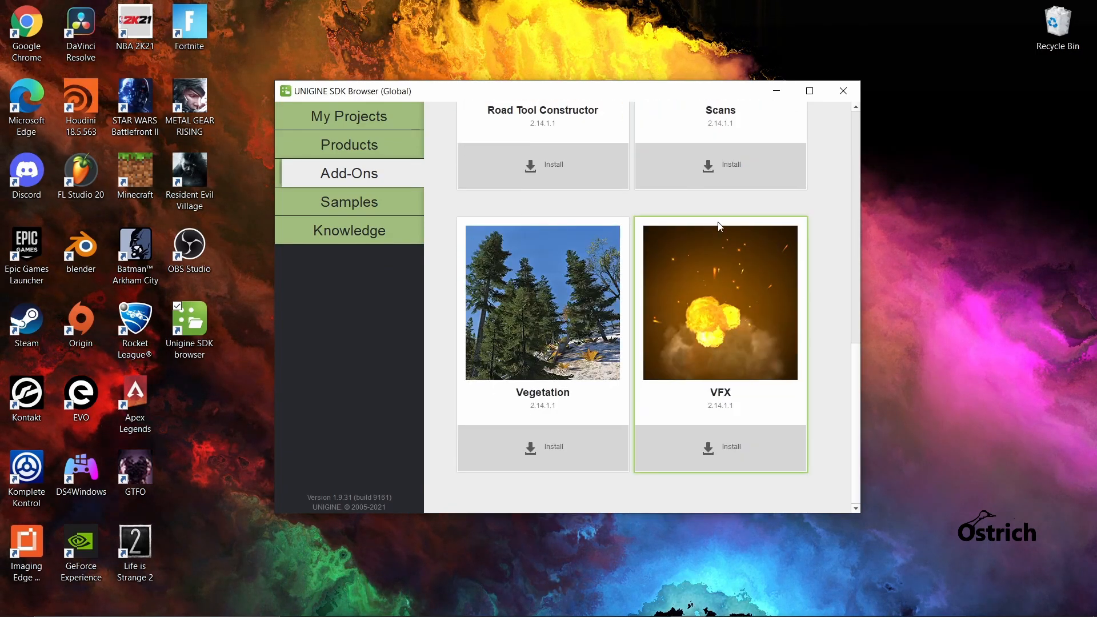
scroll(up, 3)
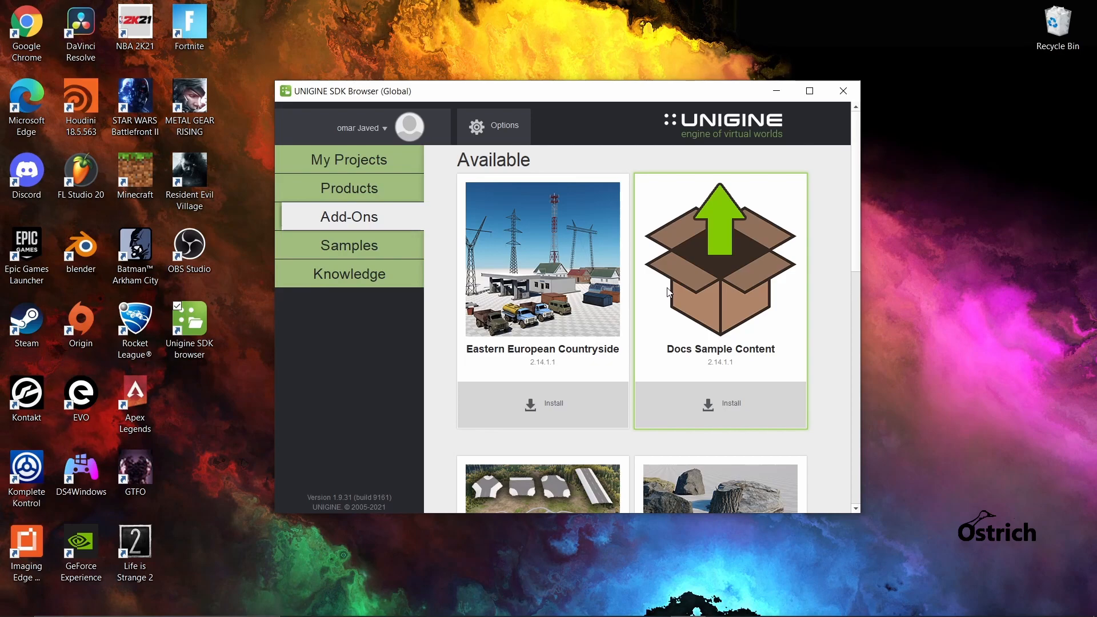
scroll(down, 3)
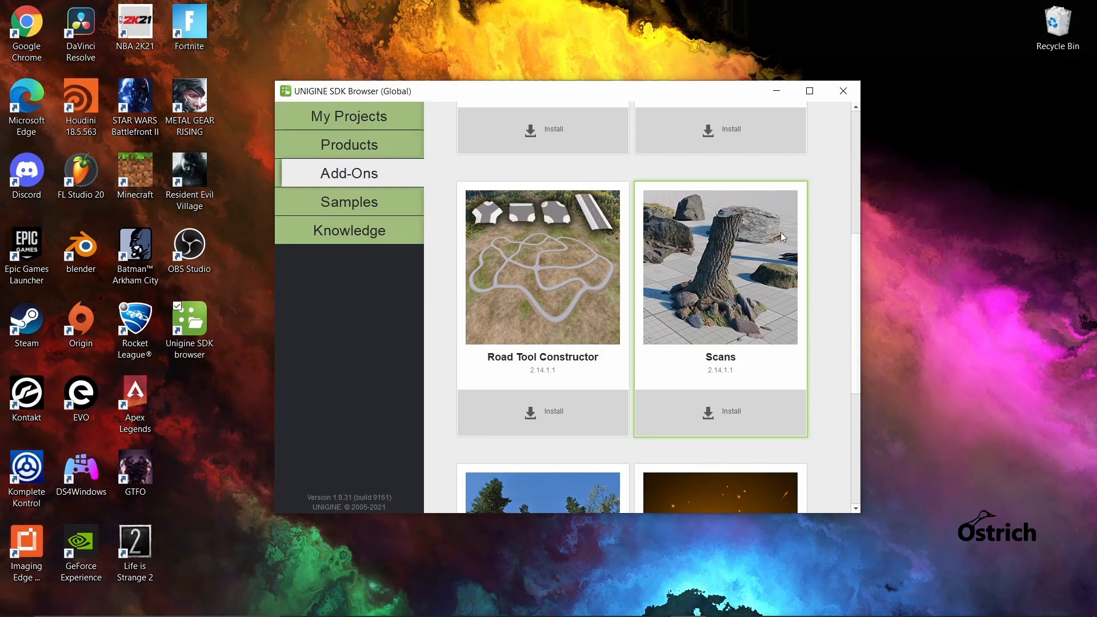
click(719, 266)
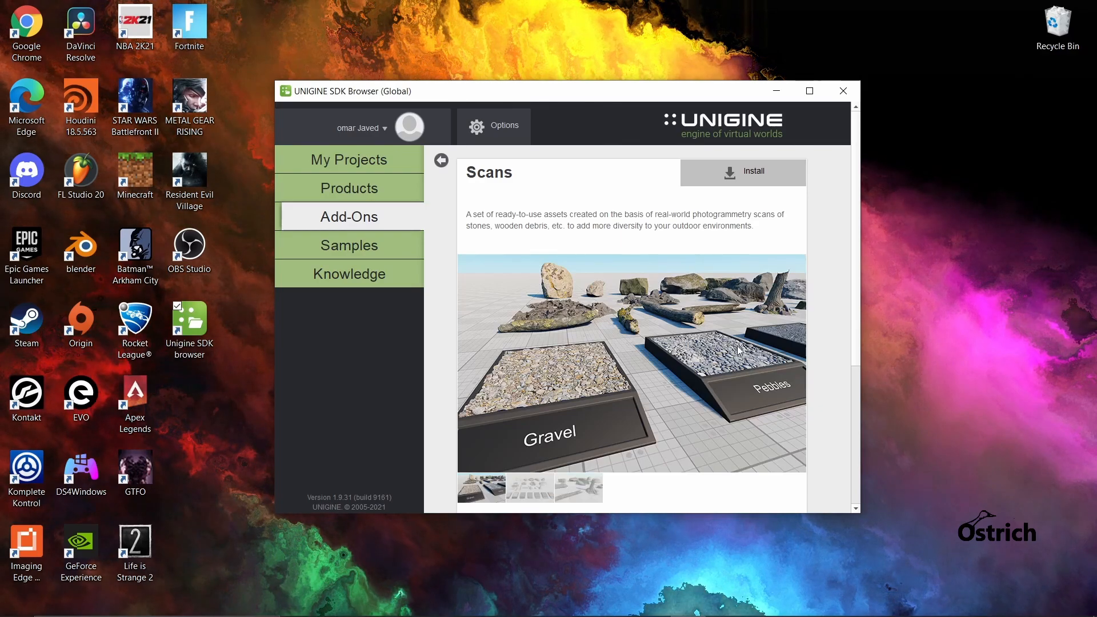
scroll(down, 3)
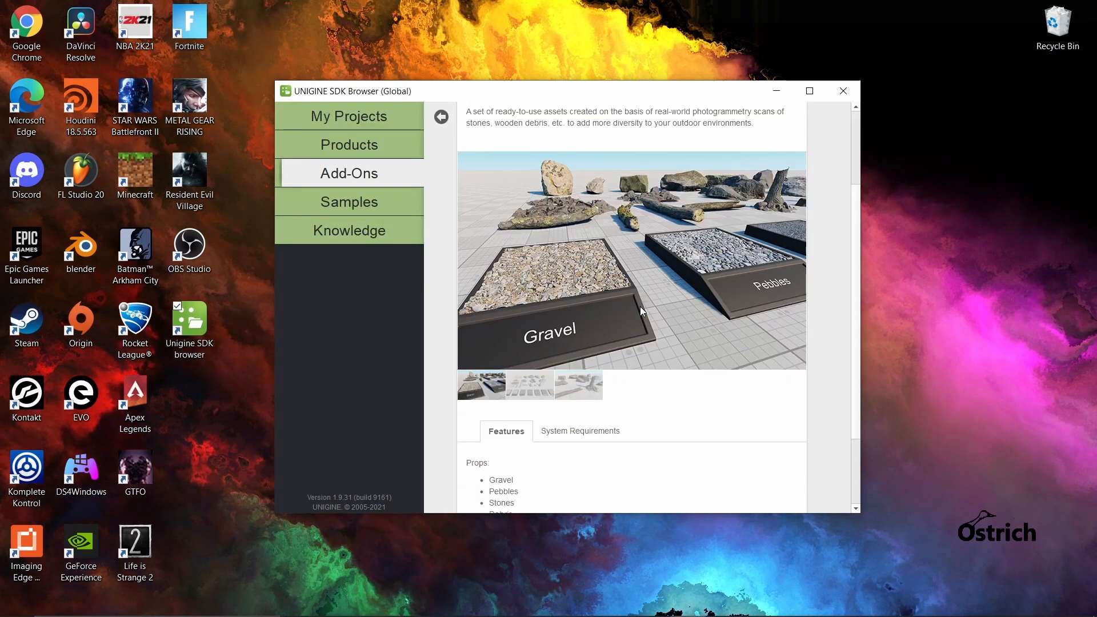
click(440, 116)
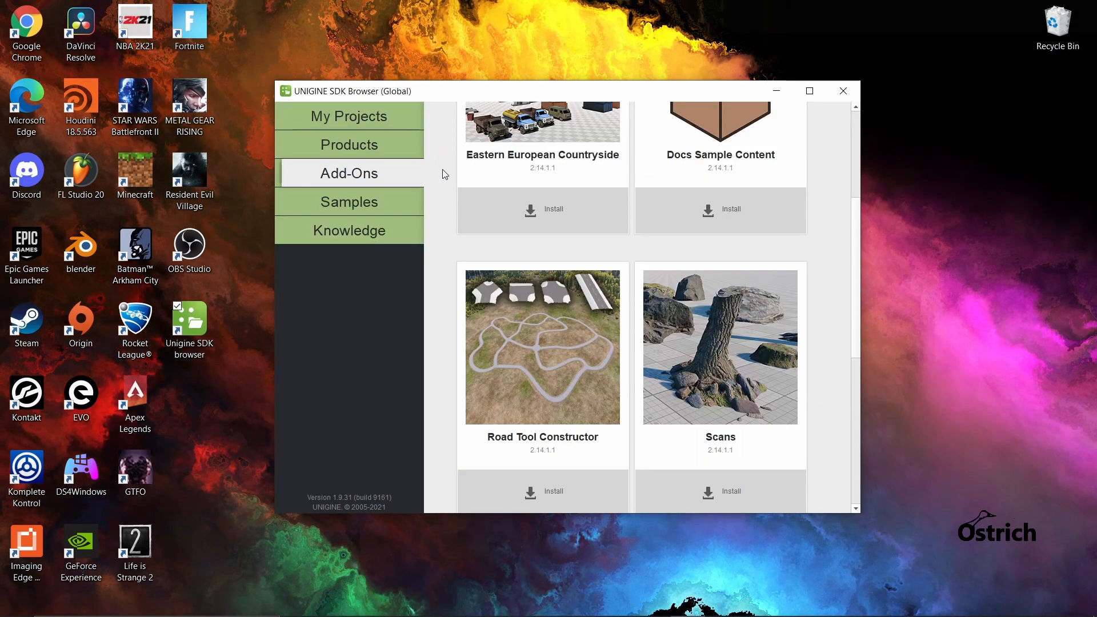
- View the Vegetation add-on details and its preview images, then return to the list
scroll(down, 3)
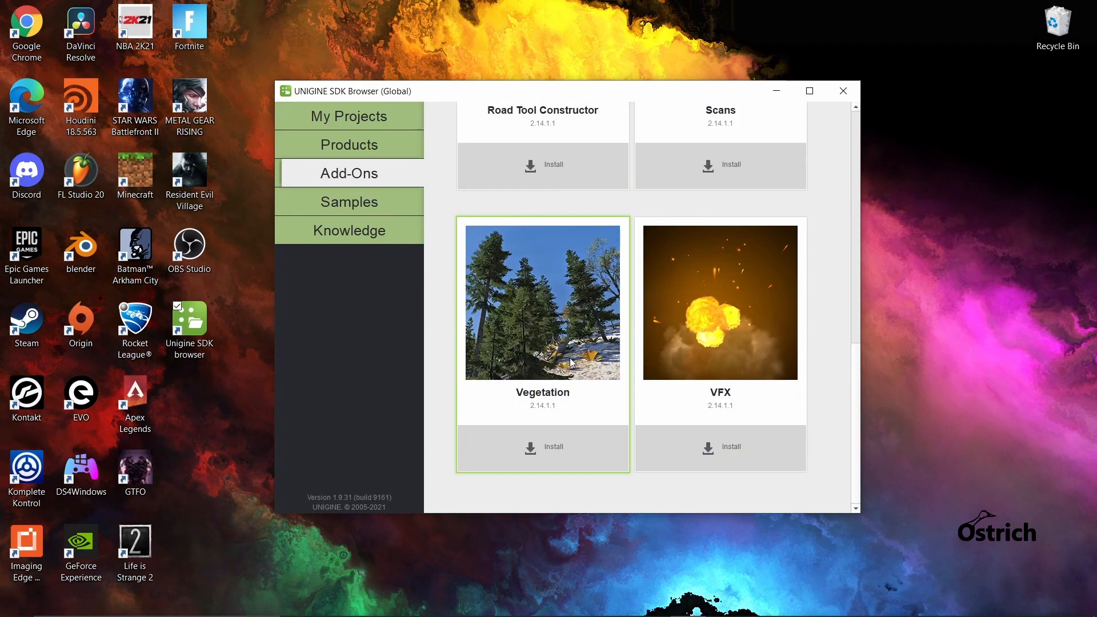
click(542, 303)
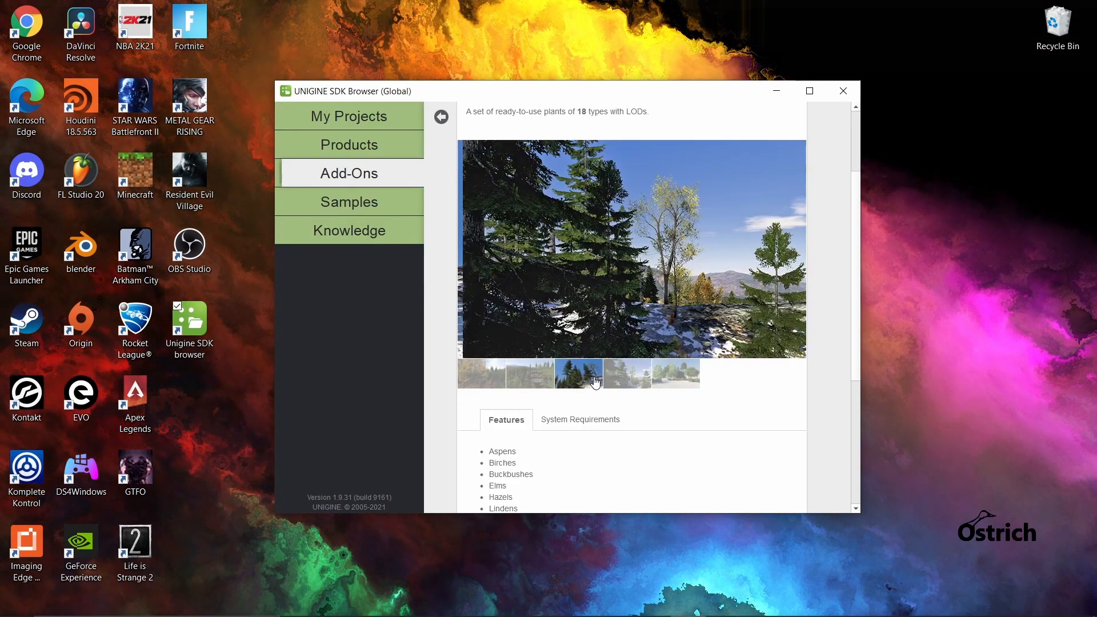
click(674, 373)
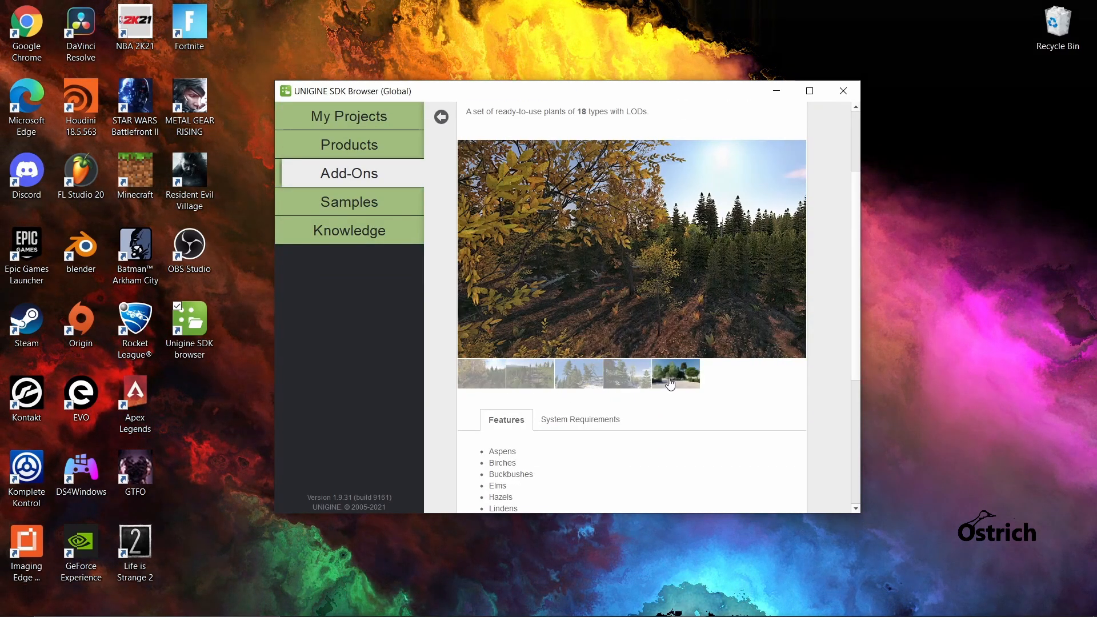
scroll(up, 3)
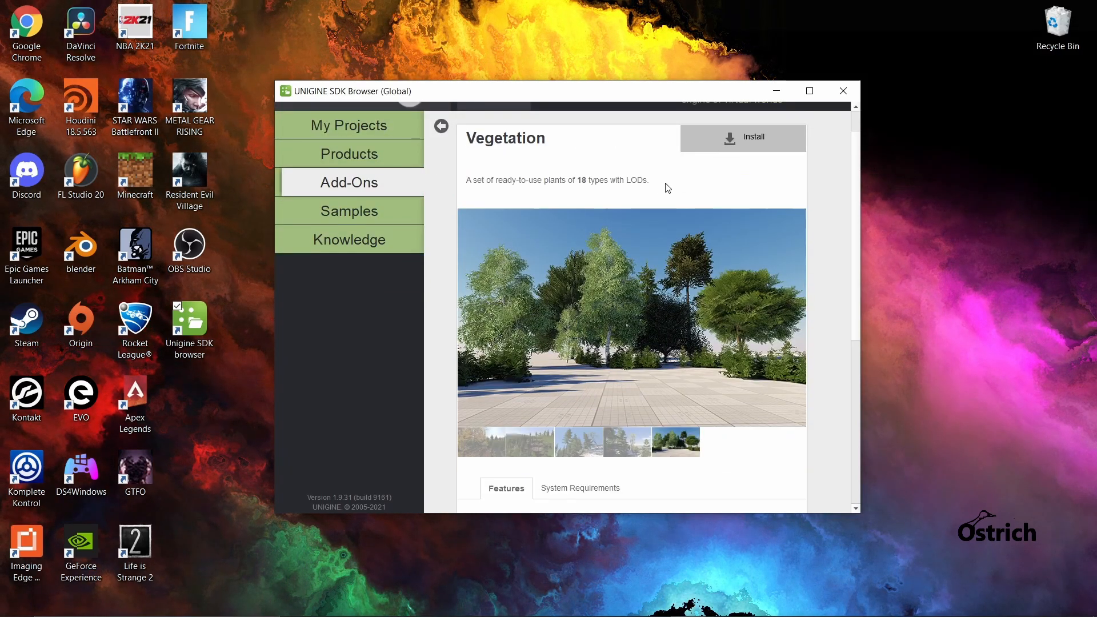
scroll(down, 3)
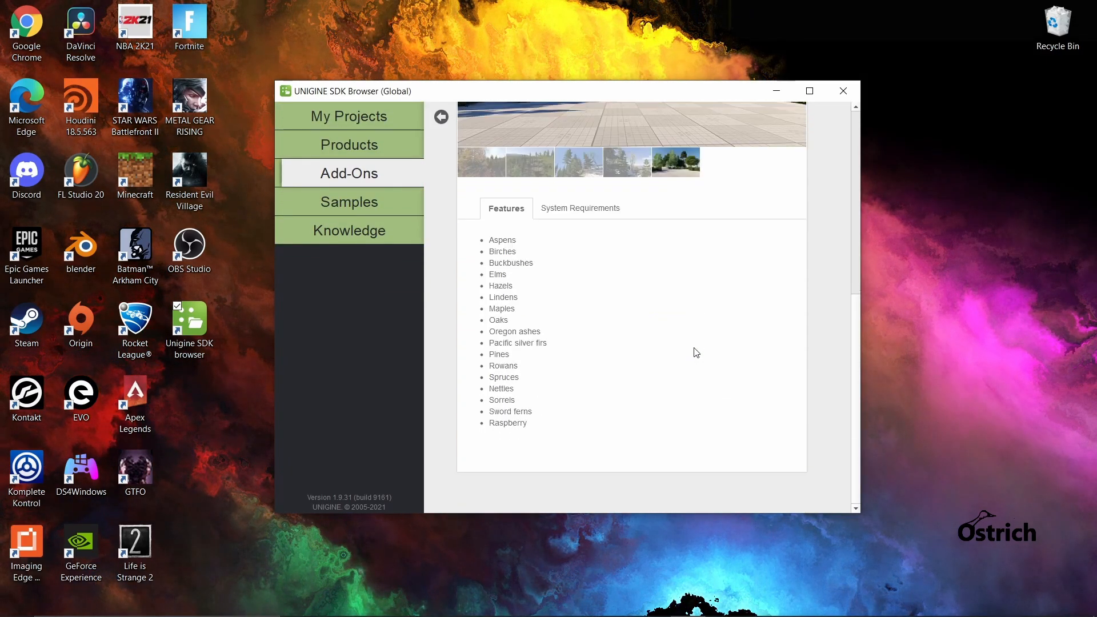
scroll(up, 3)
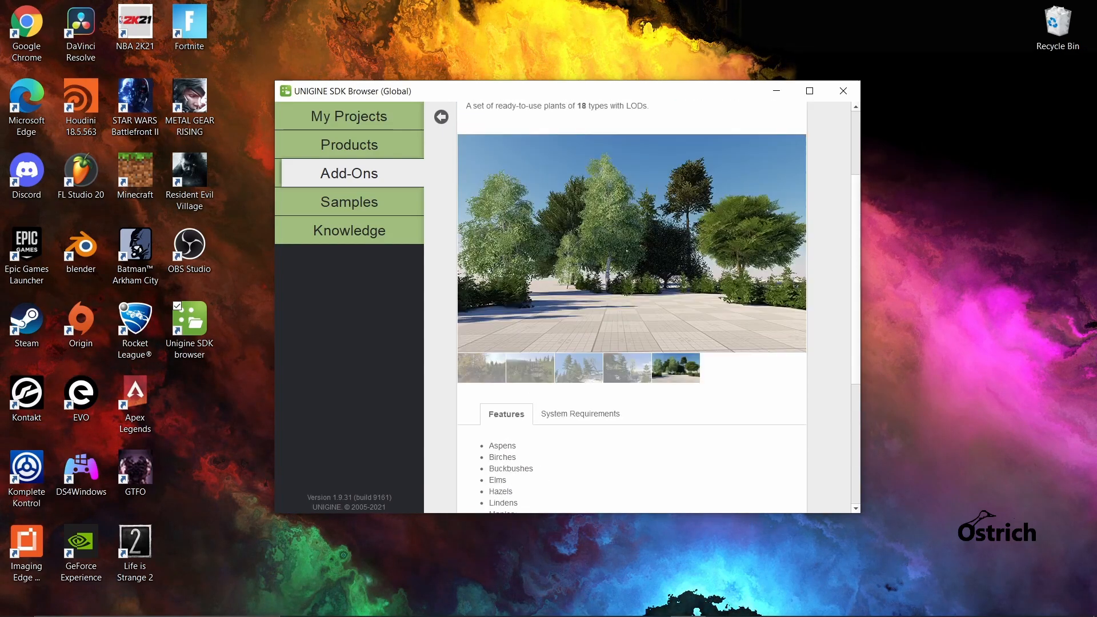
click(440, 116)
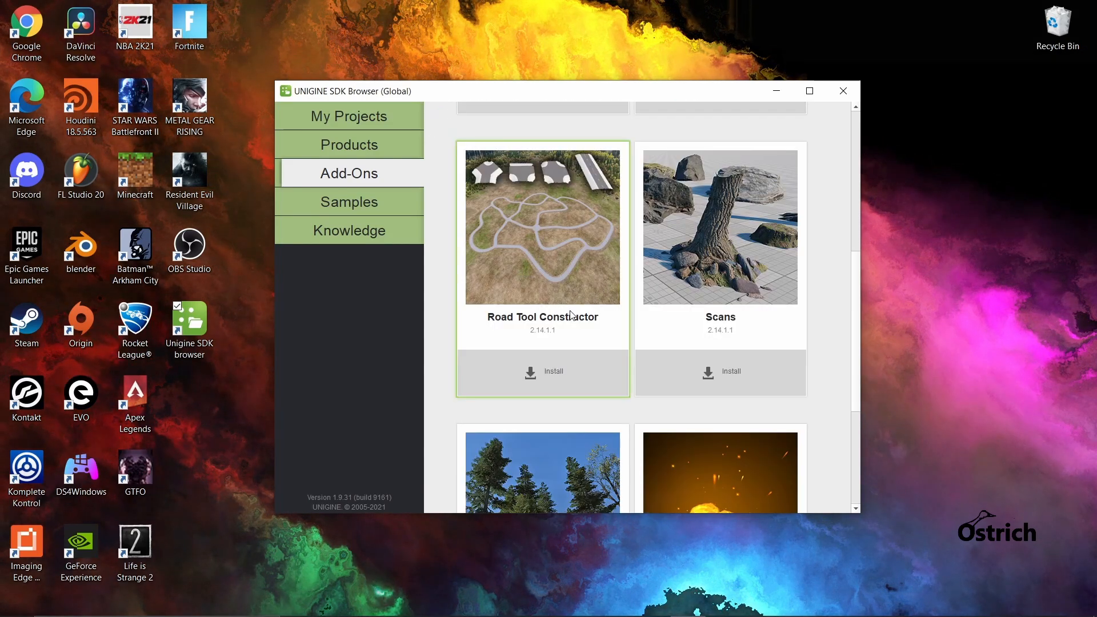
- Preview the Eastern European Countryside add-on and return to the add-on list
scroll(up, 3)
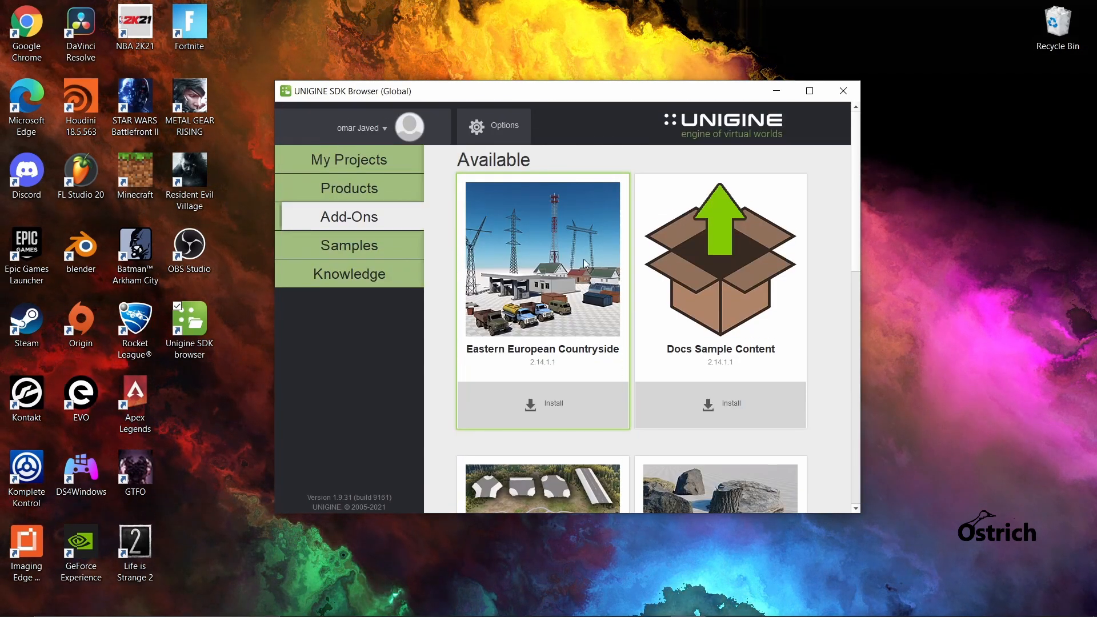
click(542, 258)
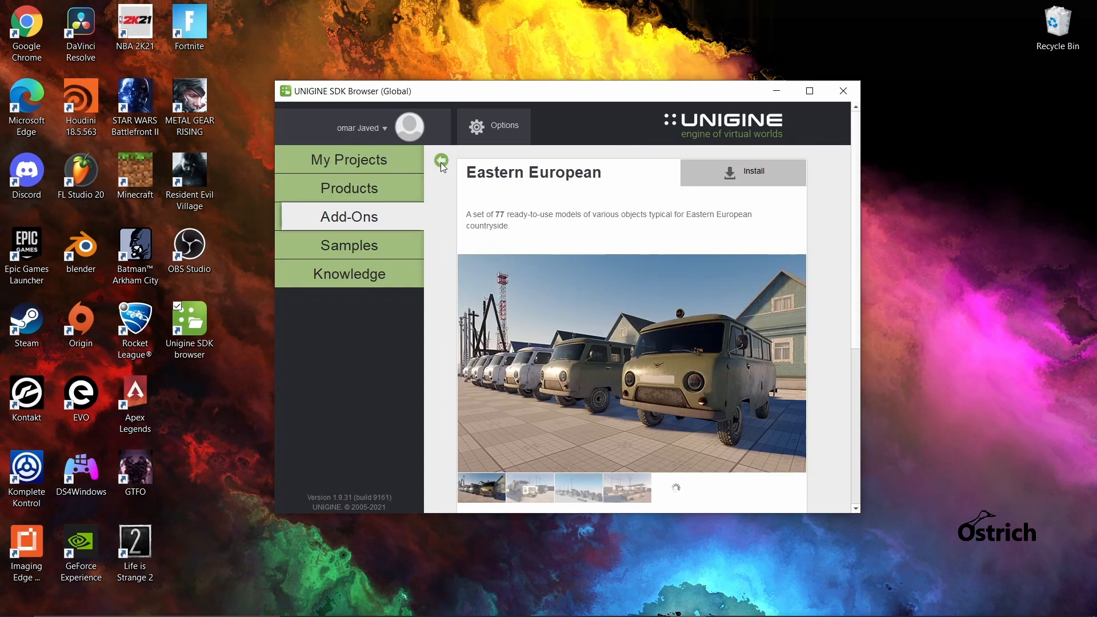
click(440, 159)
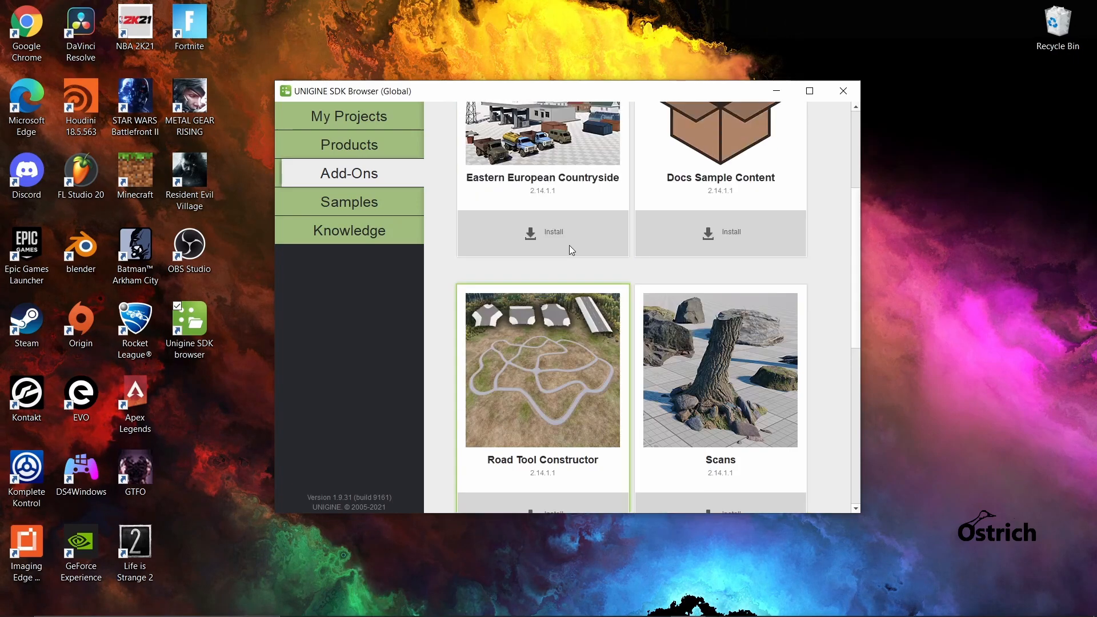
scroll(down, 3)
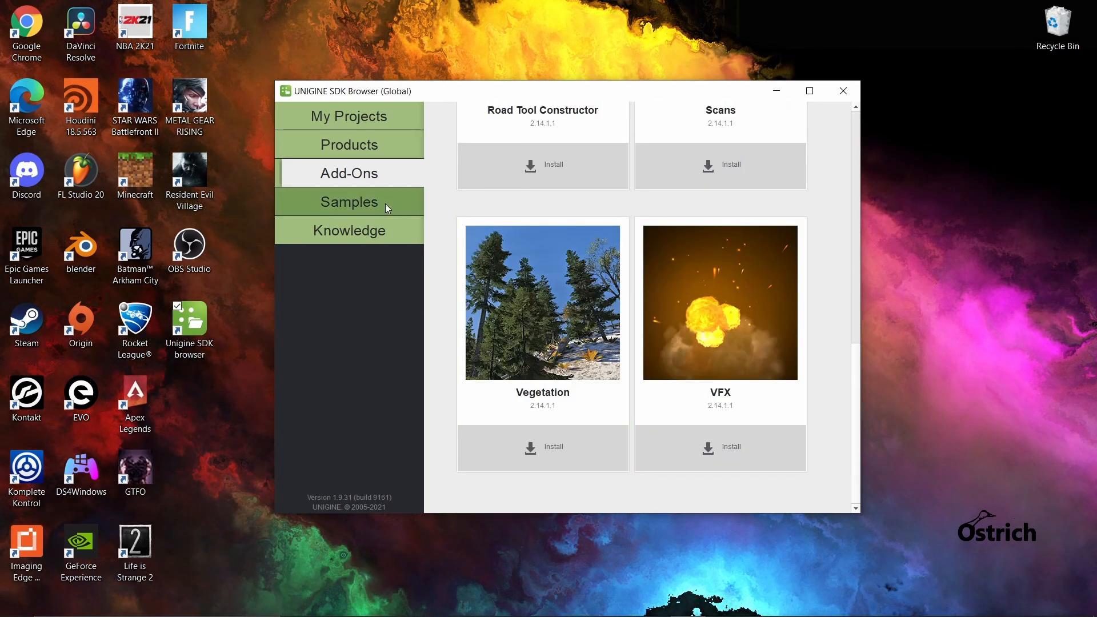
- Browse the Art, CPP and C# samples, then show the empty My Projects page
click(349, 201)
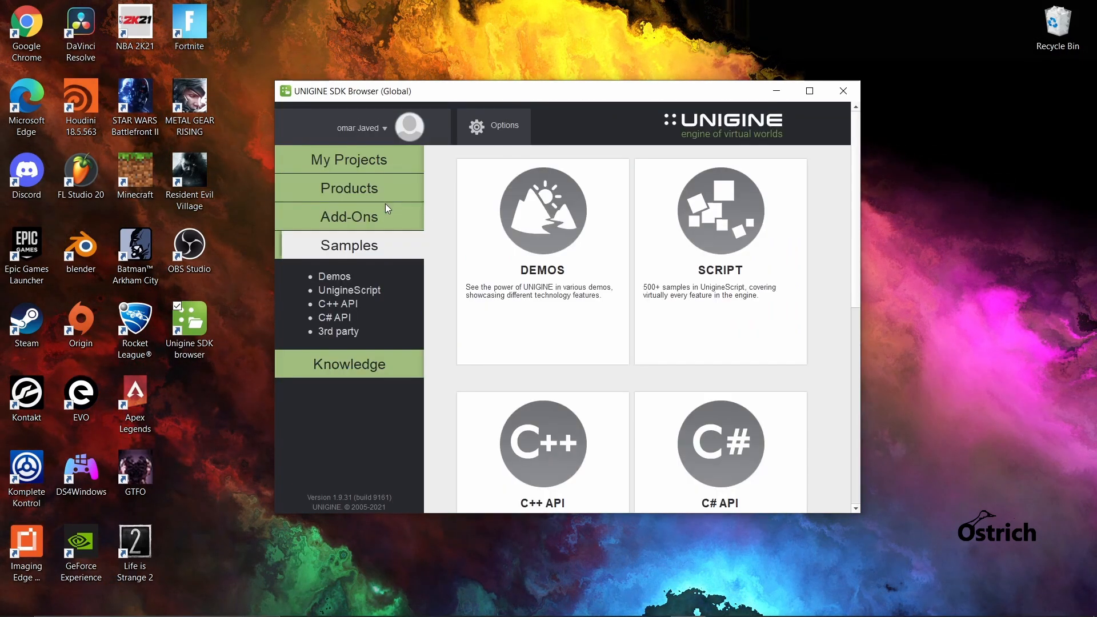
scroll(down, 3)
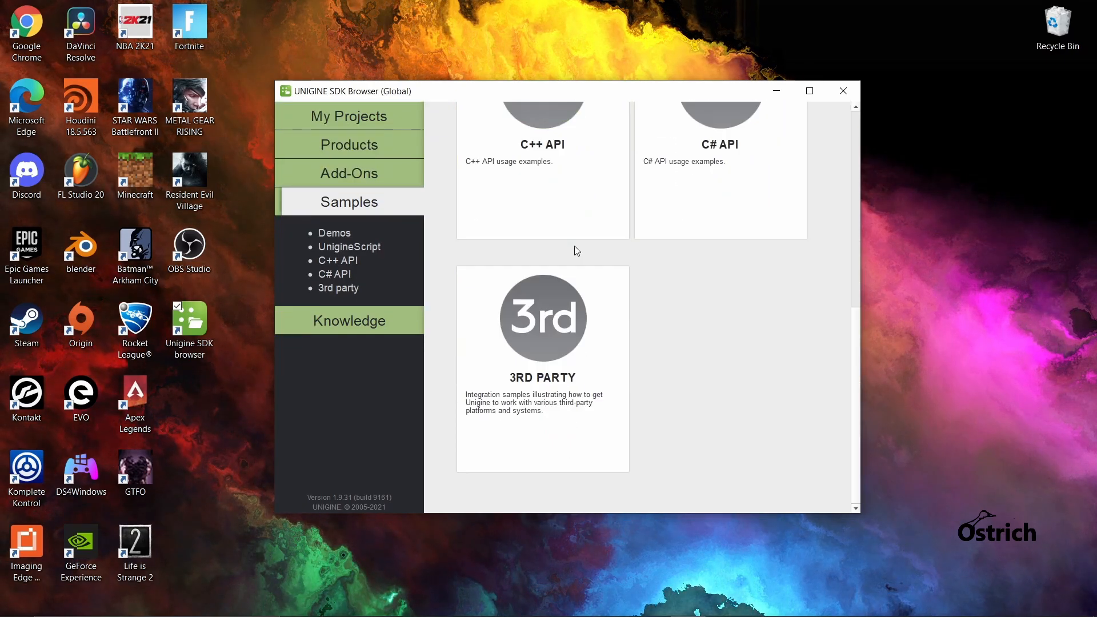
scroll(up, 3)
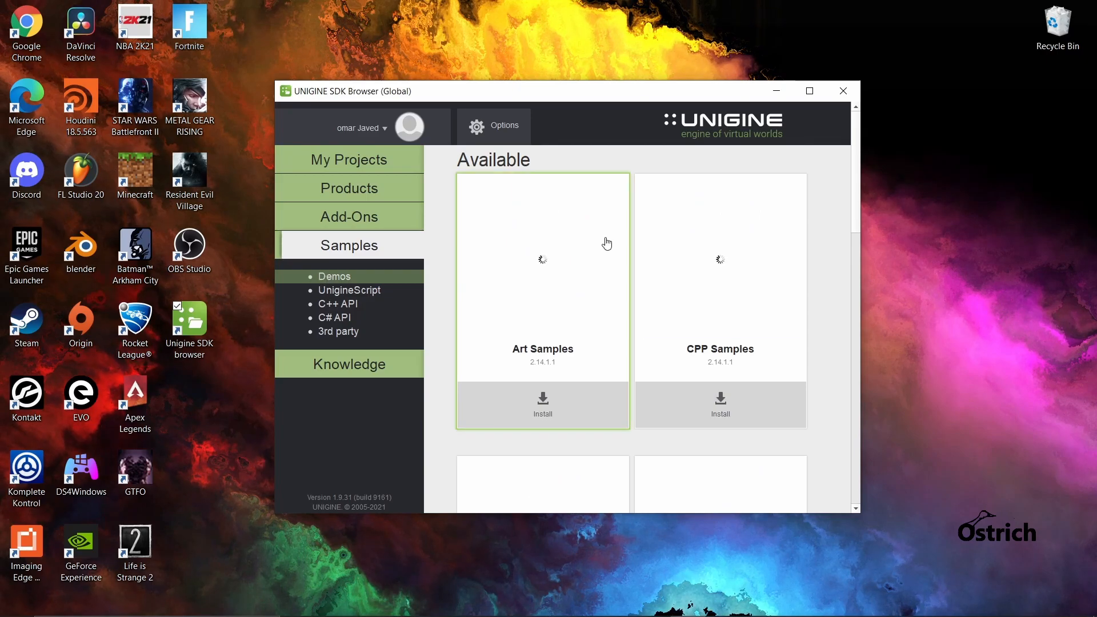
scroll(down, 3)
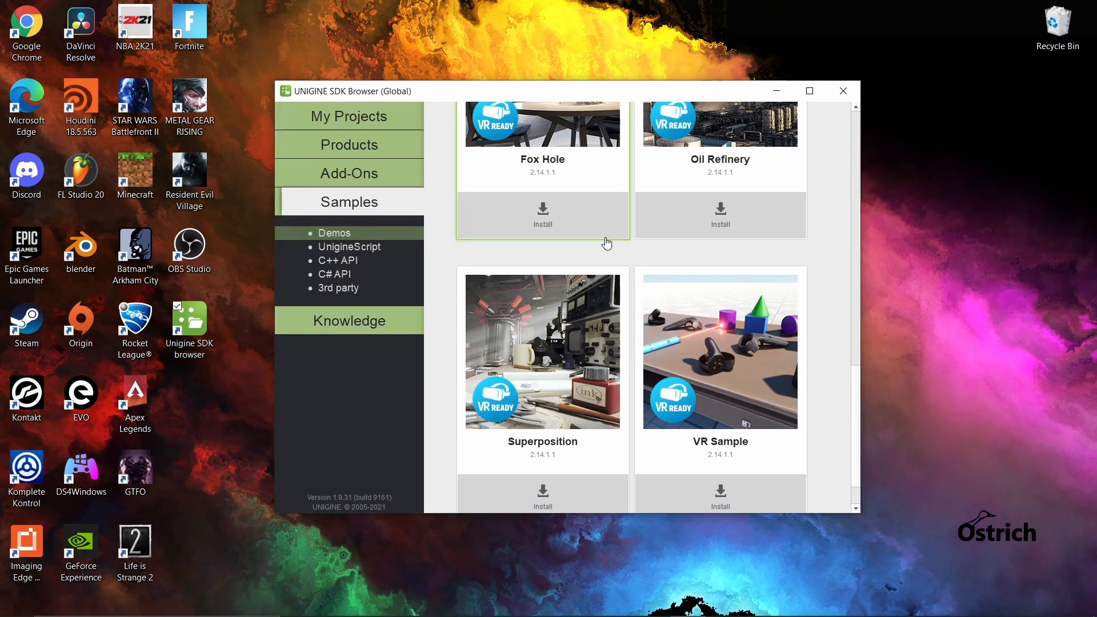
scroll(down, 3)
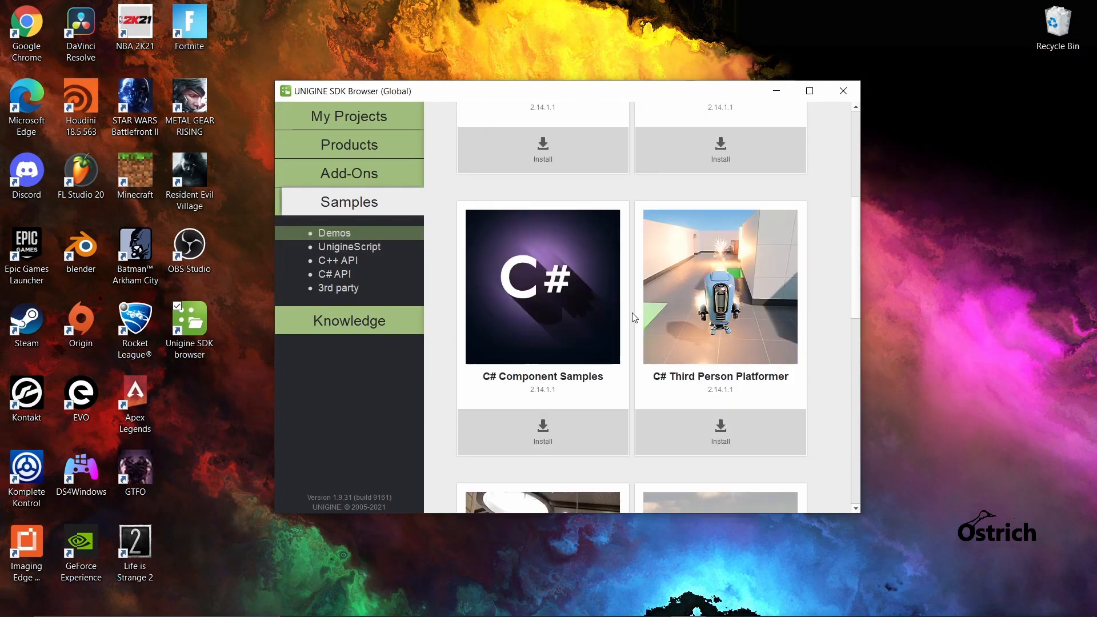
scroll(up, 3)
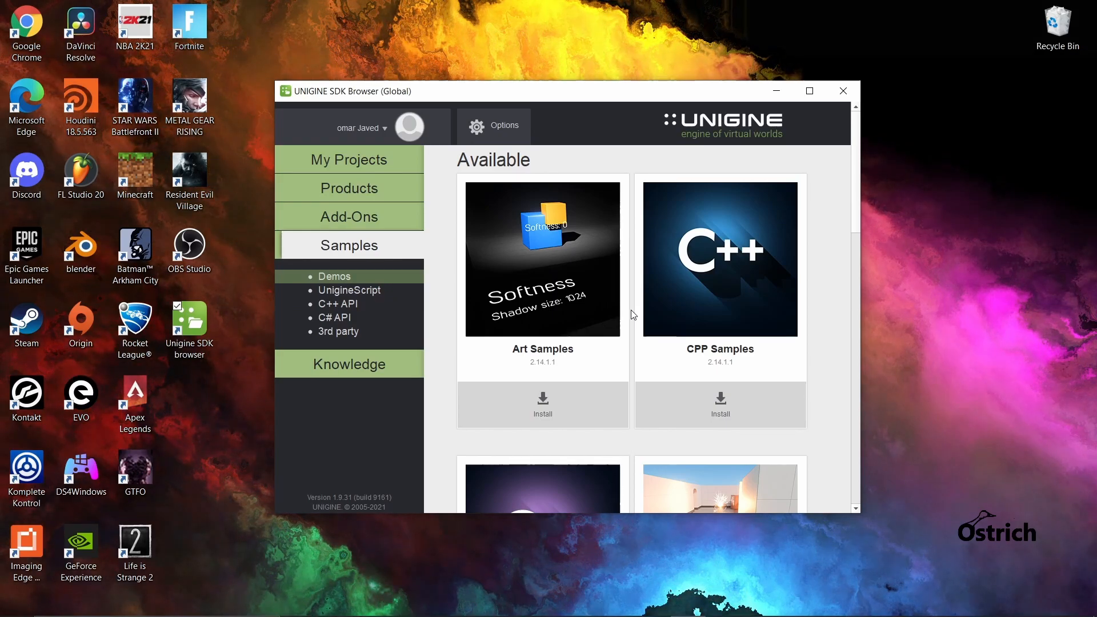
scroll(down, 3)
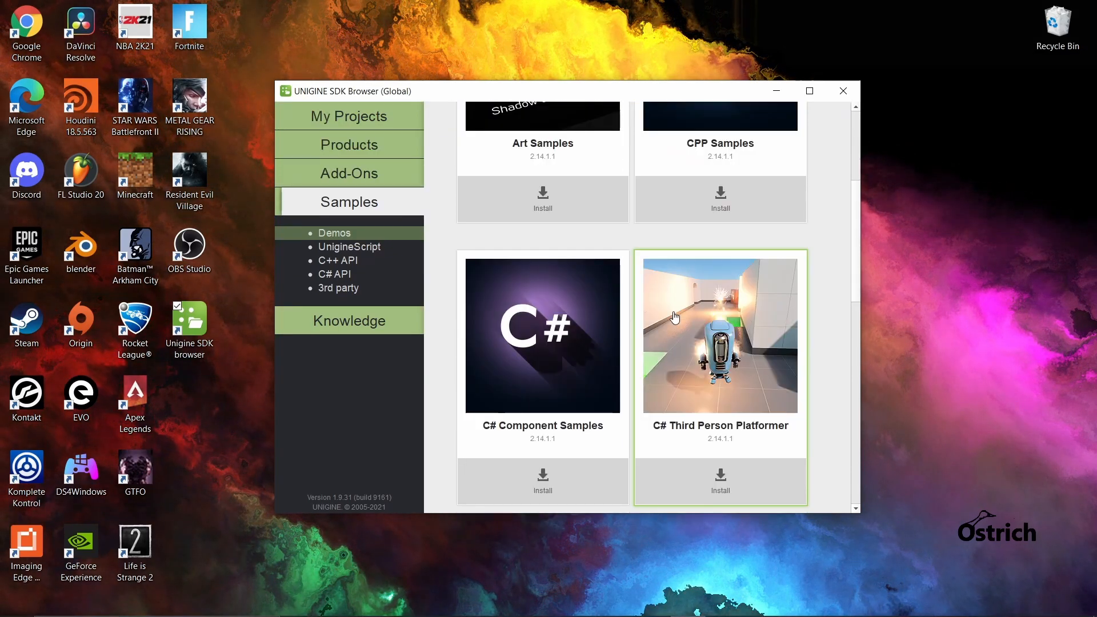
mouse_move(723, 274)
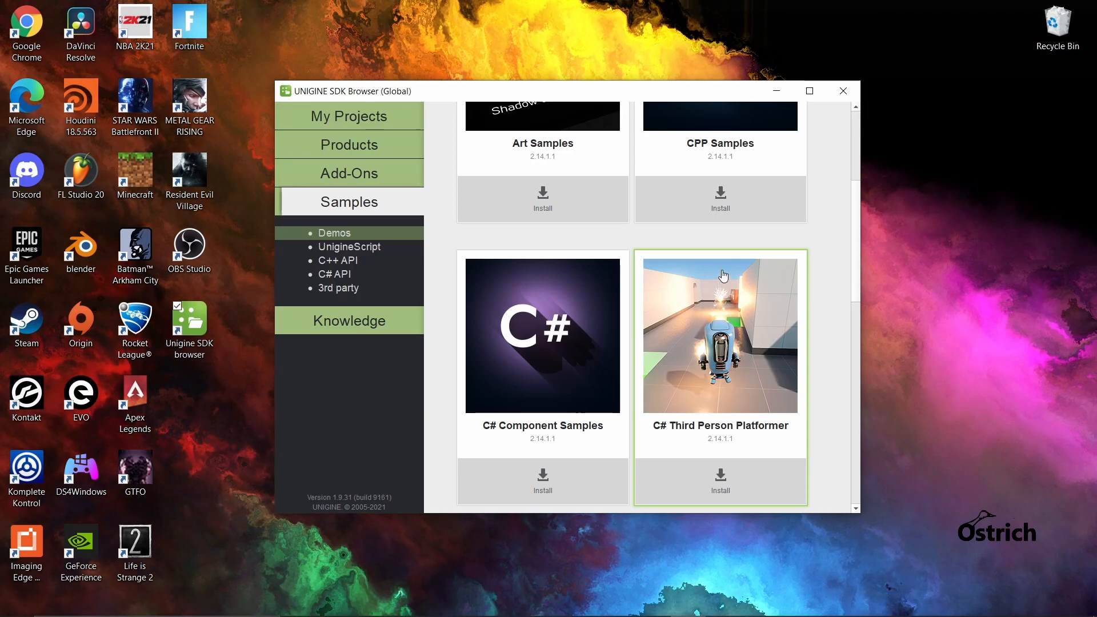
mouse_move(720, 202)
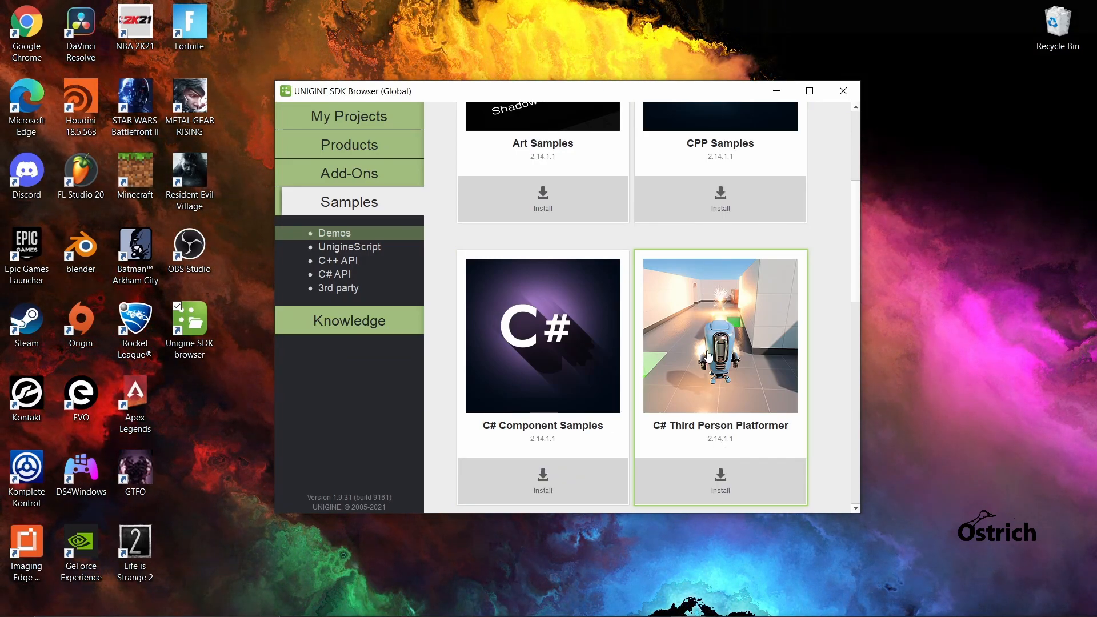
scroll(up, 3)
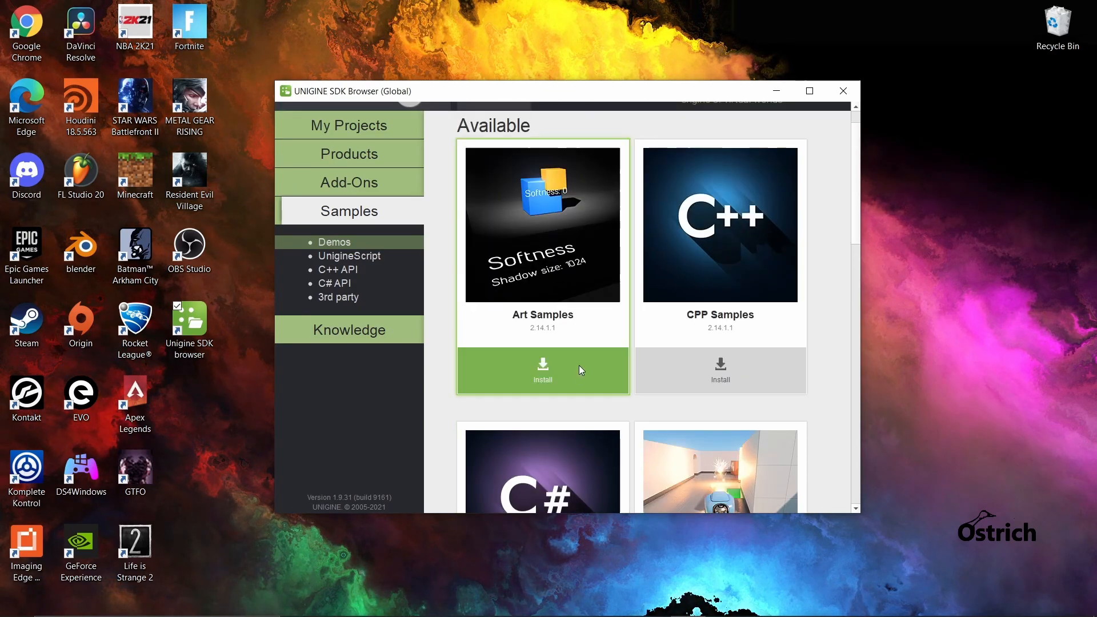
mouse_move(555, 246)
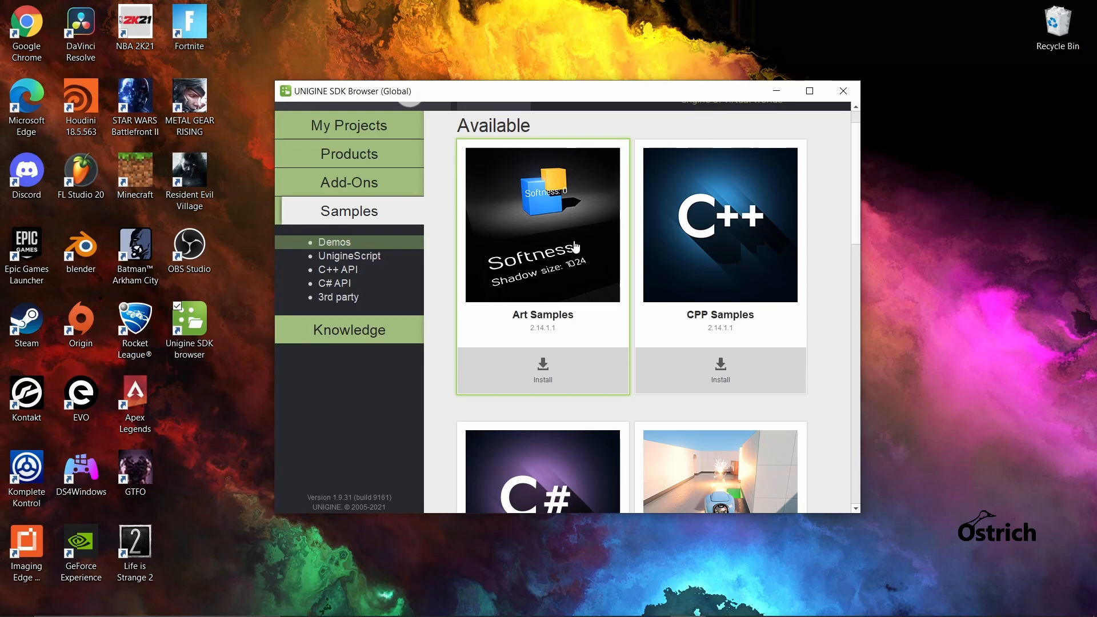
mouse_move(528, 192)
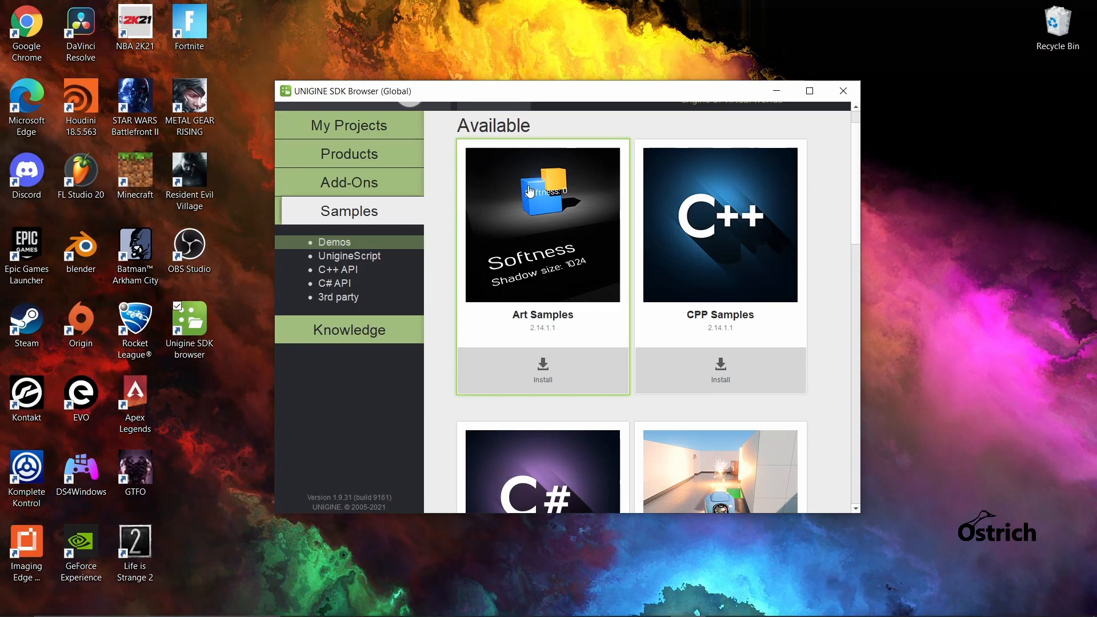
mouse_move(550, 308)
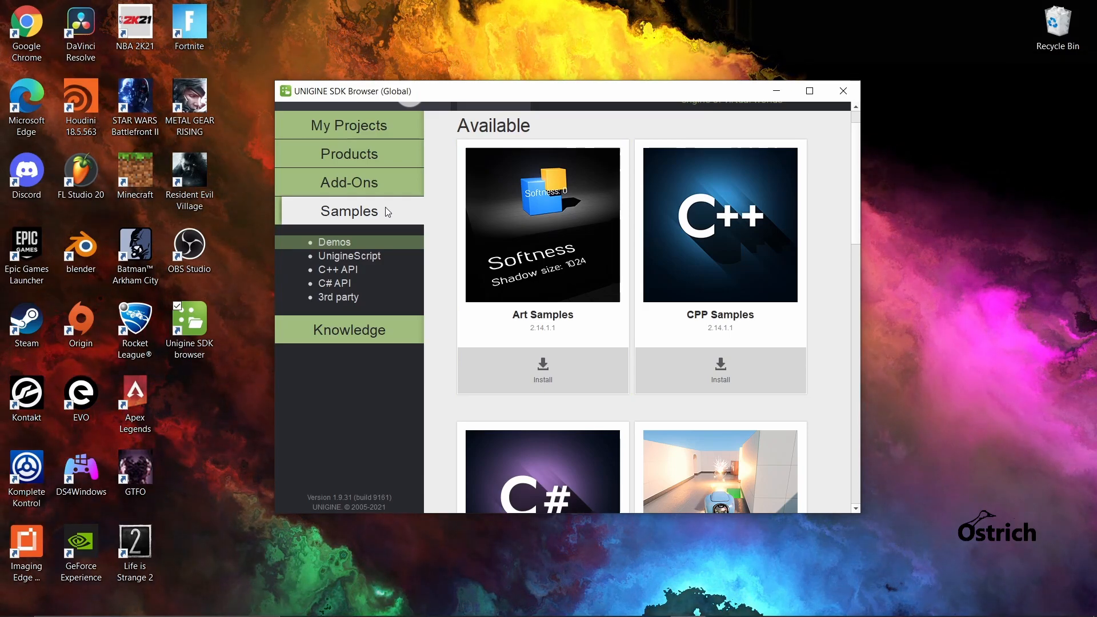
mouse_move(390, 175)
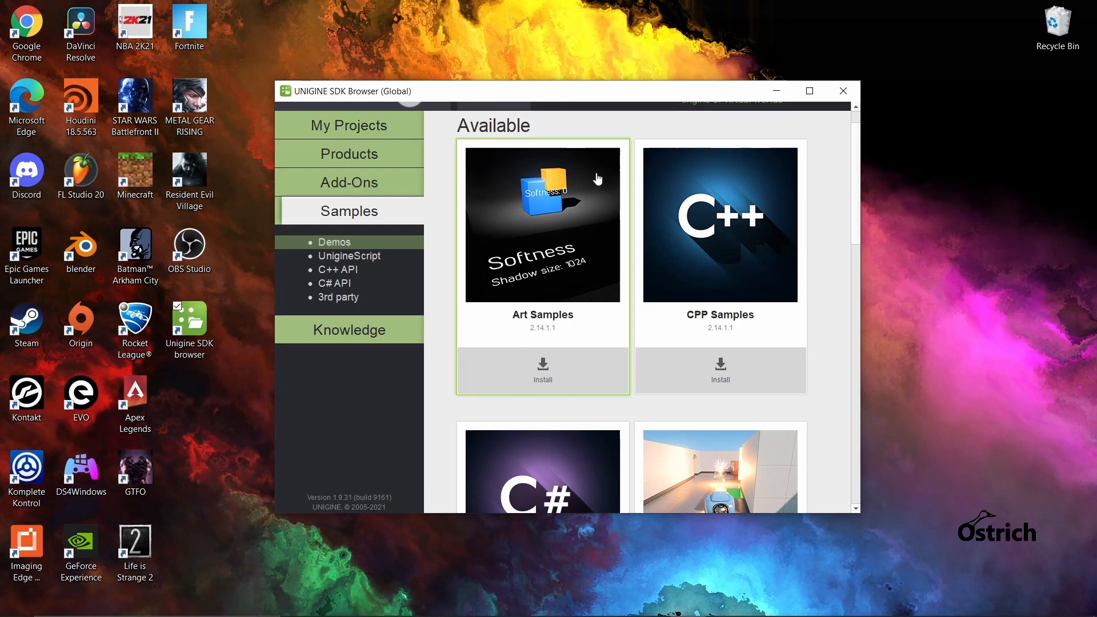
scroll(down, 3)
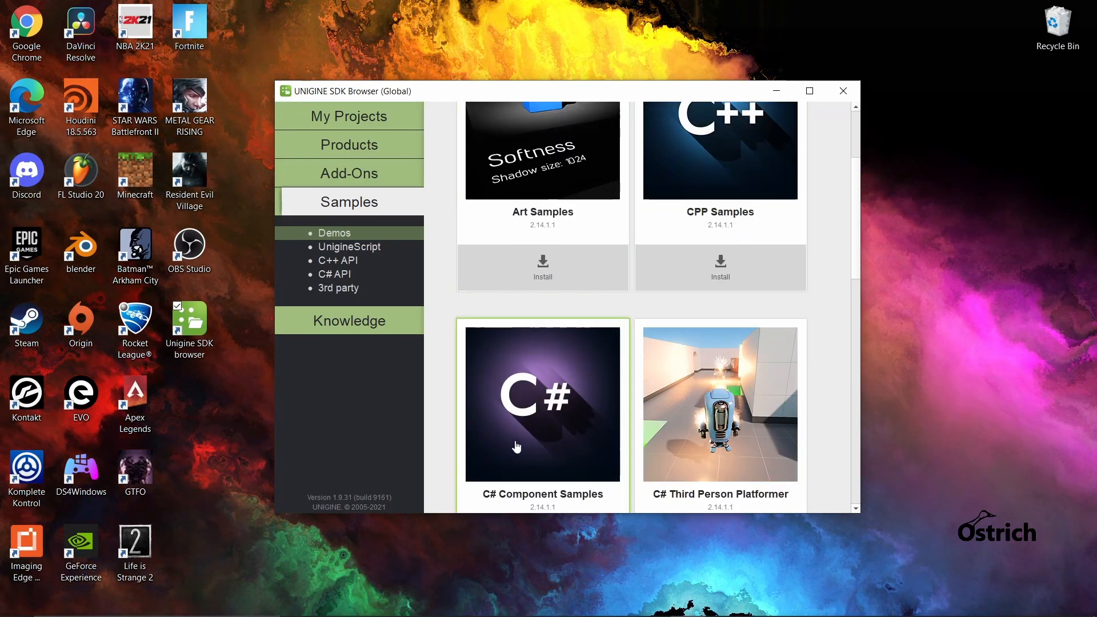
scroll(up, 3)
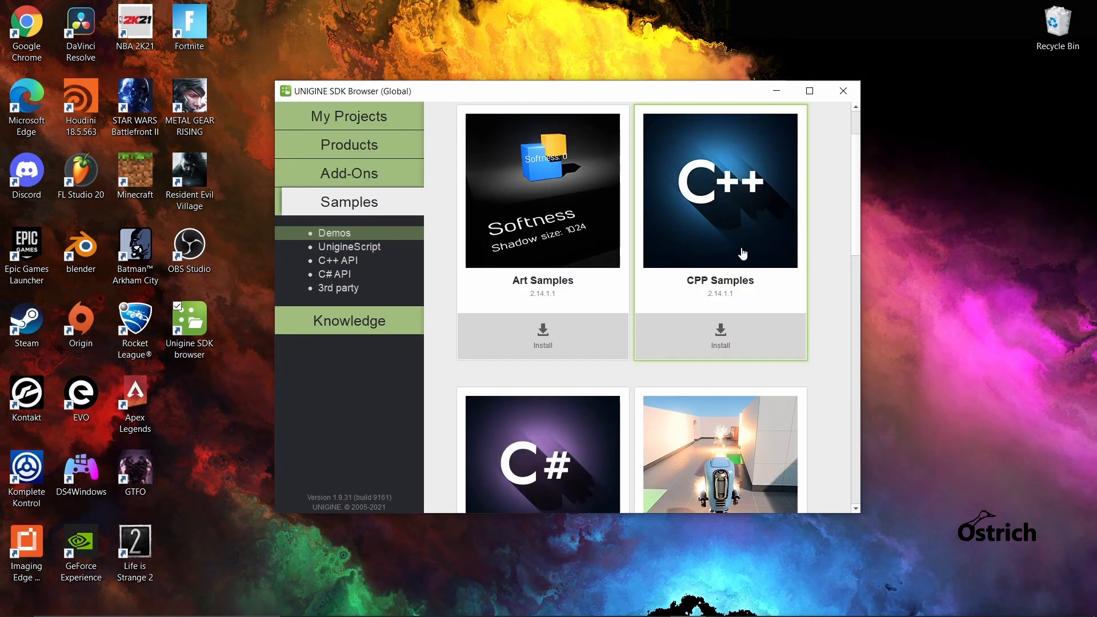
mouse_move(747, 448)
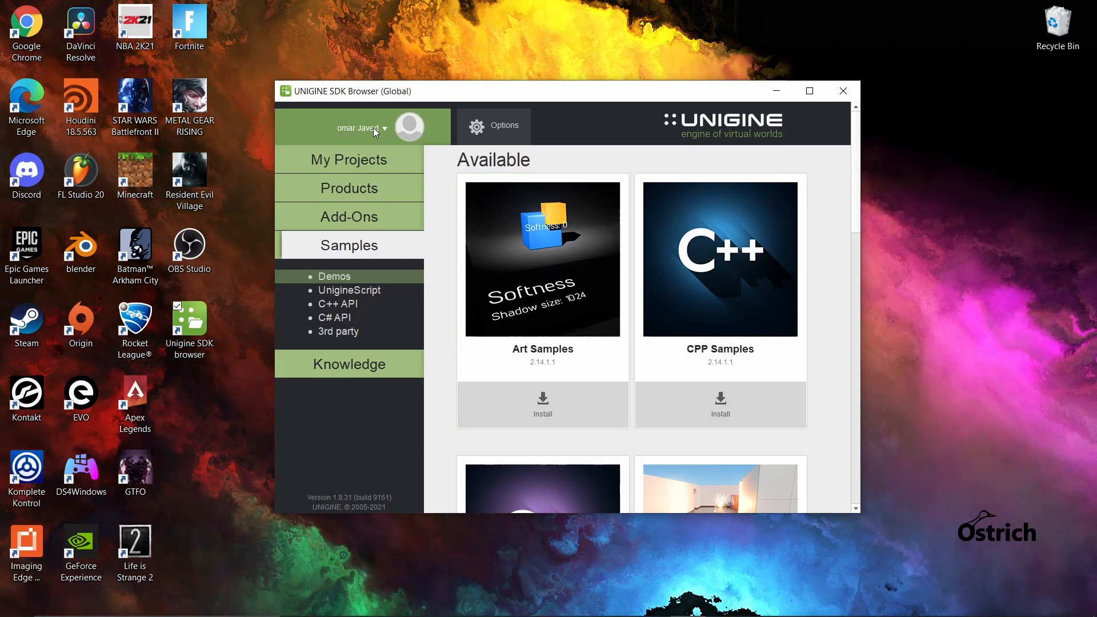
click(348, 159)
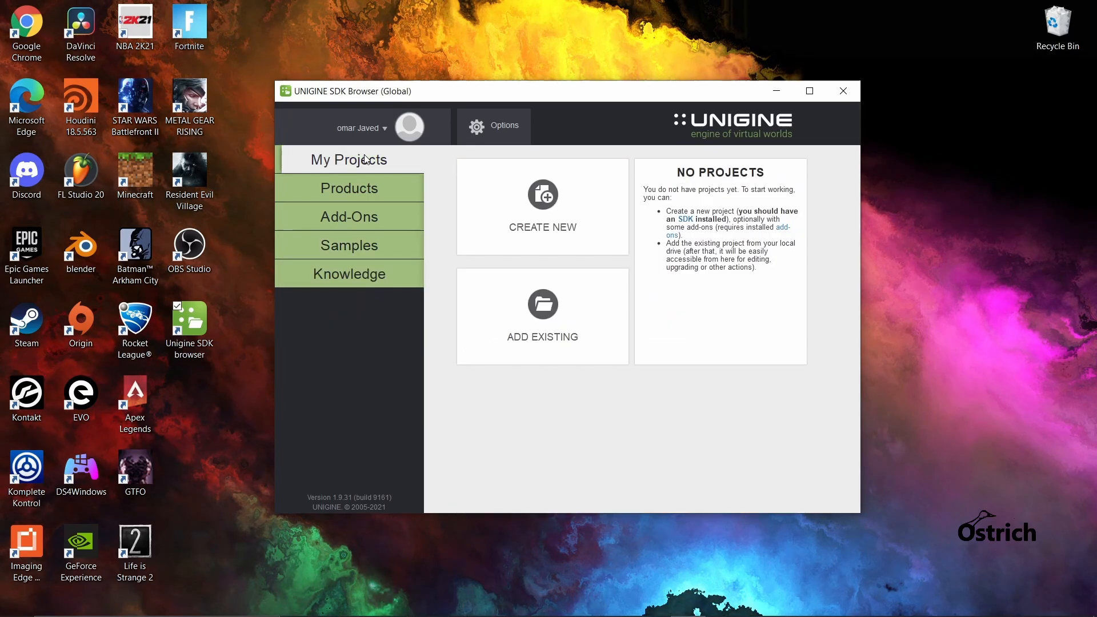
mouse_move(502, 201)
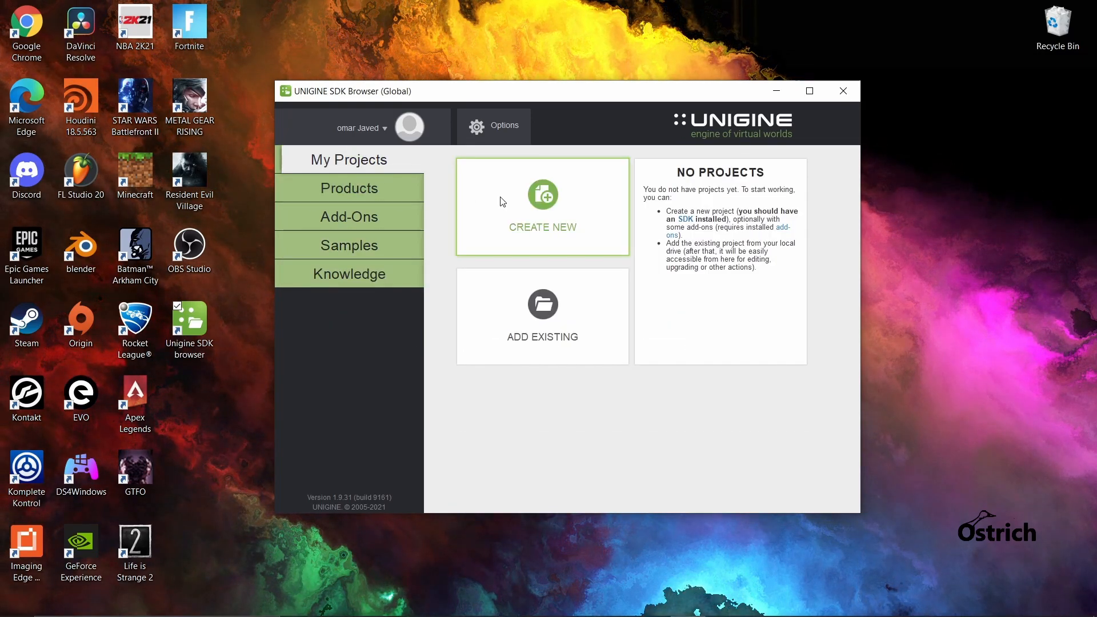
- Create project 'Check' with Development engine build and C# (.NET 5) API
click(541, 207)
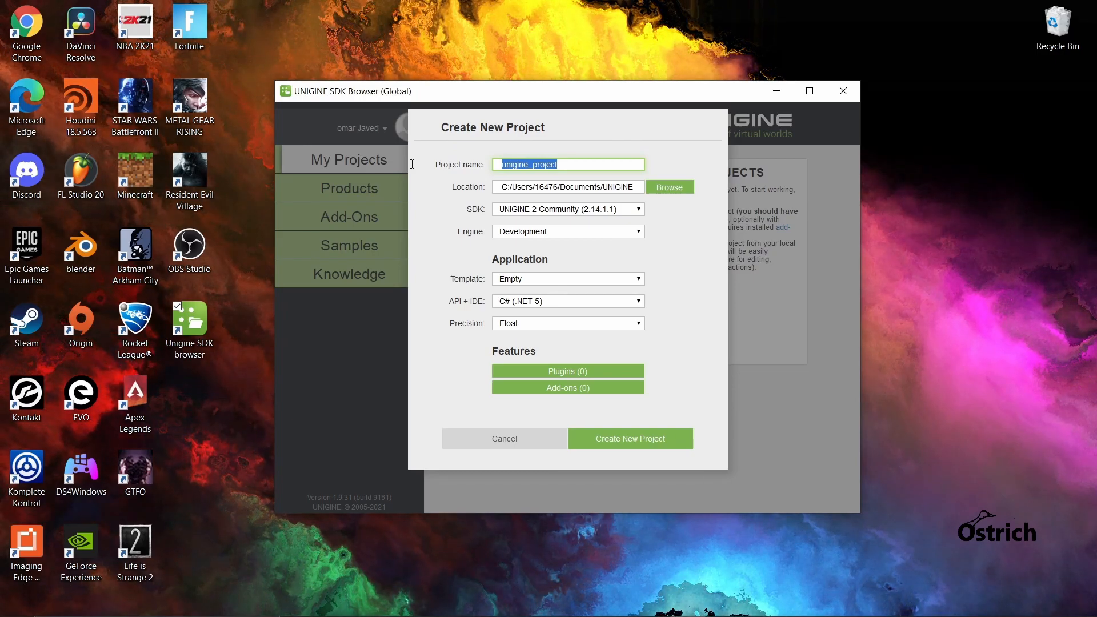
text(Check)
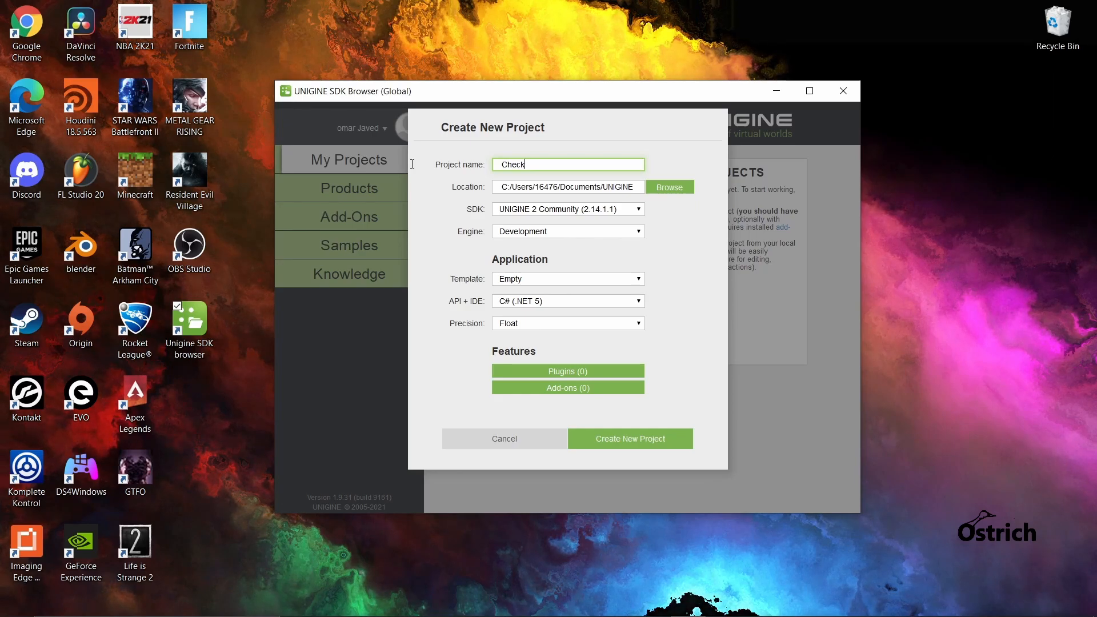
mouse_move(648, 199)
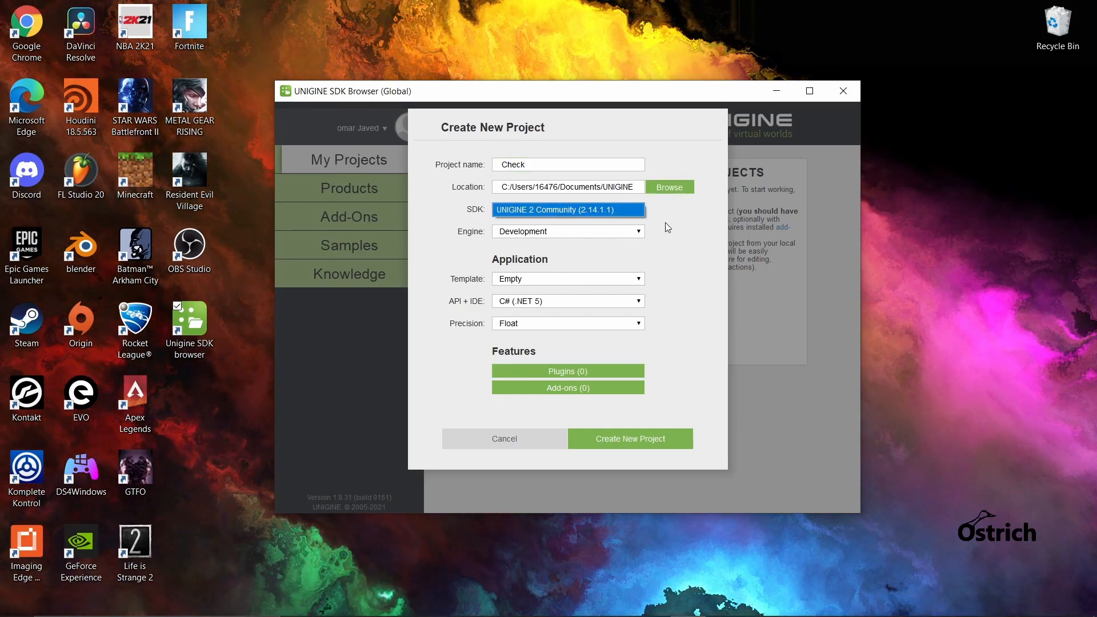
click(635, 231)
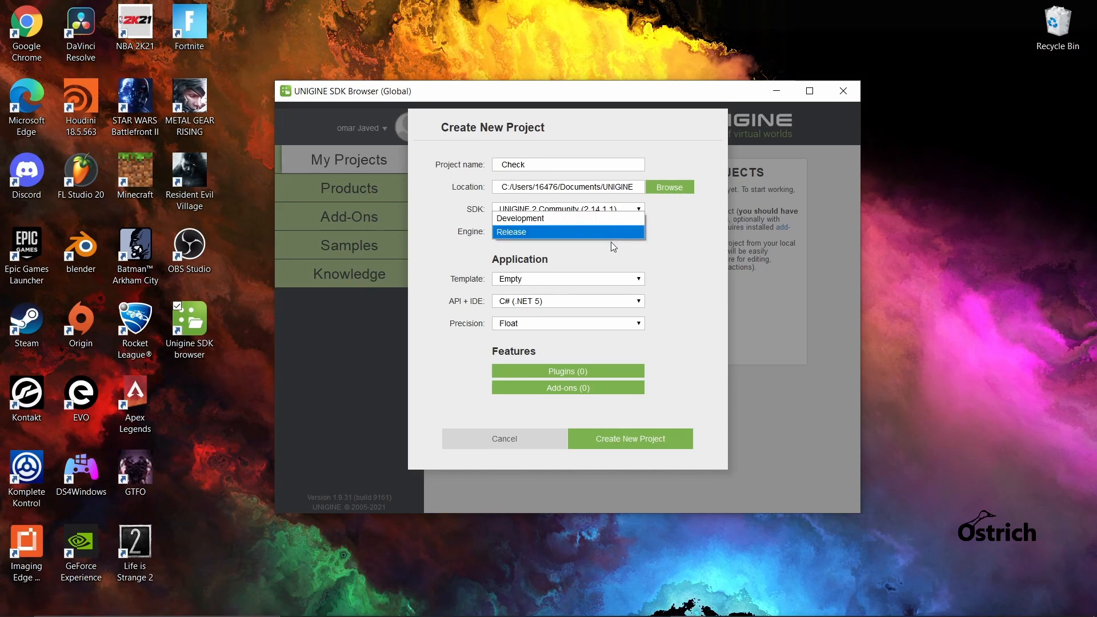
click(566, 278)
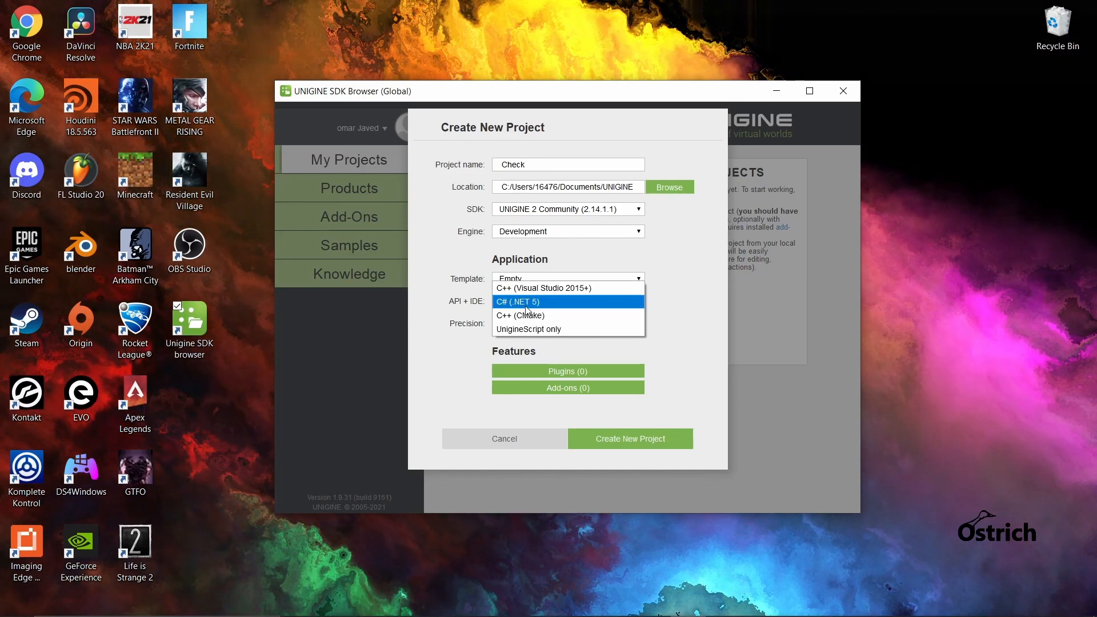
mouse_move(550, 315)
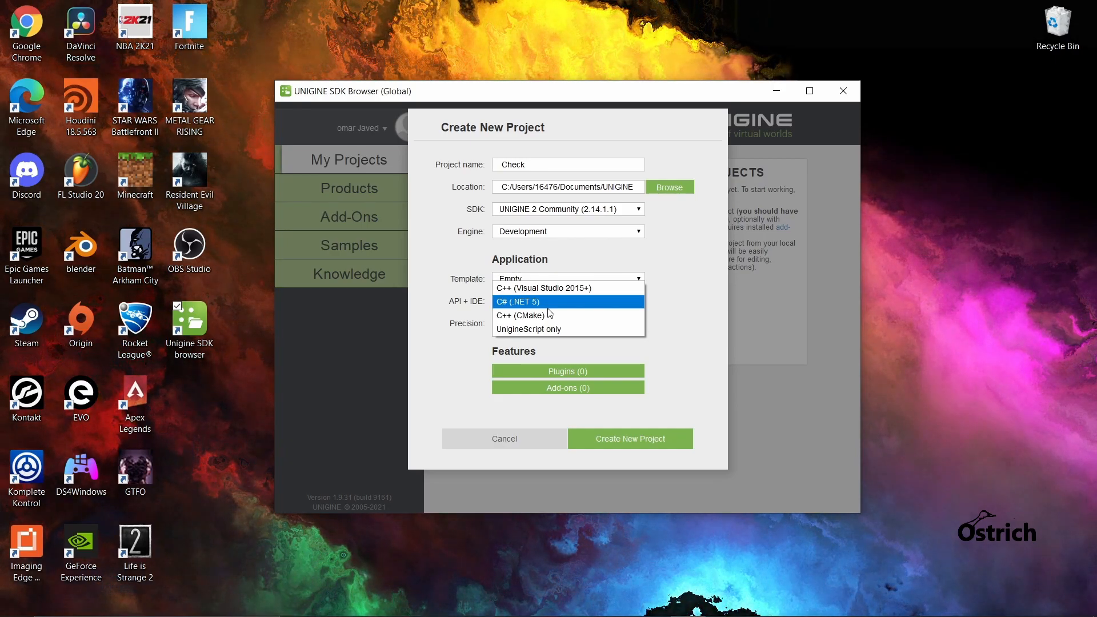
mouse_move(552, 315)
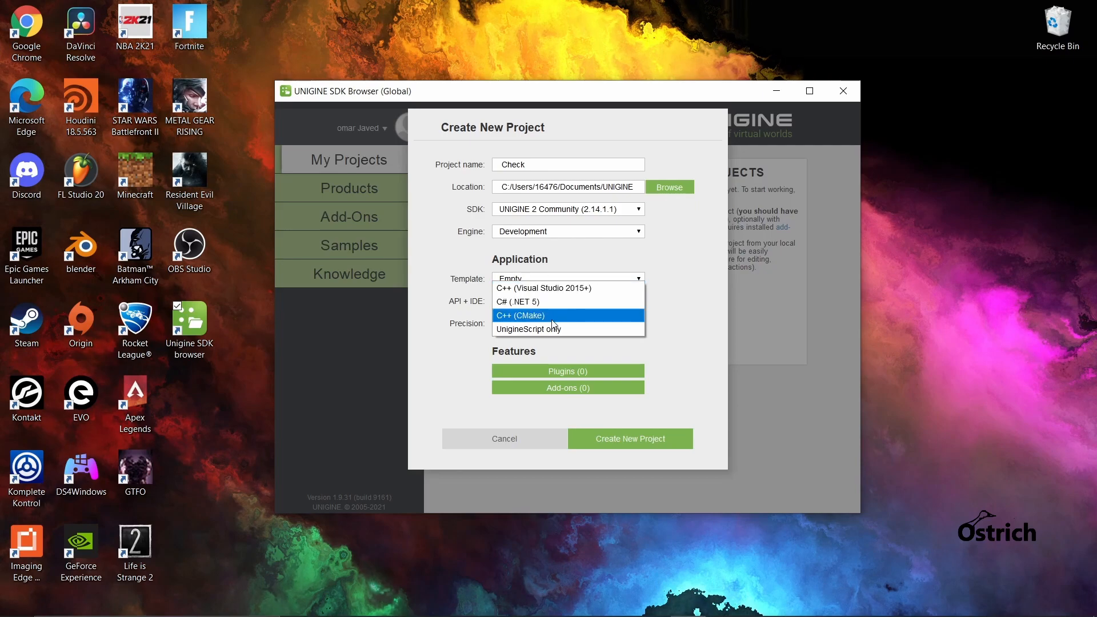
mouse_move(528, 329)
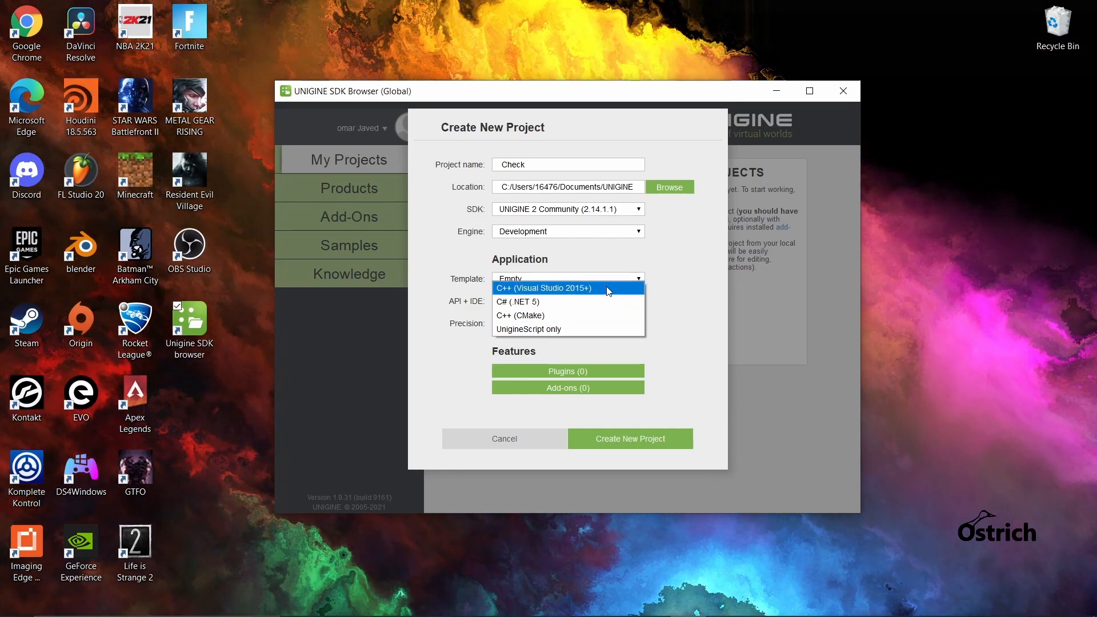
mouse_move(610, 315)
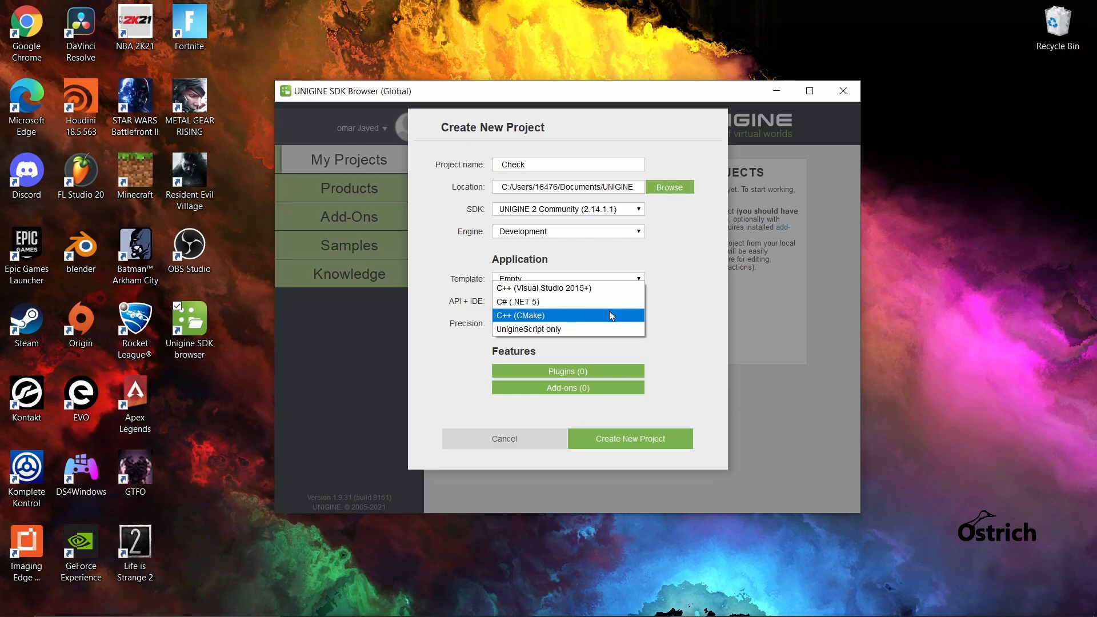
mouse_move(615, 321)
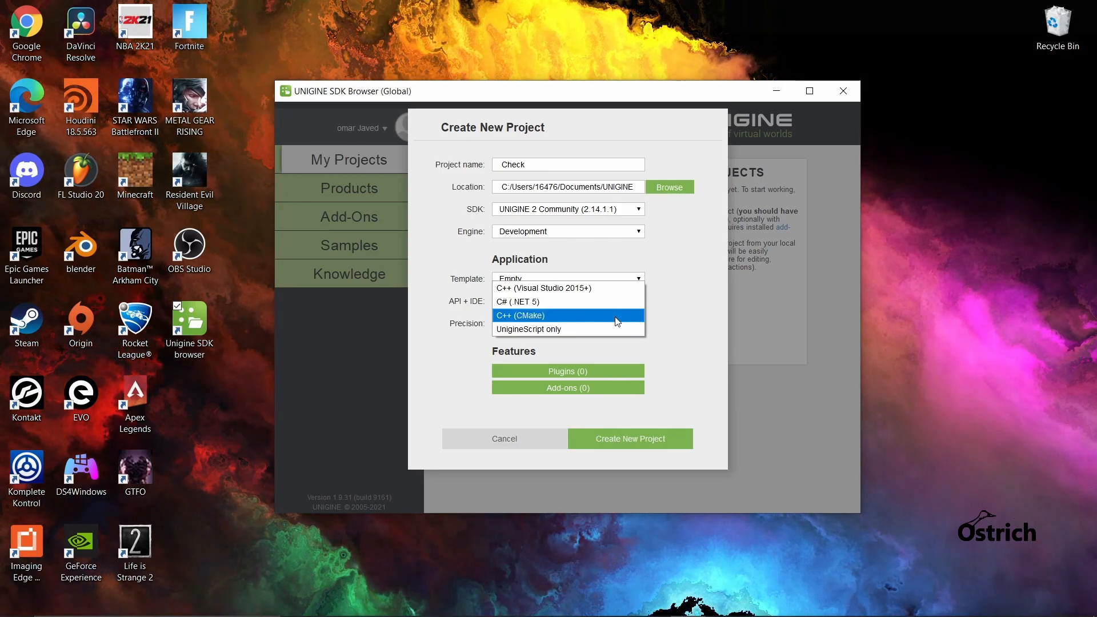
mouse_move(567, 302)
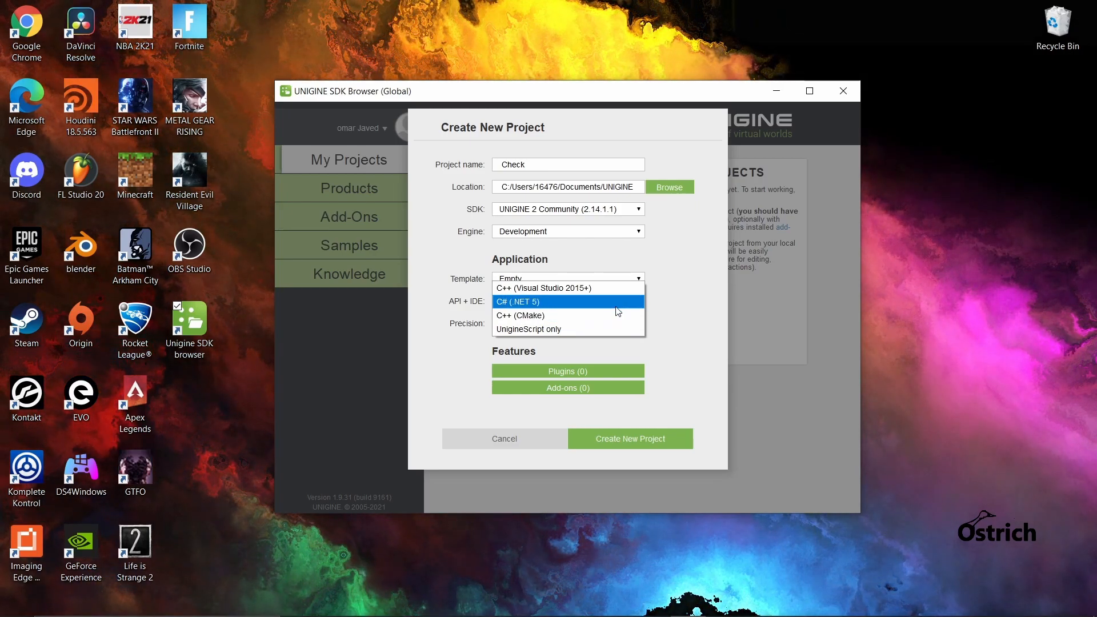
click(567, 301)
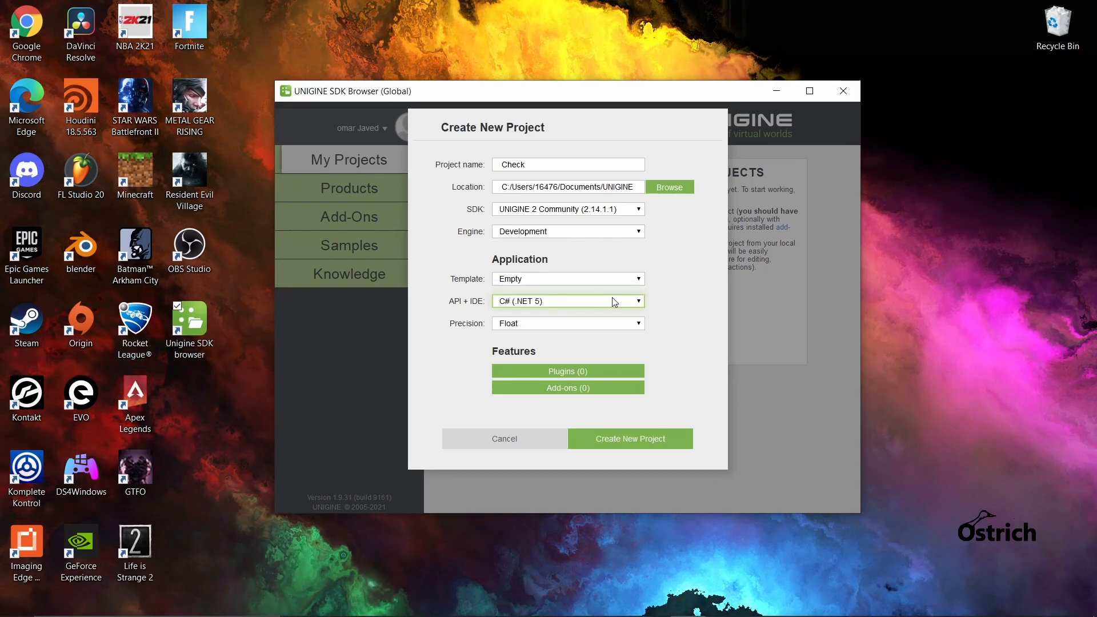
click(566, 322)
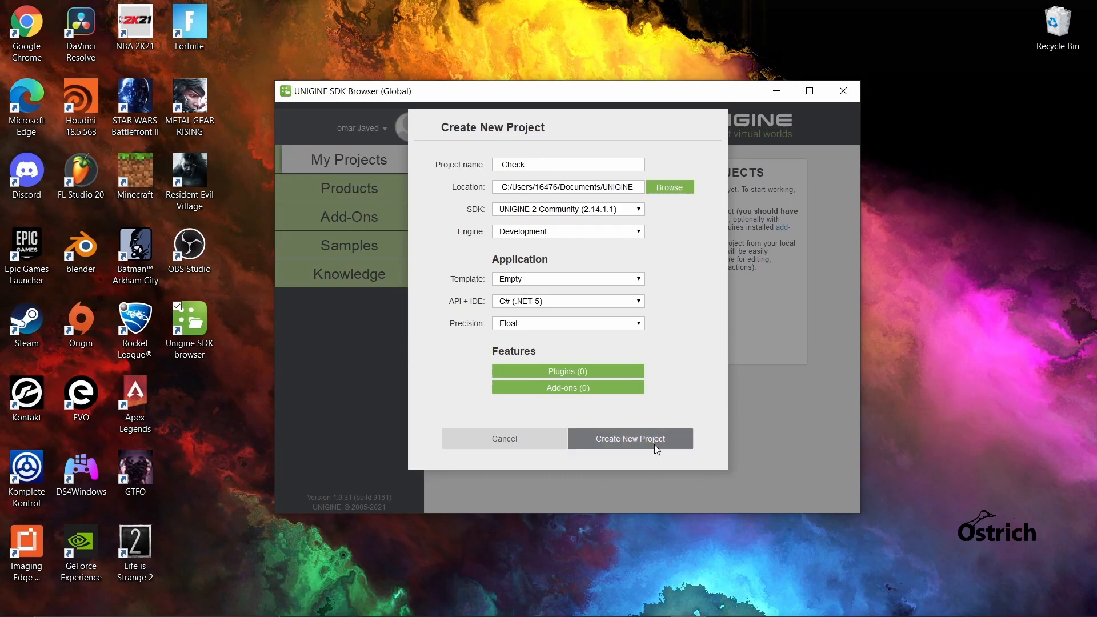
click(629, 439)
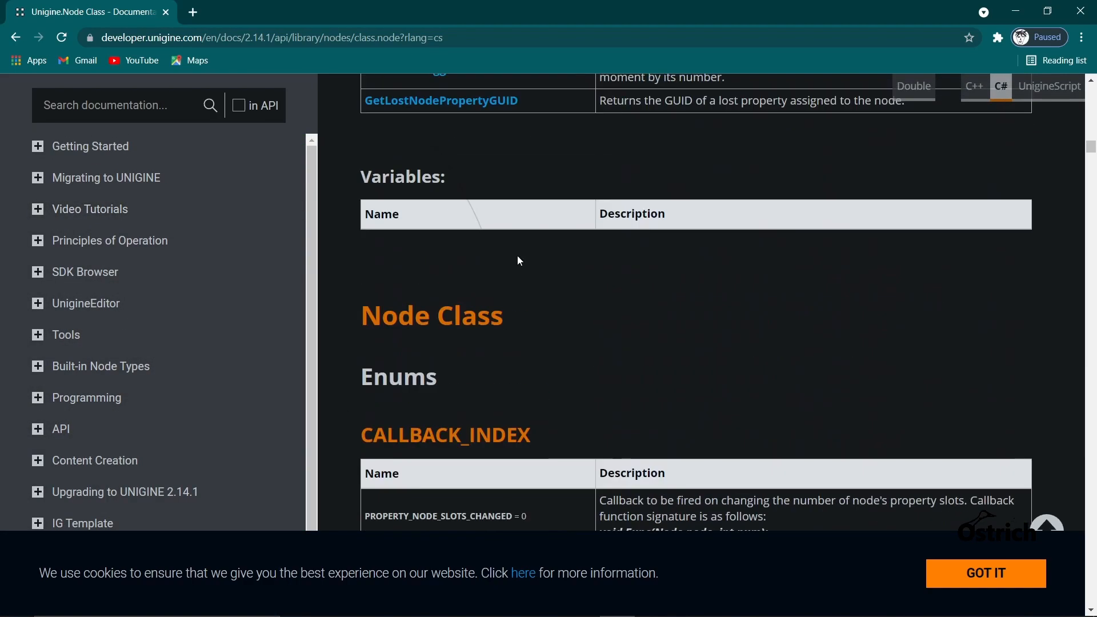
scroll(up, 3)
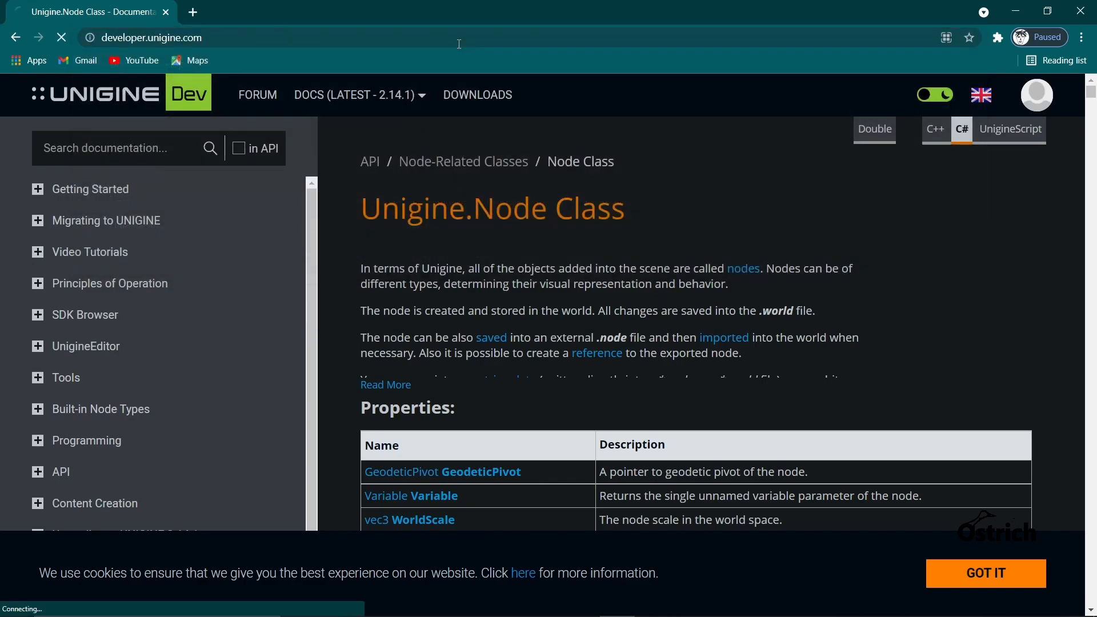
click(353, 94)
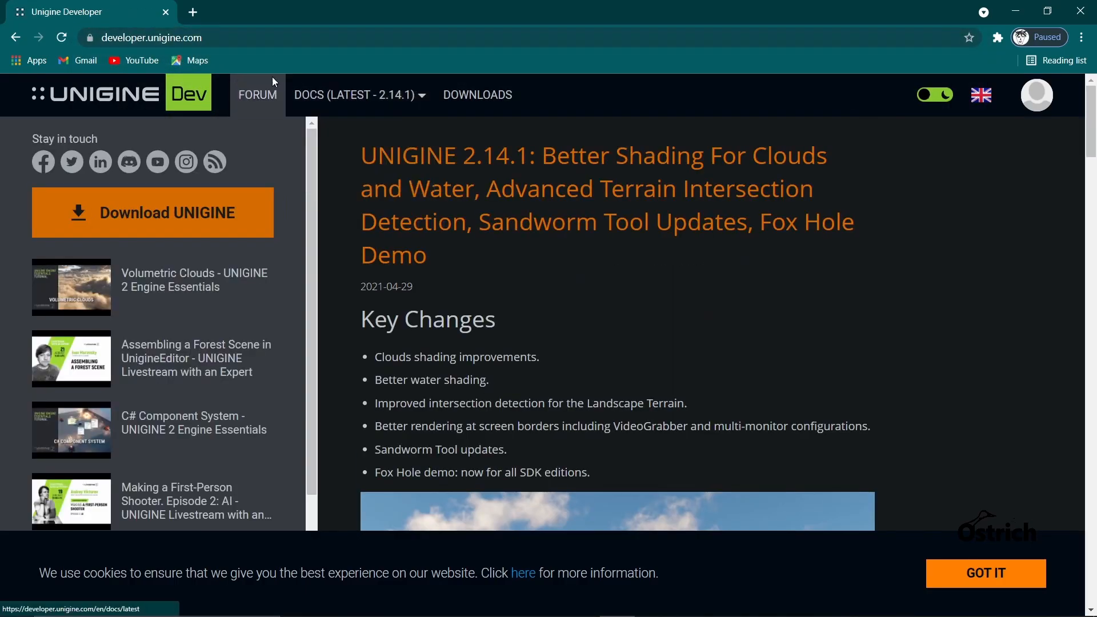
click(257, 94)
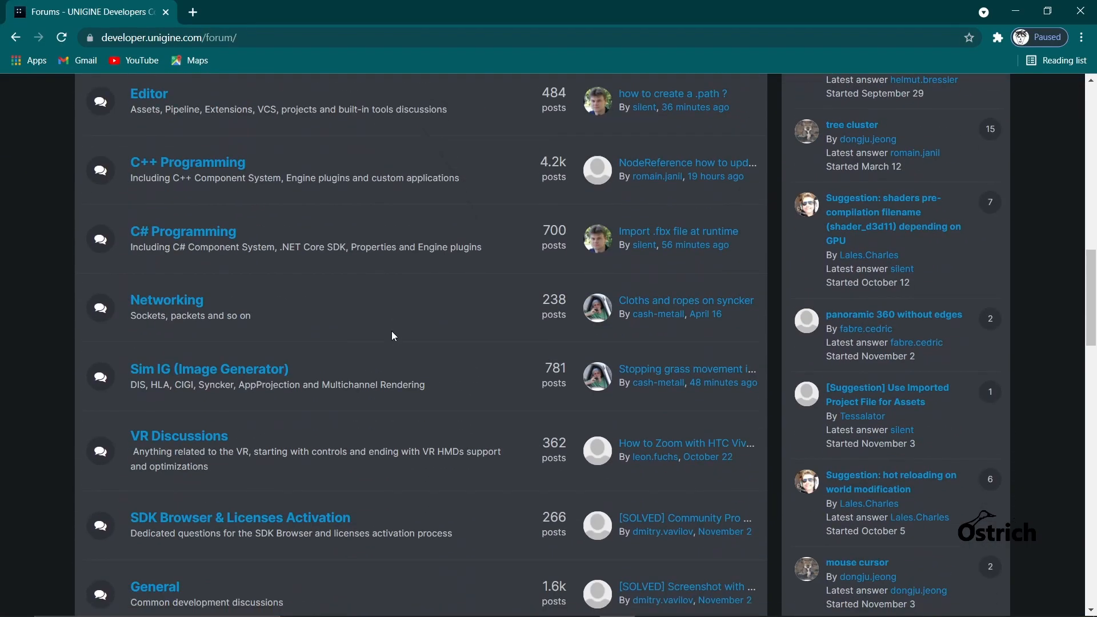
scroll(down, 3)
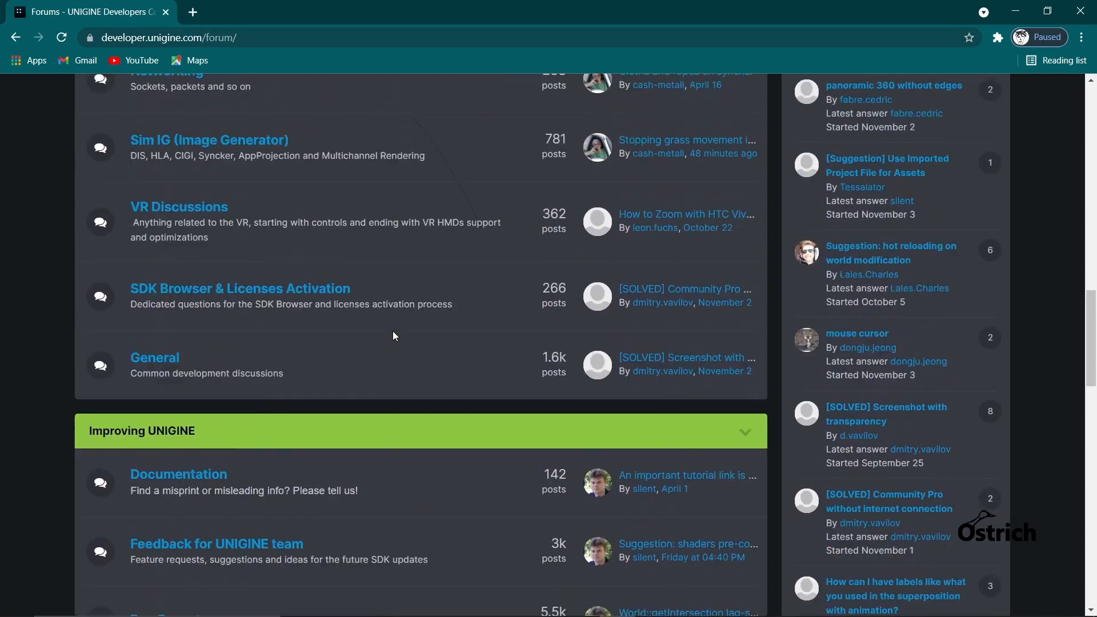
scroll(up, 3)
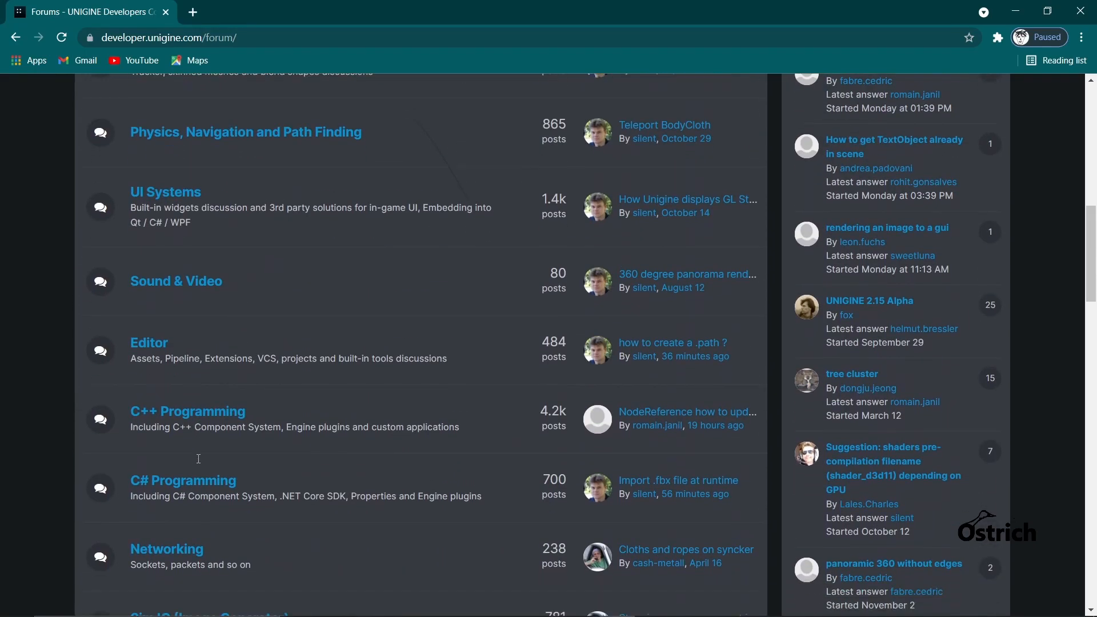
scroll(down, 3)
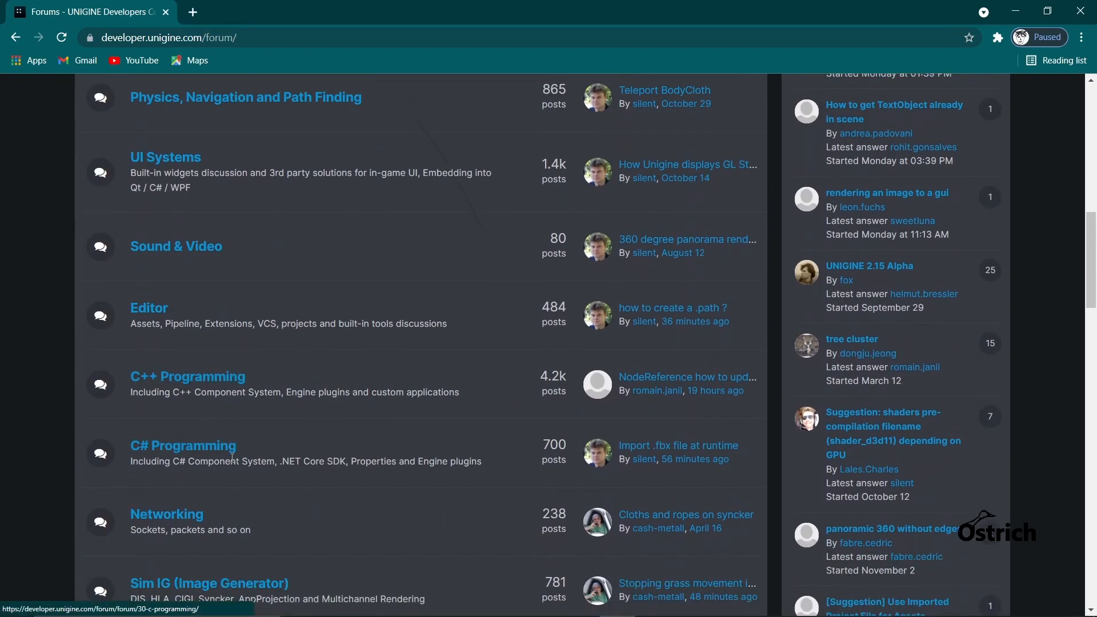
scroll(up, 3)
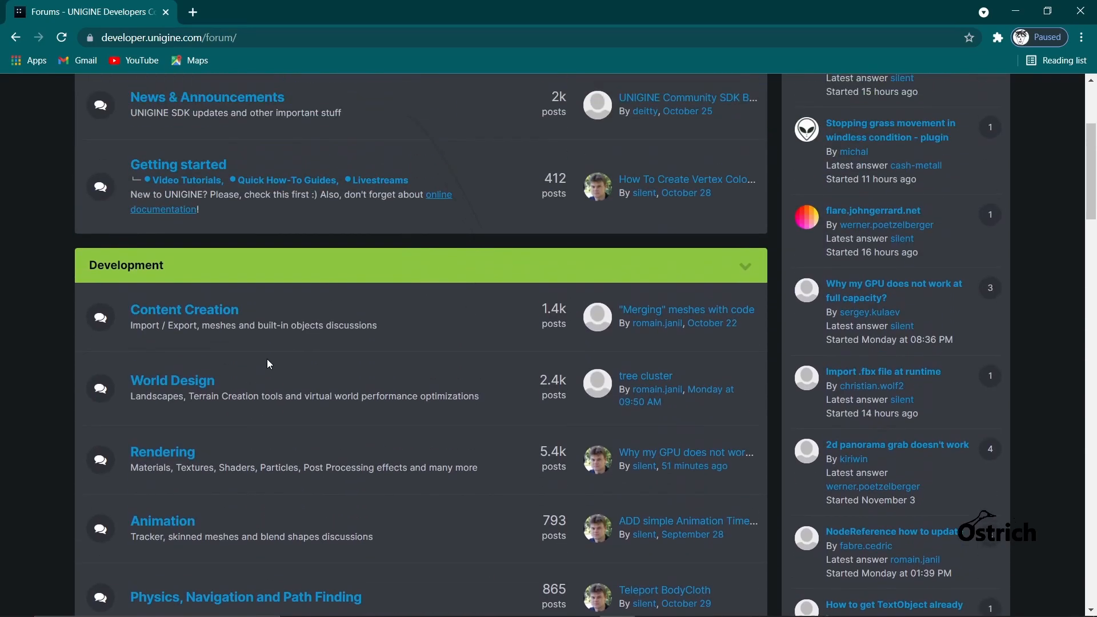
scroll(down, 3)
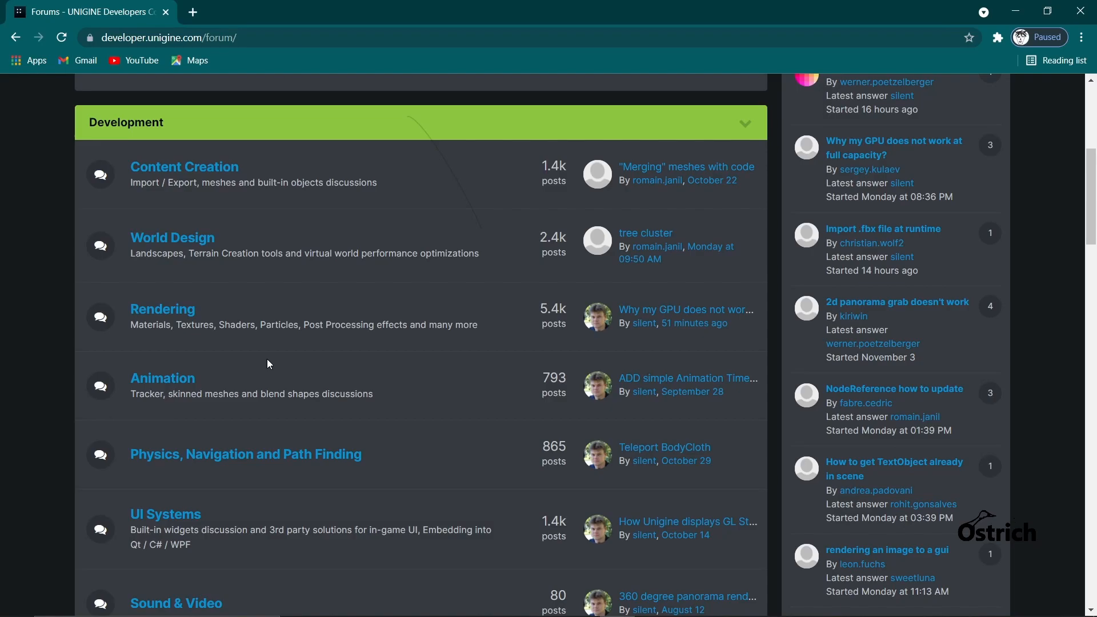
scroll(up, 3)
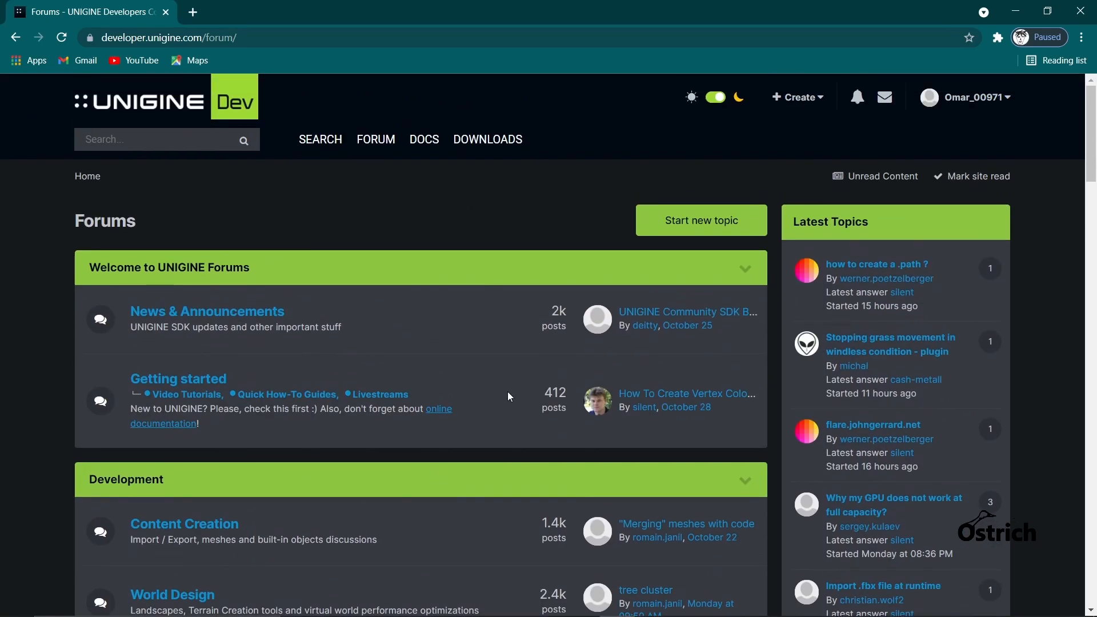
scroll(down, 3)
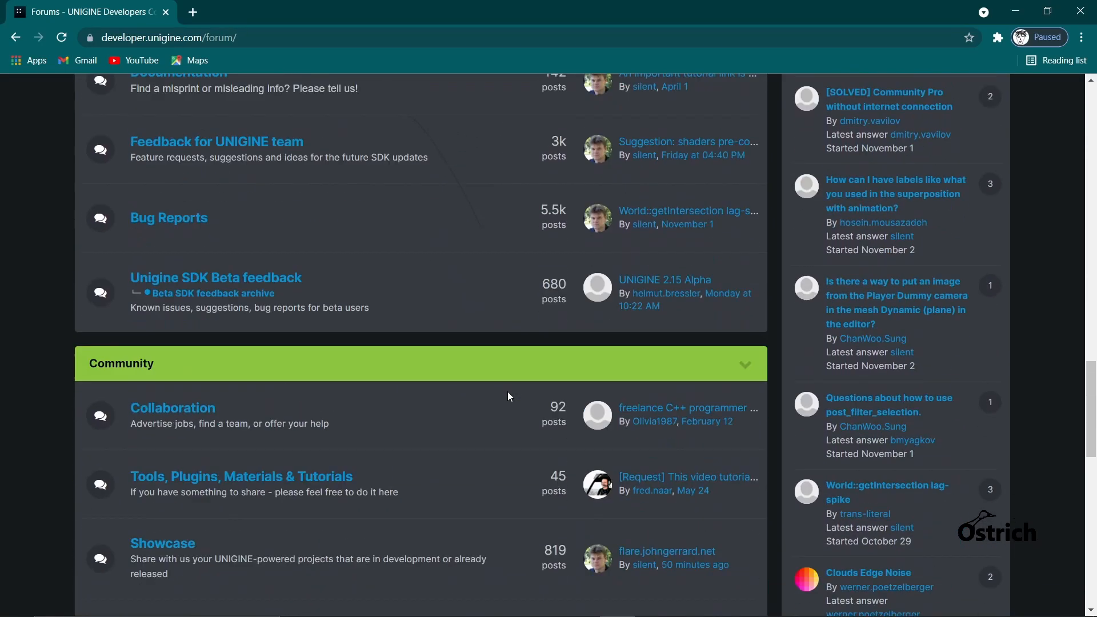
scroll(down, 3)
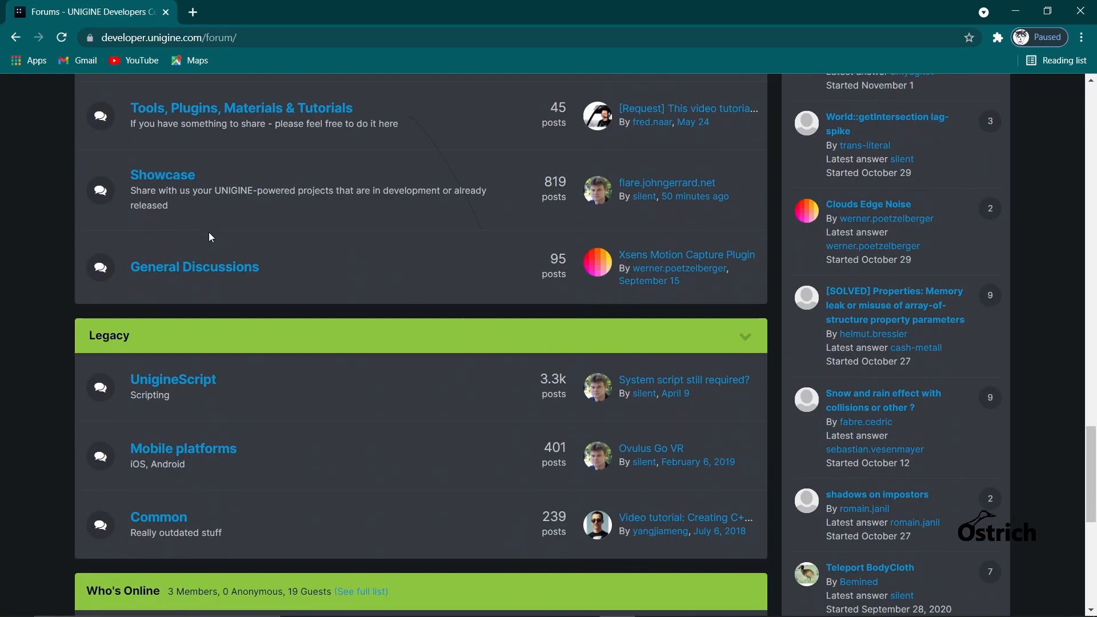
scroll(up, 3)
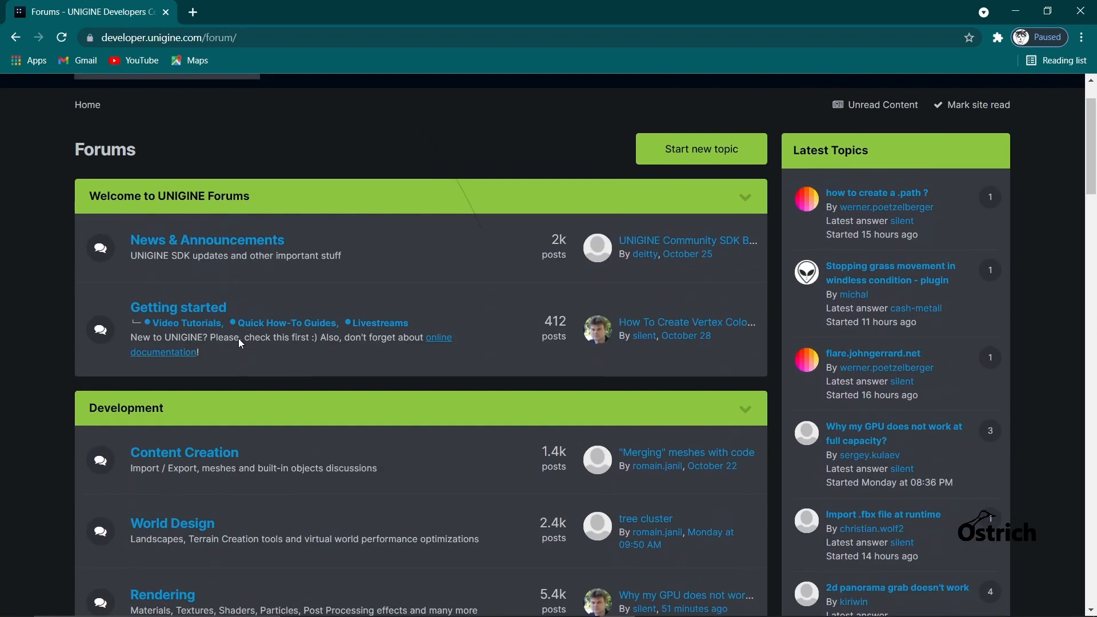
scroll(up, 3)
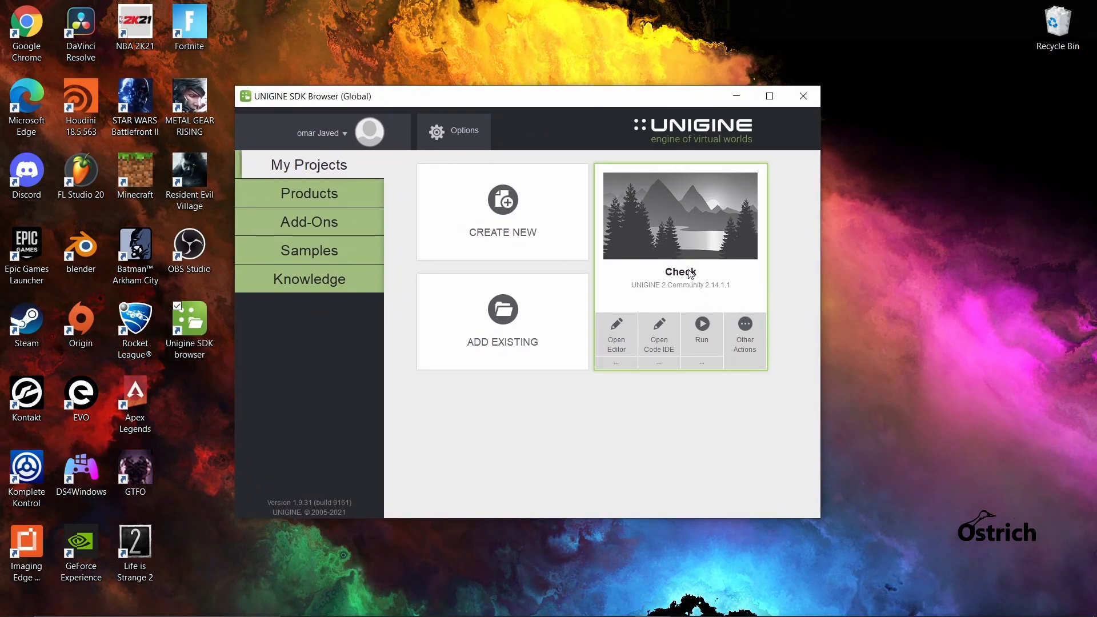
mouse_move(722, 209)
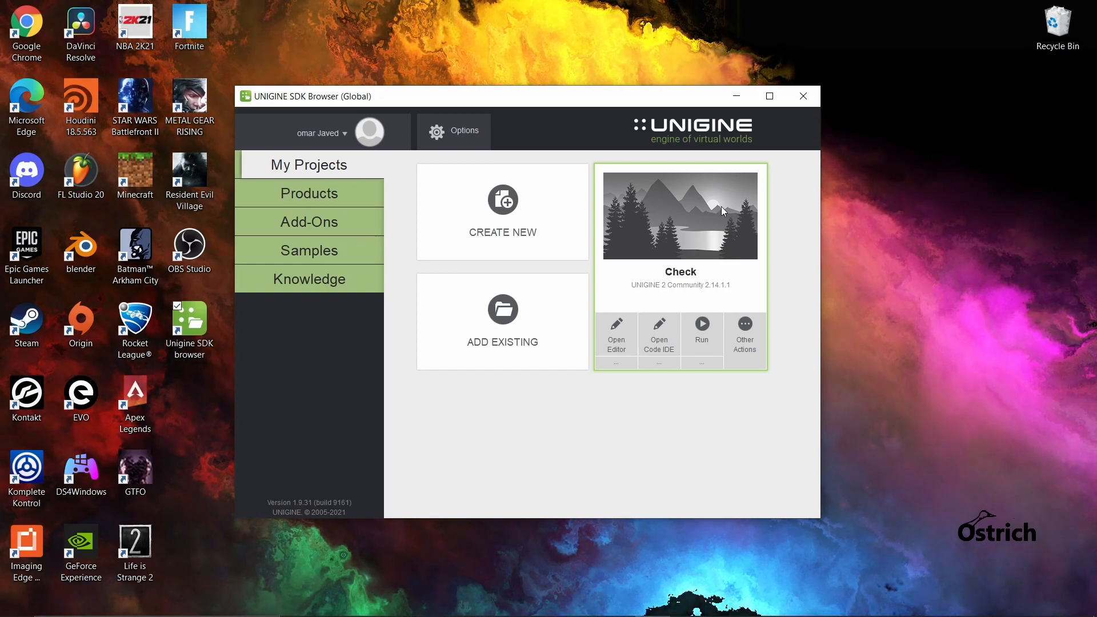
mouse_move(703, 289)
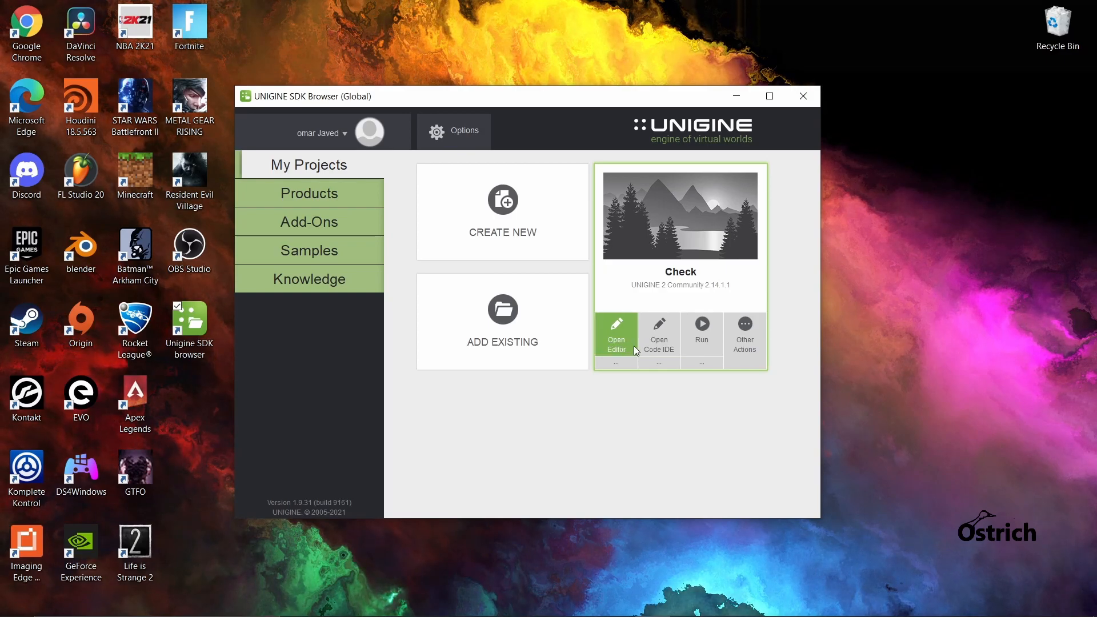
mouse_move(700, 333)
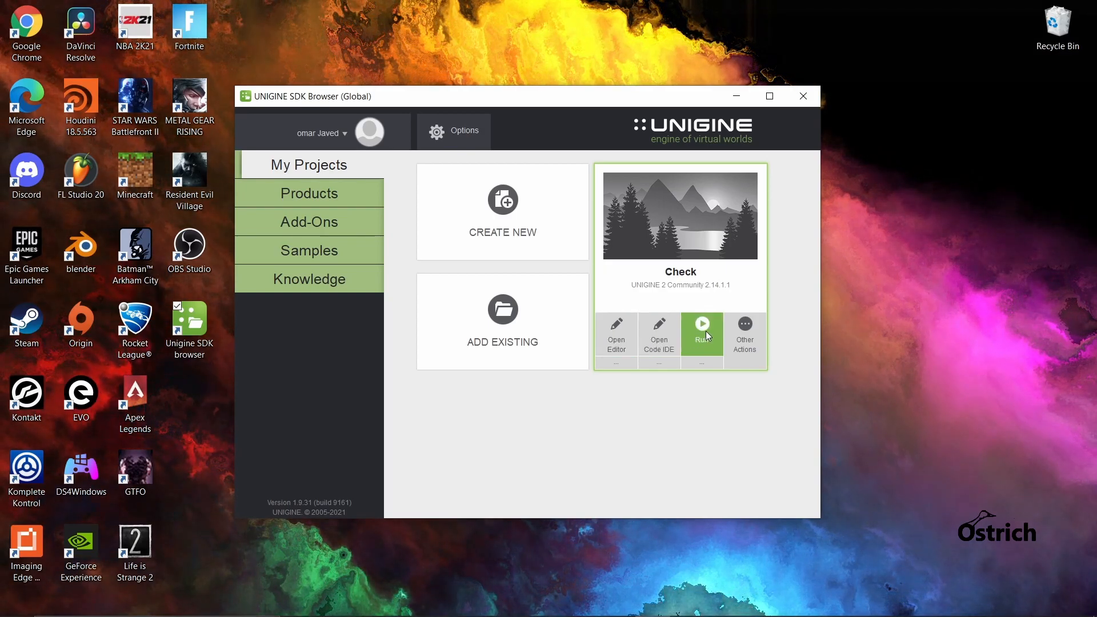
mouse_move(615, 333)
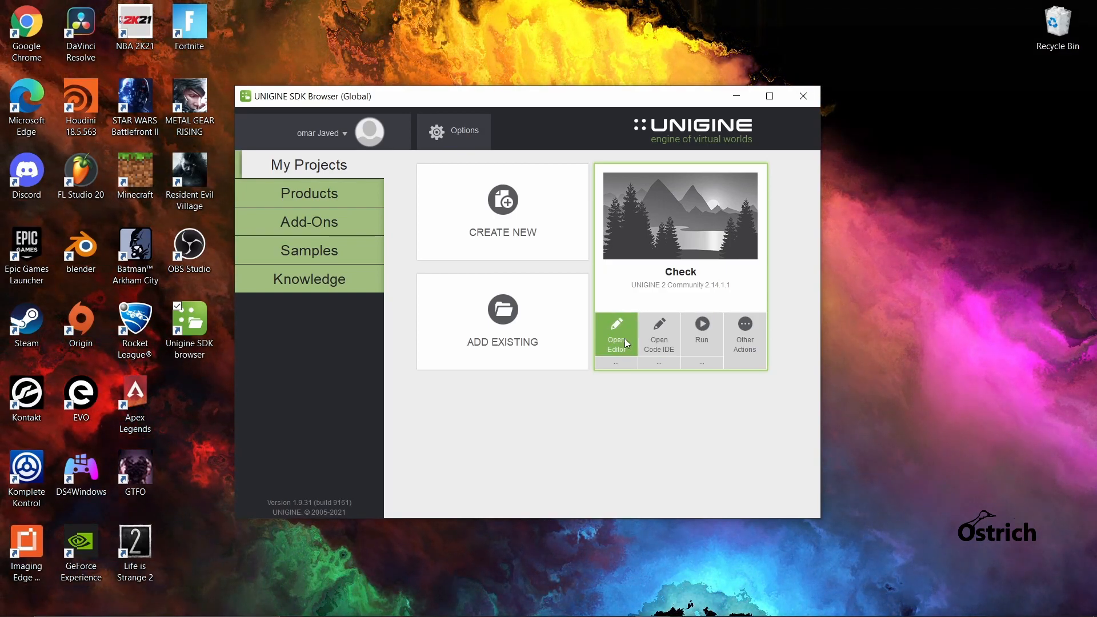
- Open the Check project in the editor and allow its firewall access
click(616, 334)
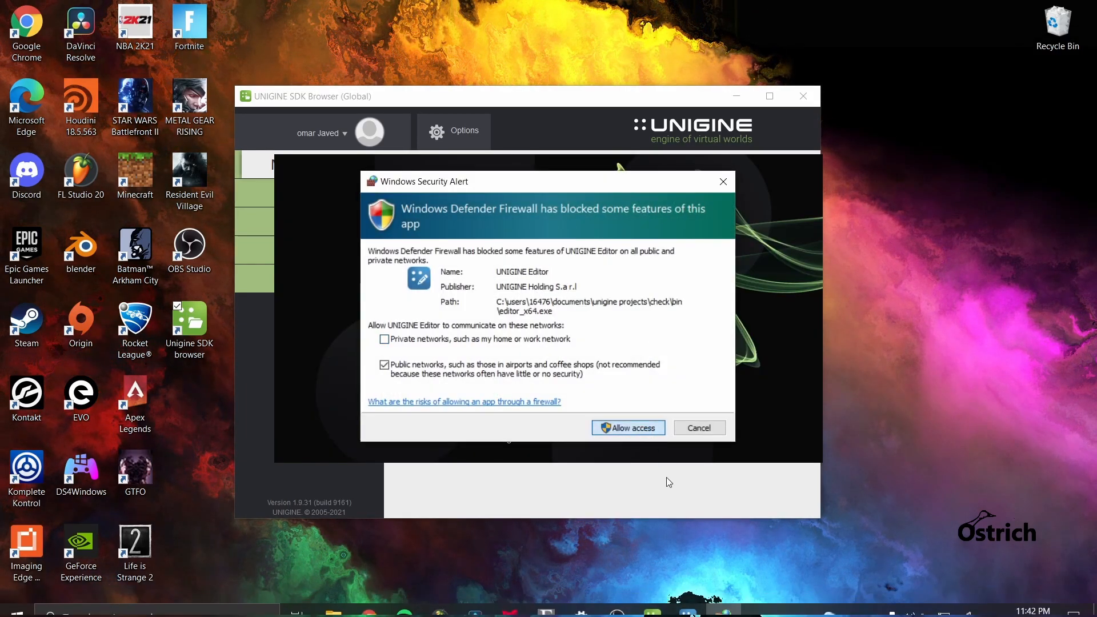
click(626, 427)
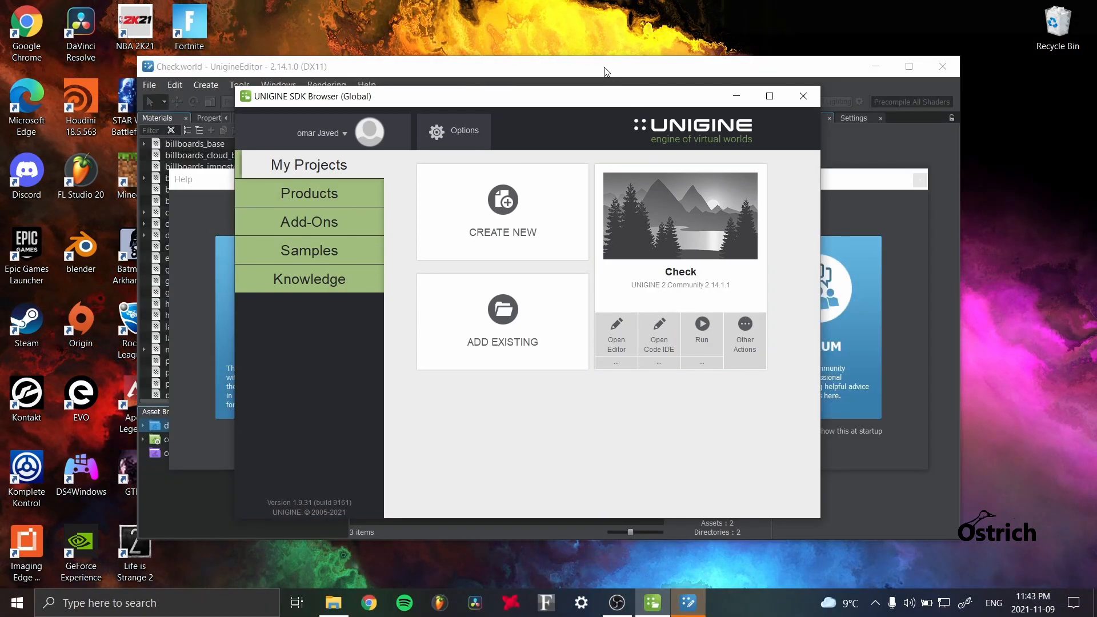
- Bring UnigineEditor in front of the browser and dismiss the help screen
click(802, 96)
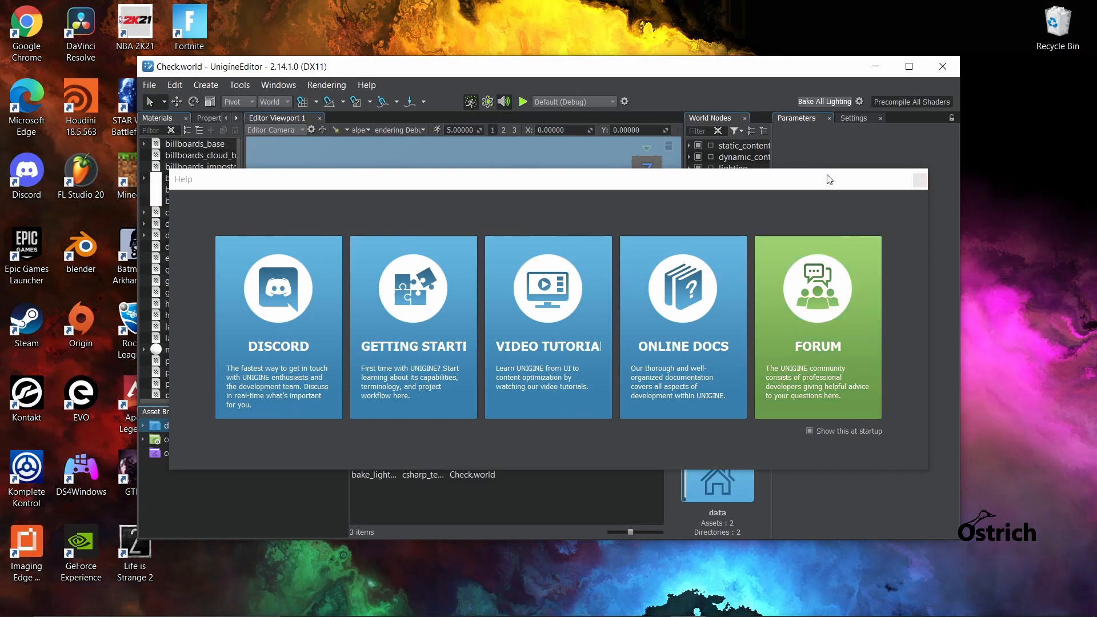
mouse_move(919, 178)
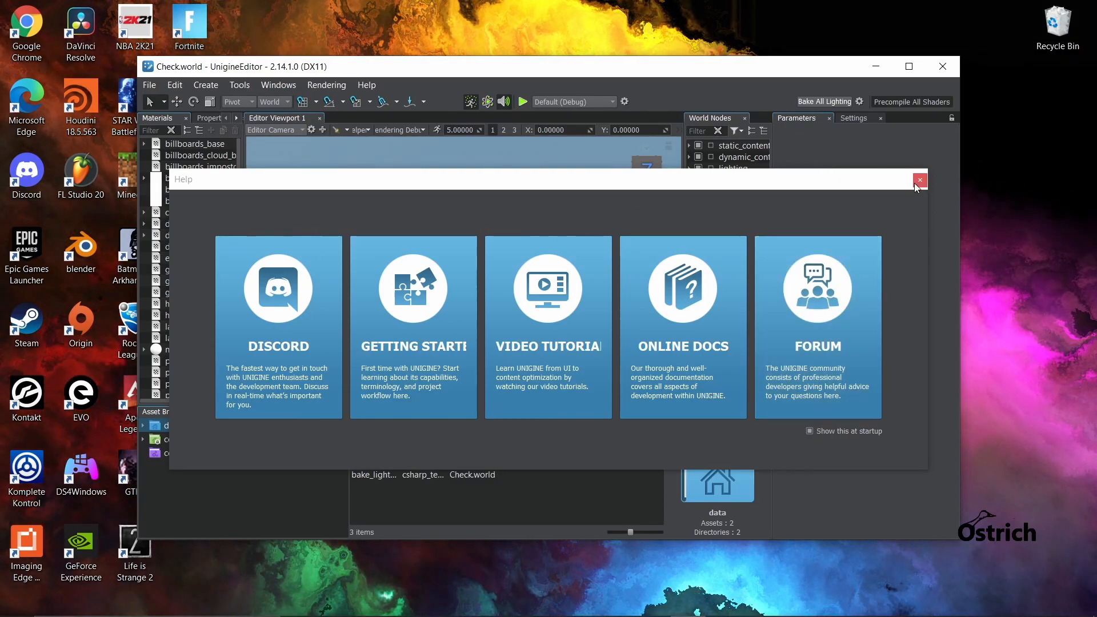
click(919, 180)
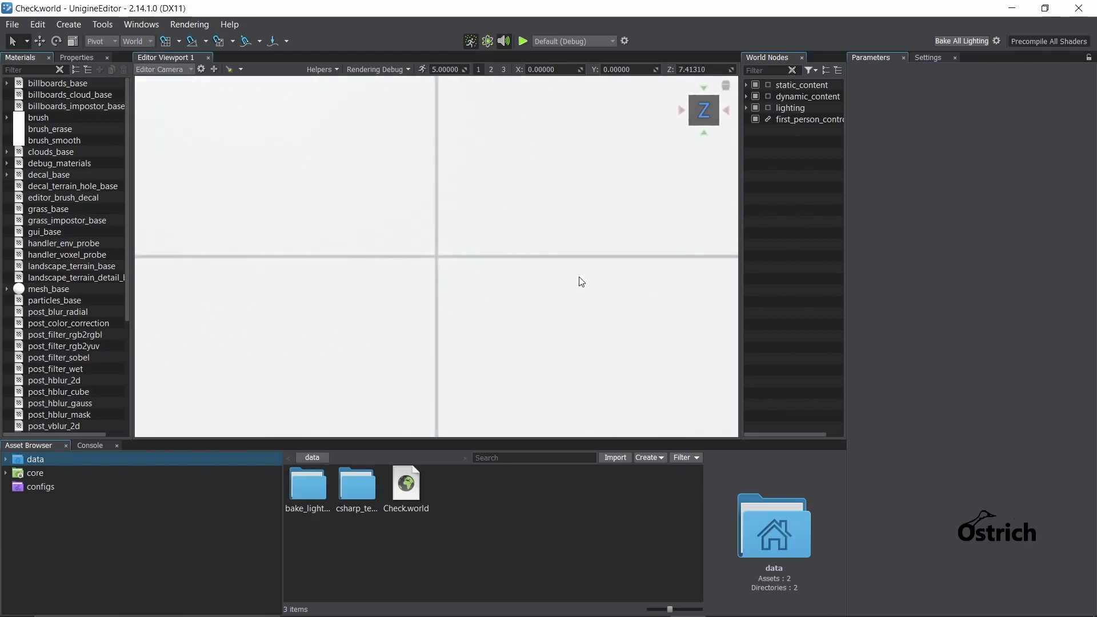
- Zoom out and orbit the viewport around the wall and coloured primitives
scroll(down, 3)
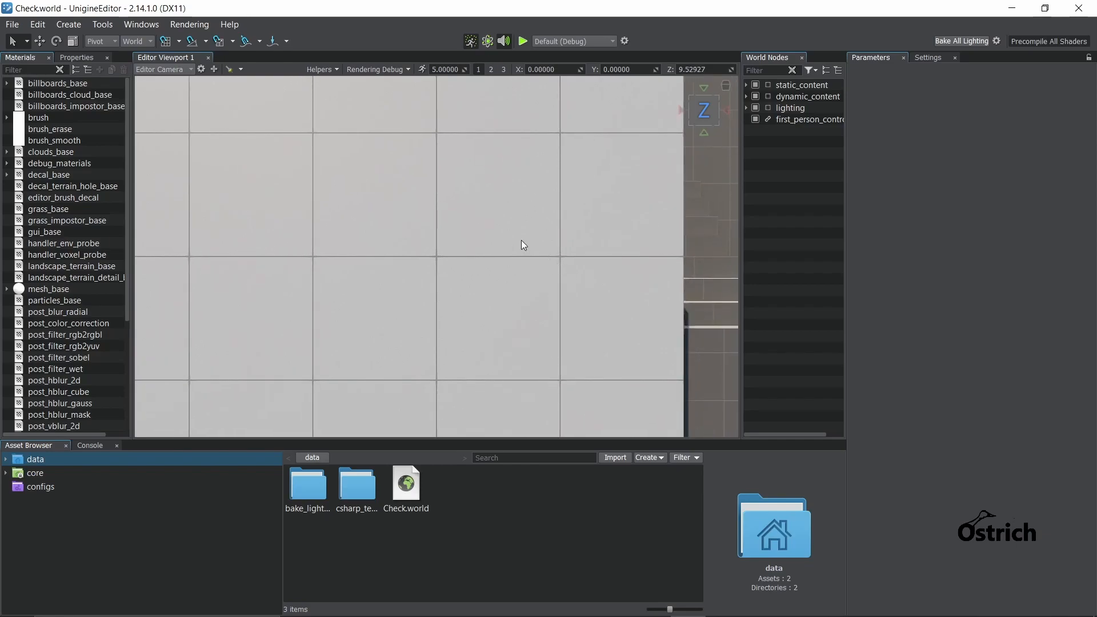
mouse_move(518, 243)
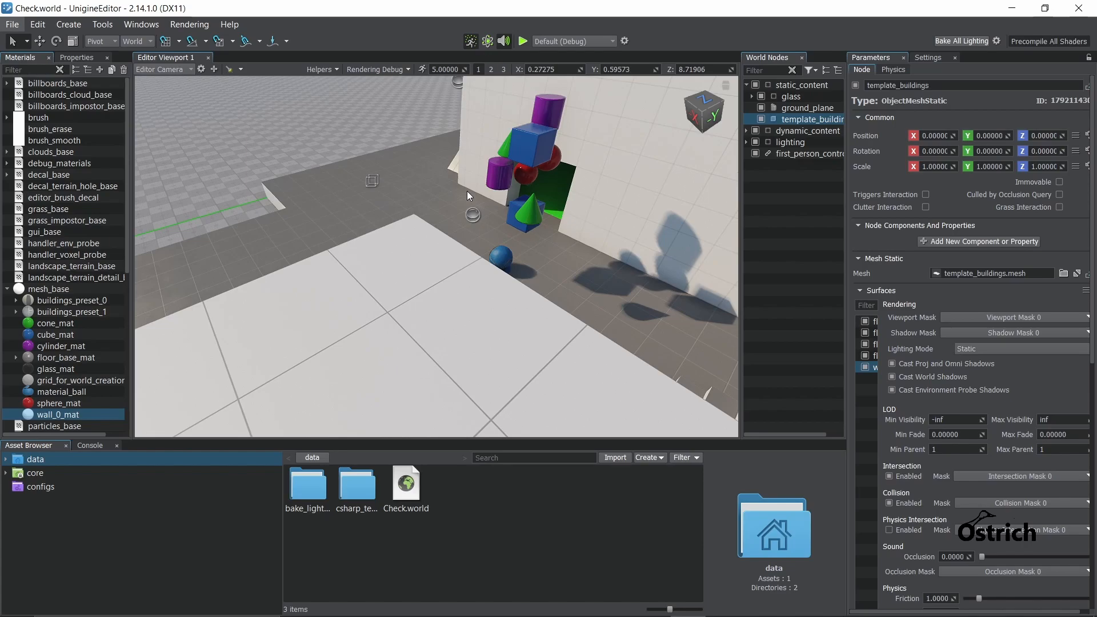
mouse_move(489, 209)
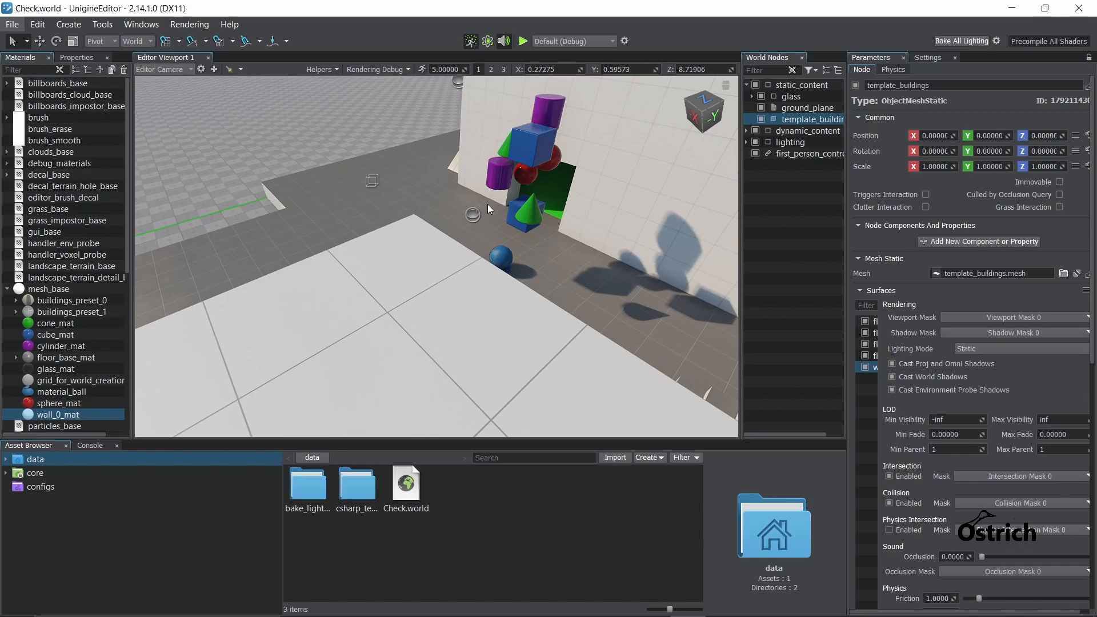
mouse_move(410, 205)
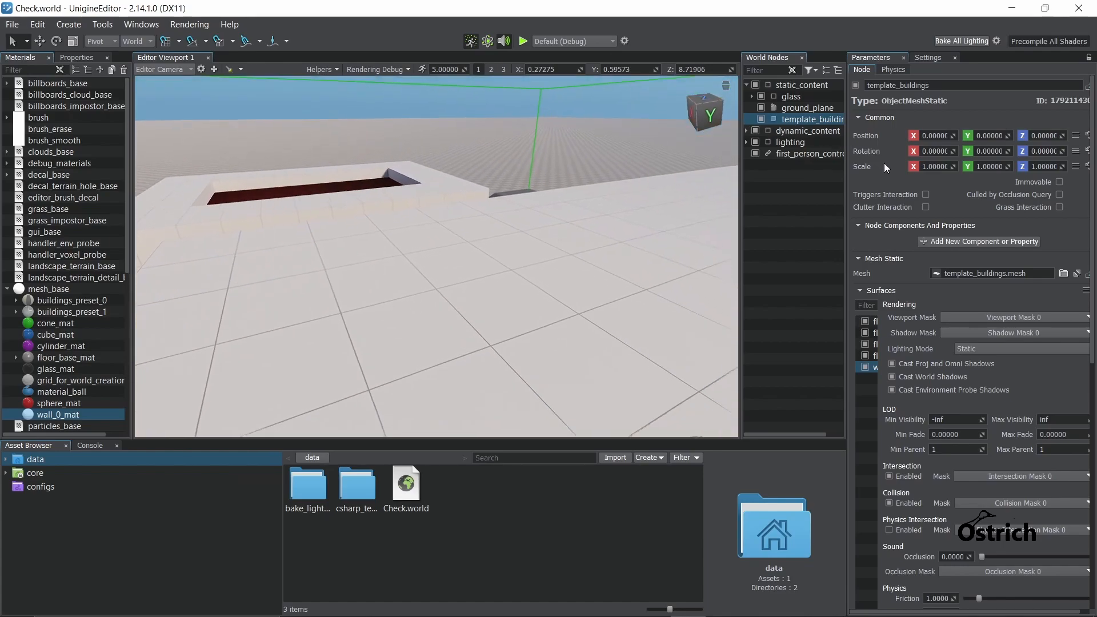
drag(434, 245, 295, 152)
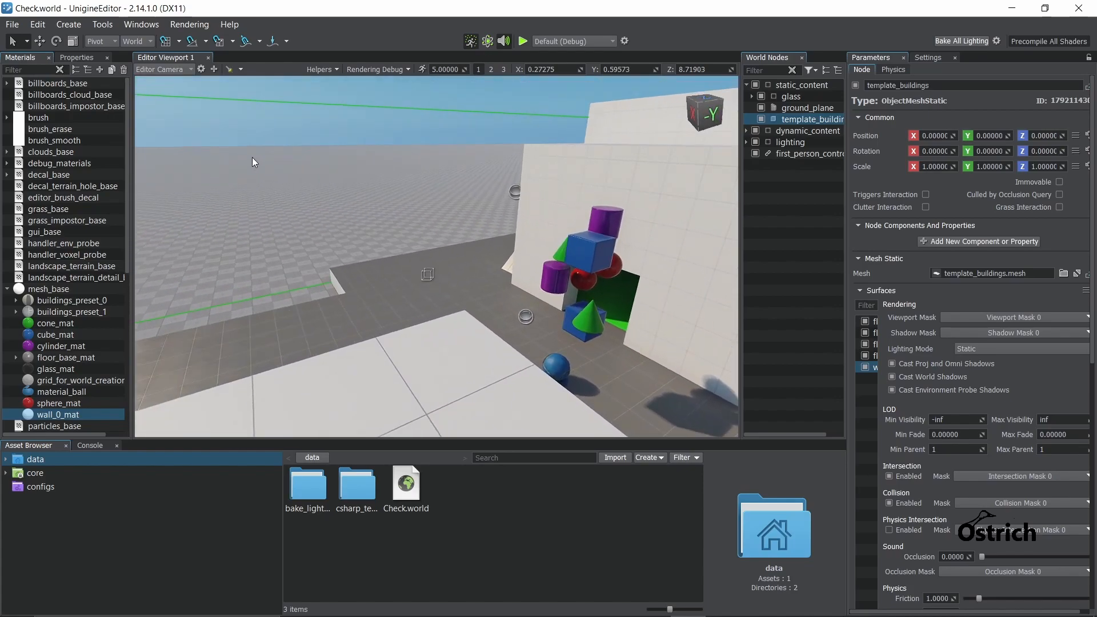
mouse_move(522, 41)
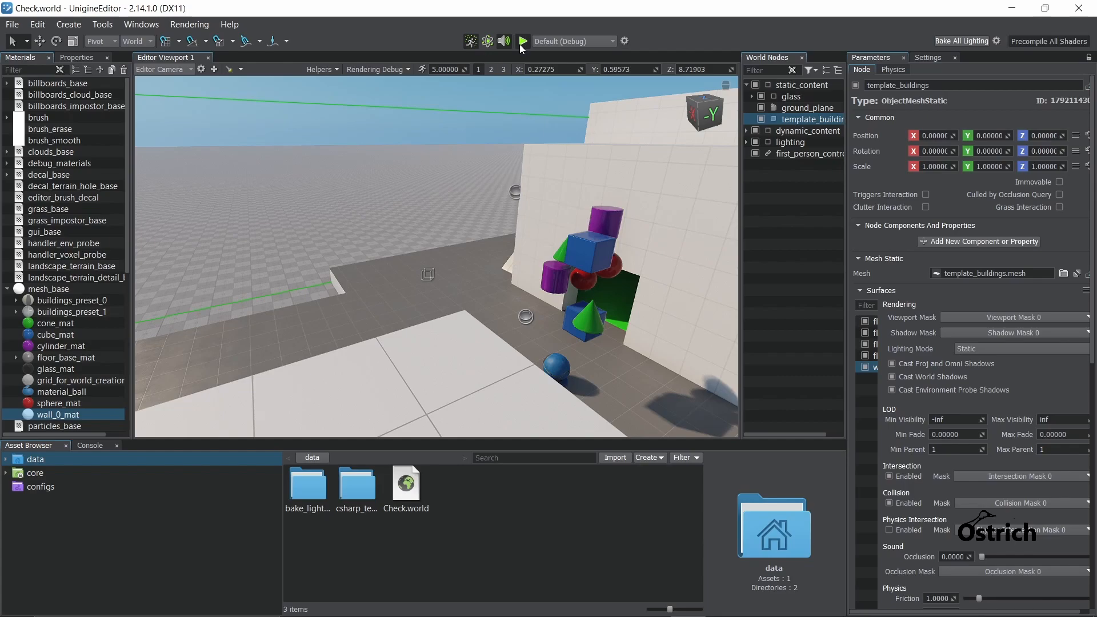
- Run the Check world as a playable game
click(522, 41)
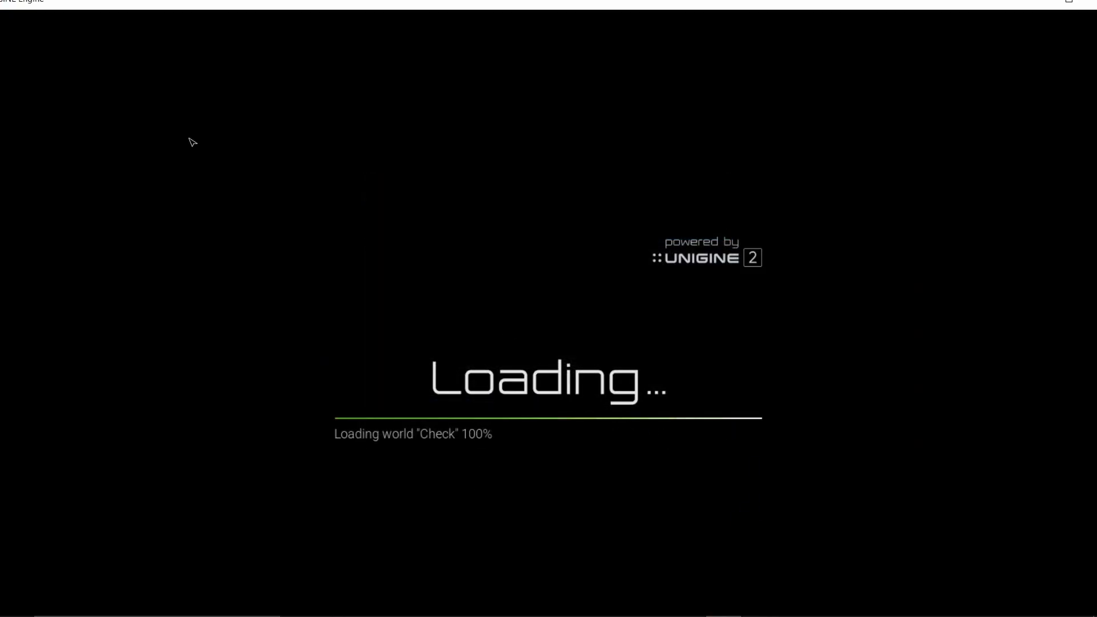
mouse_move(675, 110)
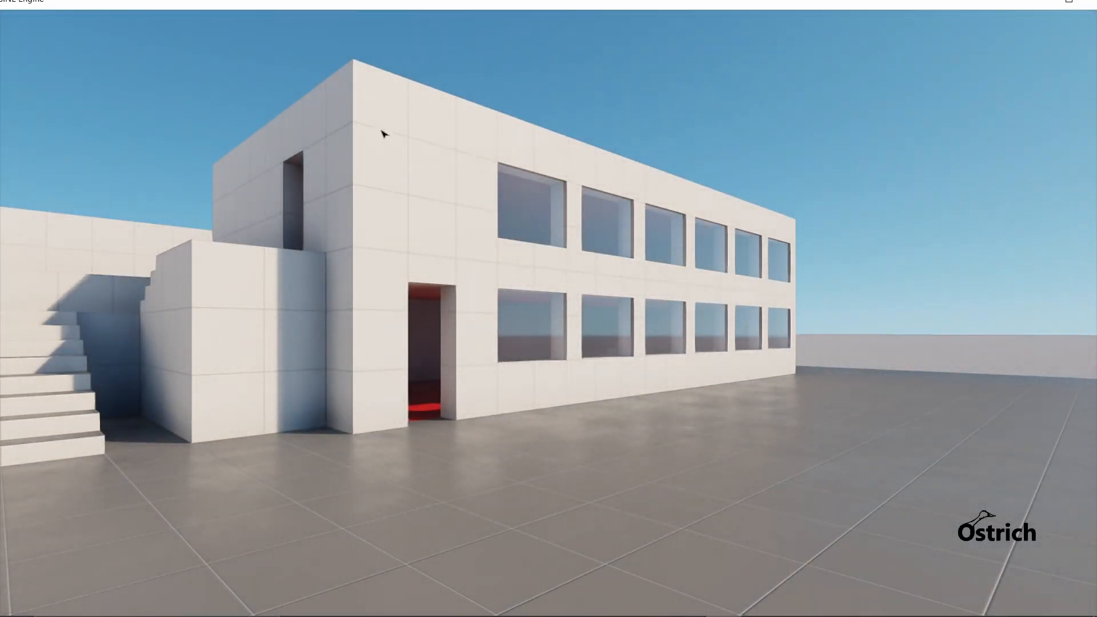
mouse_move(554, 323)
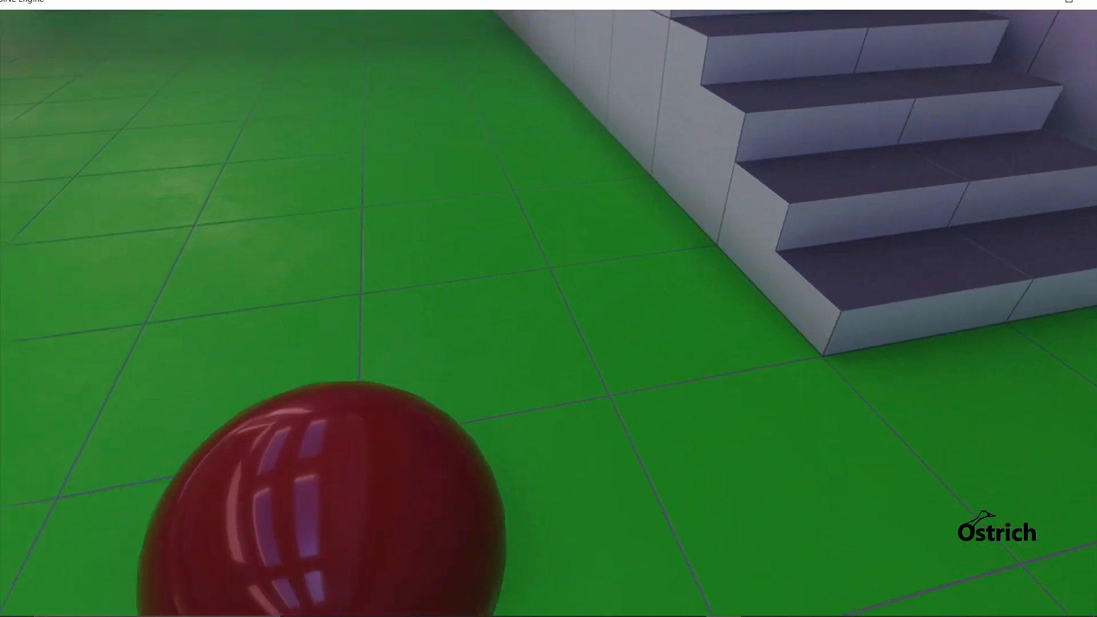
mouse_move(548, 309)
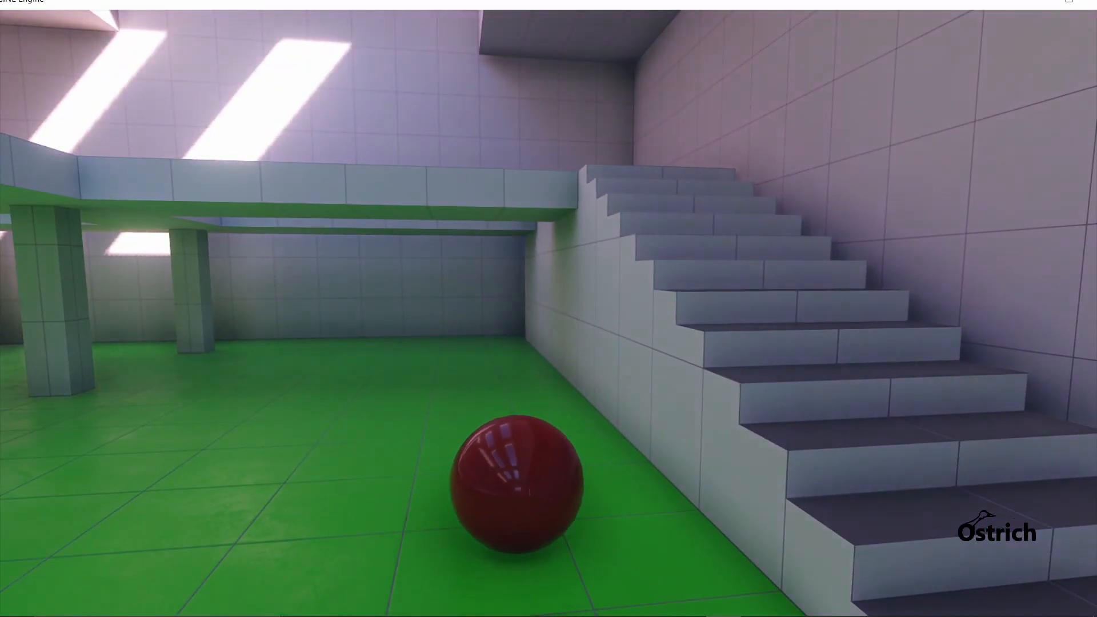